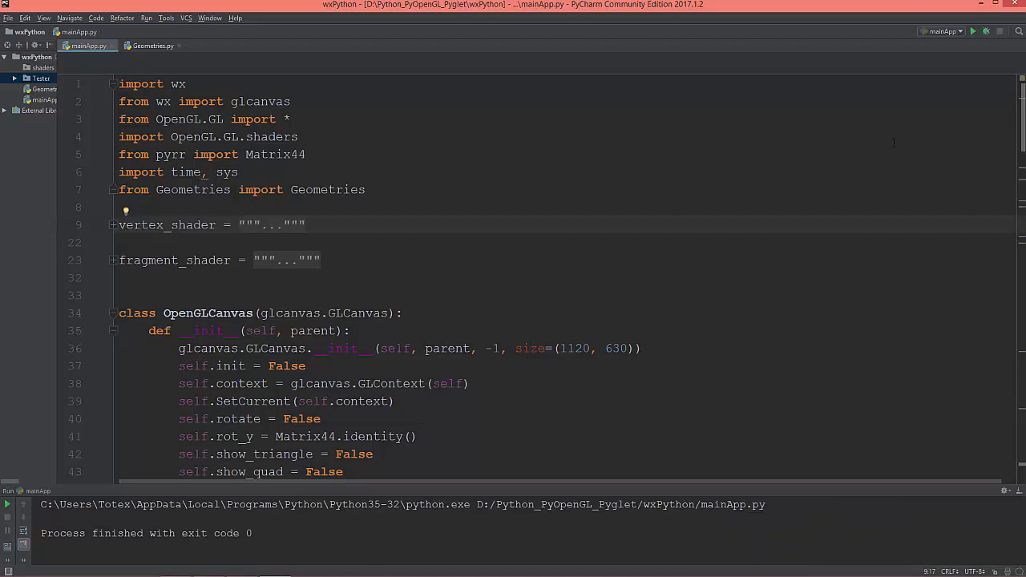
mouse_move(973, 35)
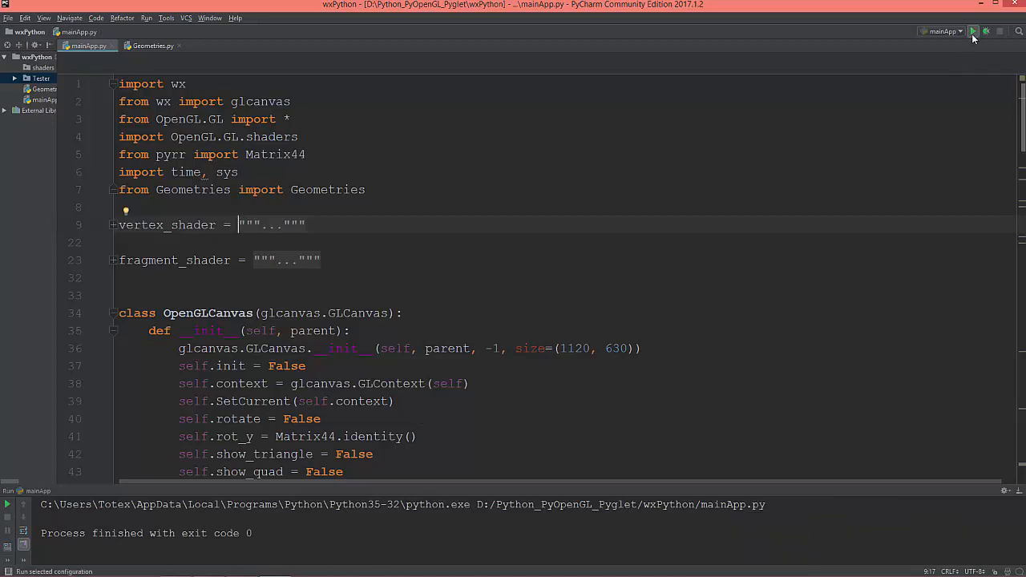
Run the wxPython OpenGL app and toggle the shape's rotation to check the current state
left_click(975, 32)
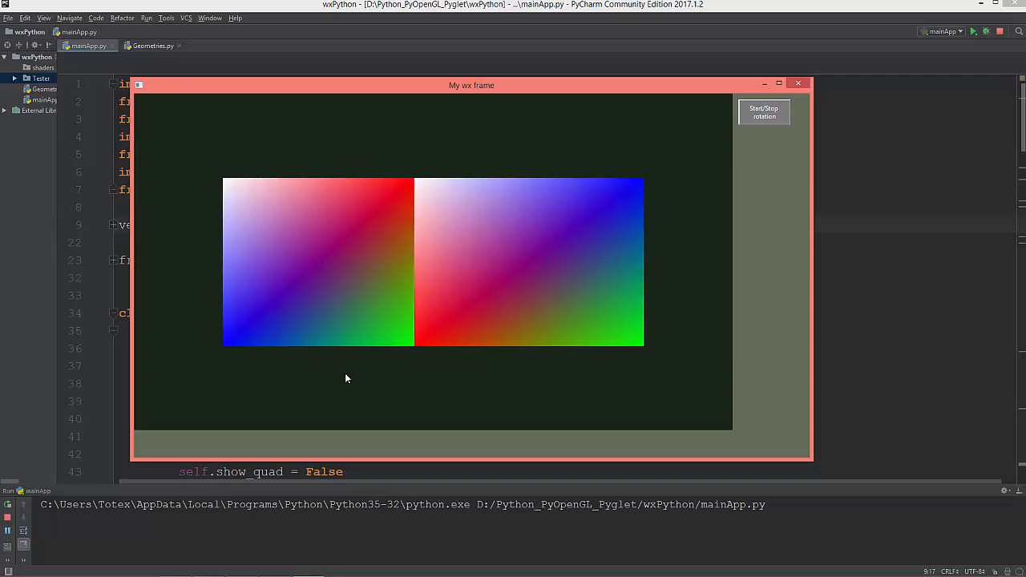
left_click(763, 112)
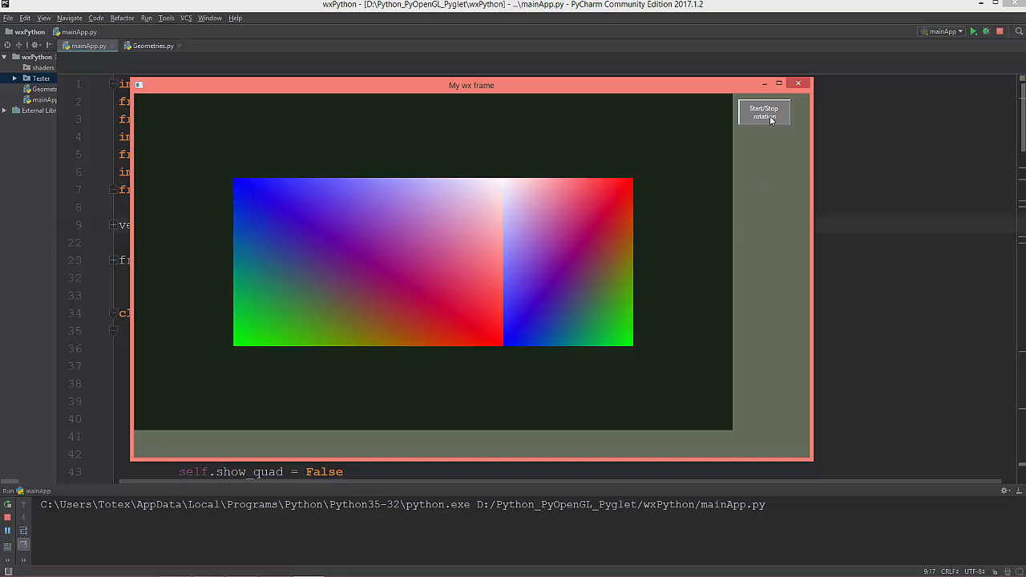
left_click(803, 83)
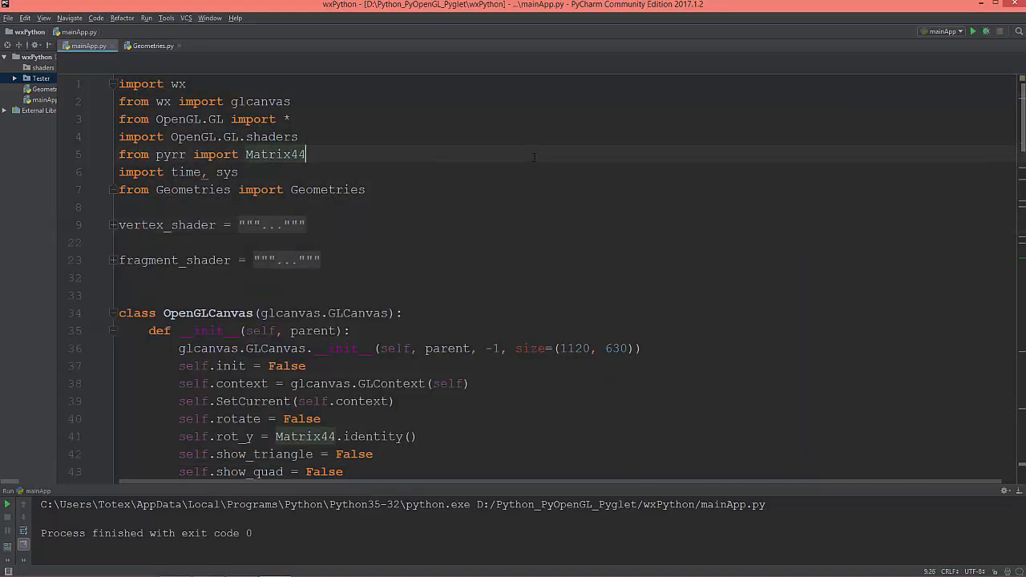
Extend the pyrr import to 'from pyrr import Matrix44, matrix44, Vector3'
type("\", \"")
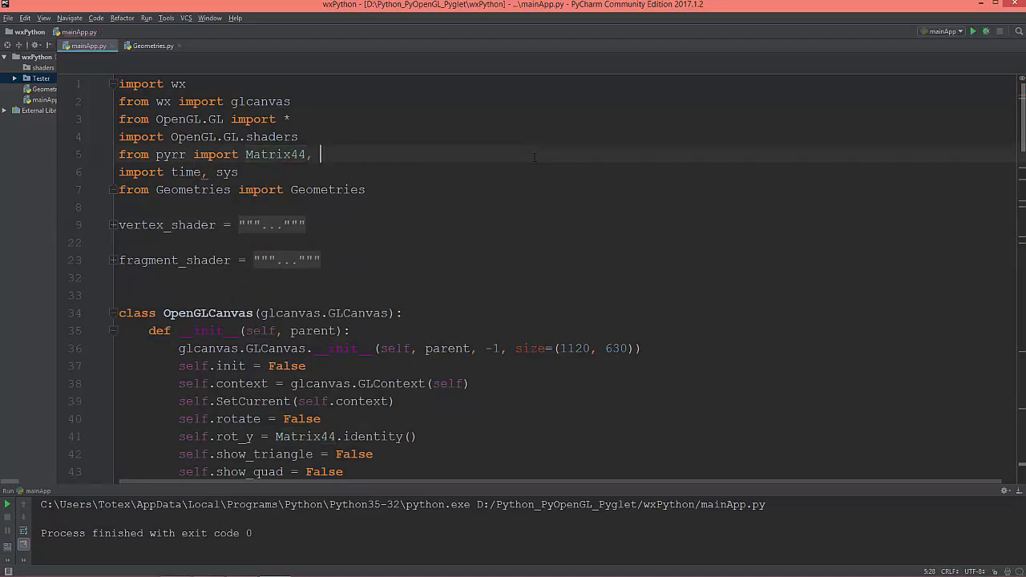
type("matrix44")
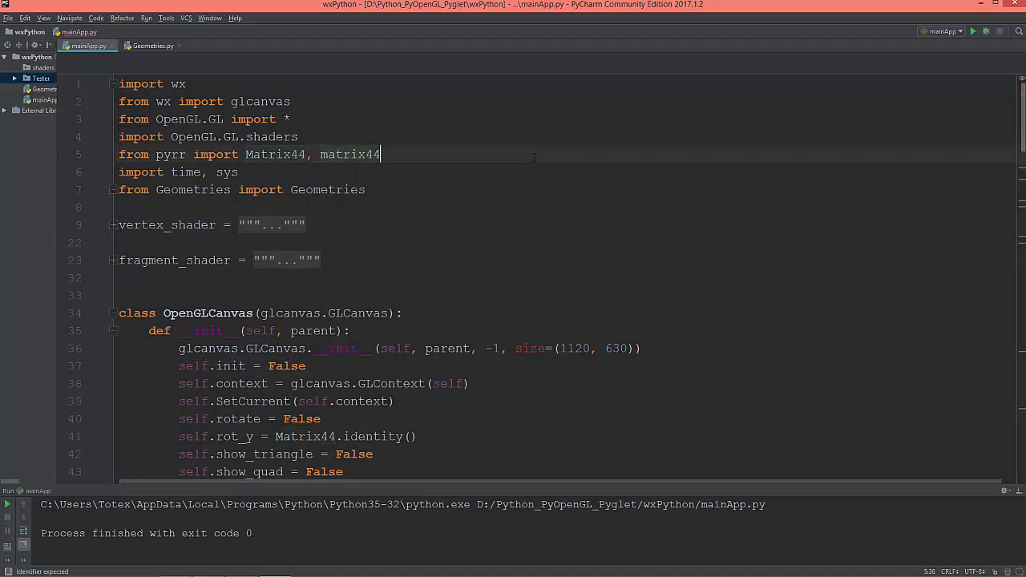
double_click(349, 154)
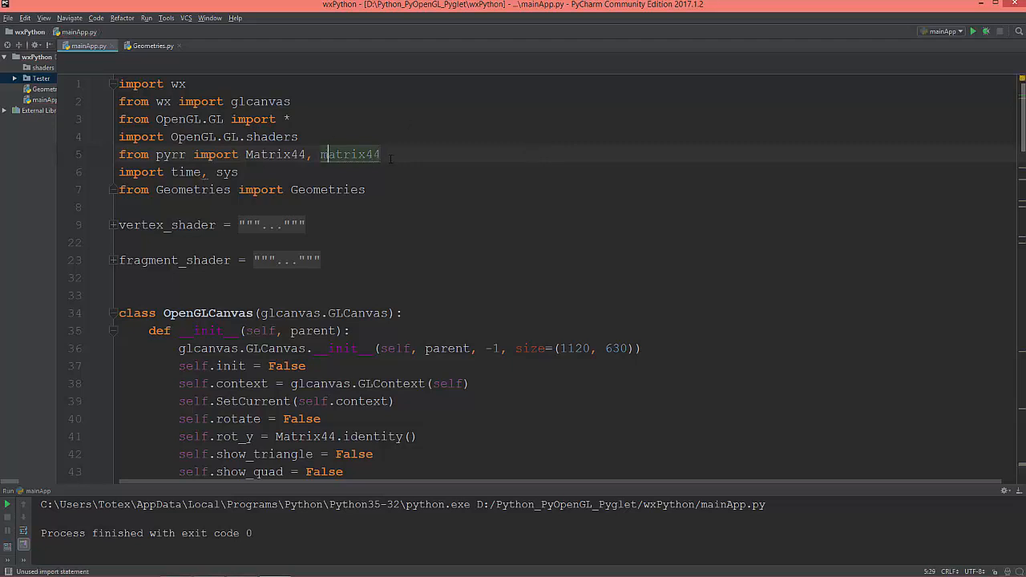
type(",")
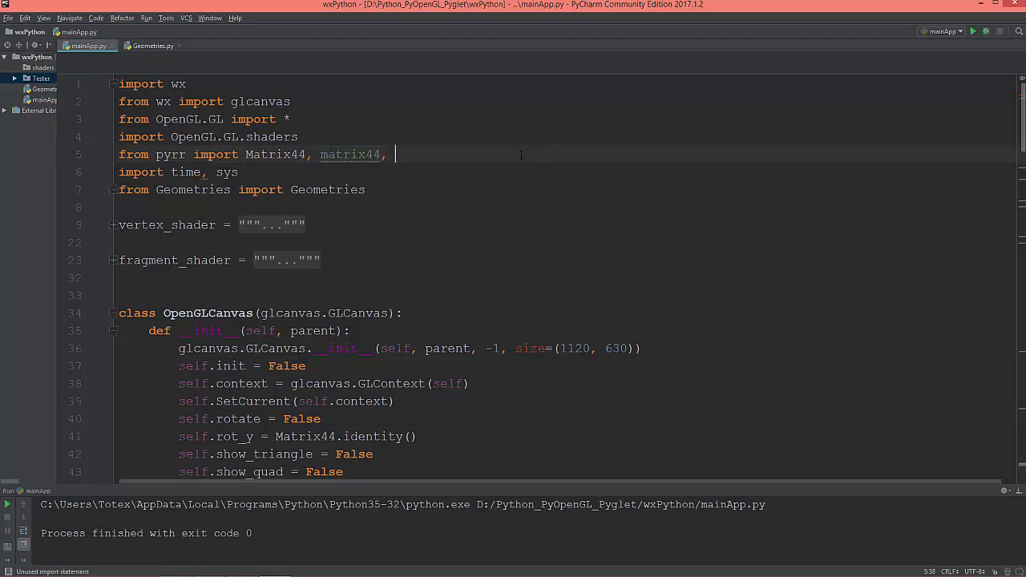
type("Vector3")
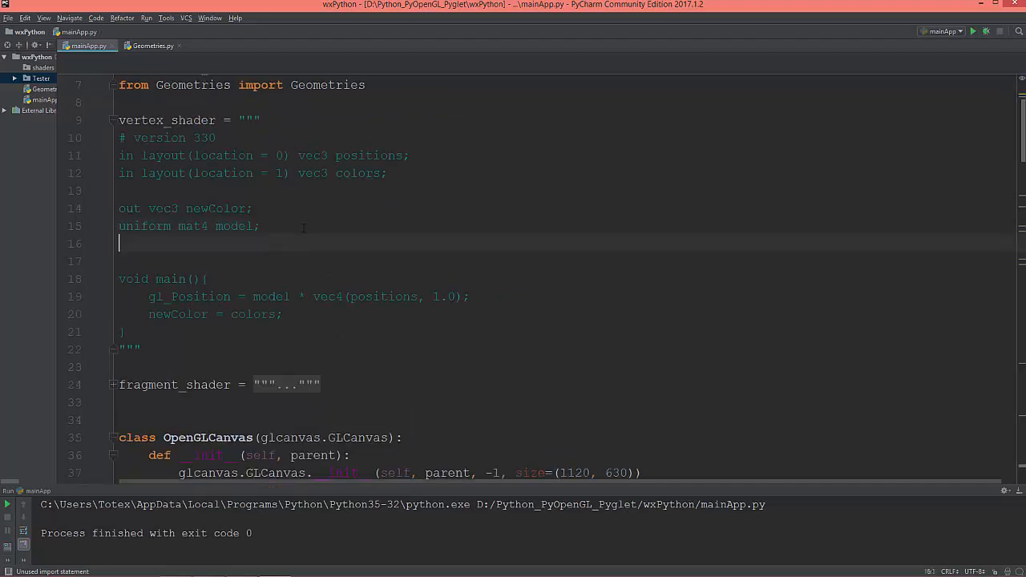
Declare 'uniform mat4 vp;' in the vertex shader source
type("uniform")
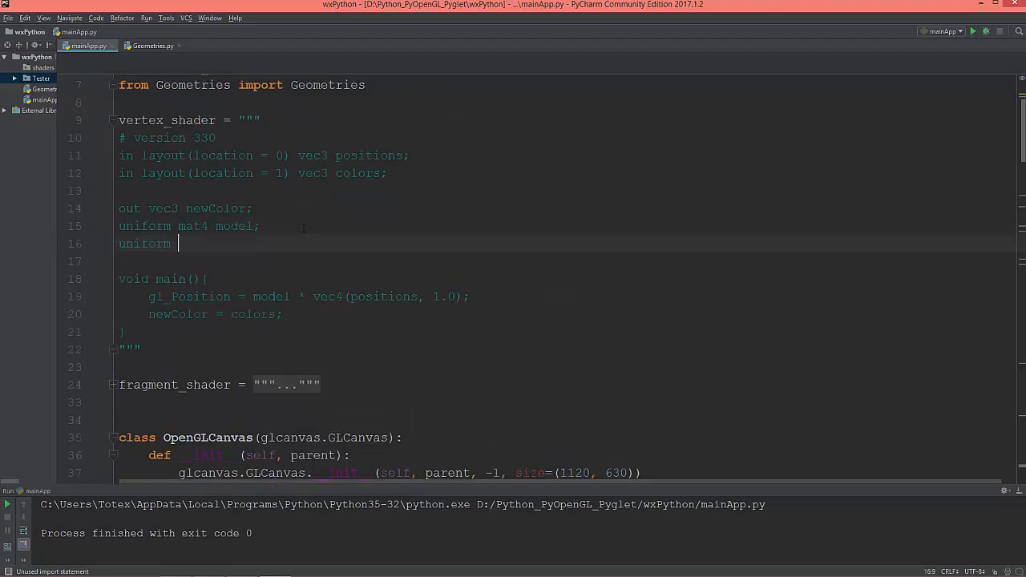
type("mat4")
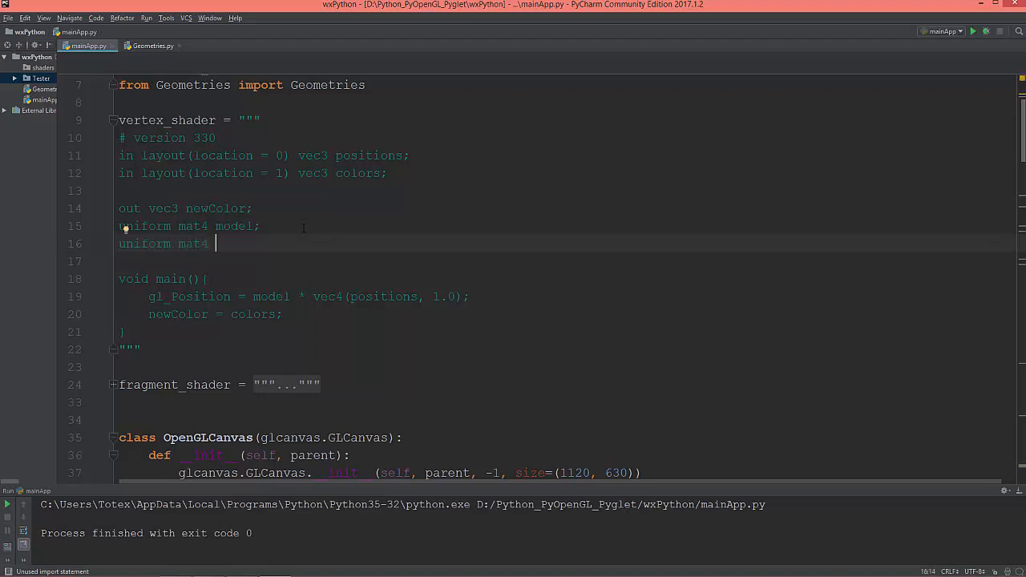
type("vp")
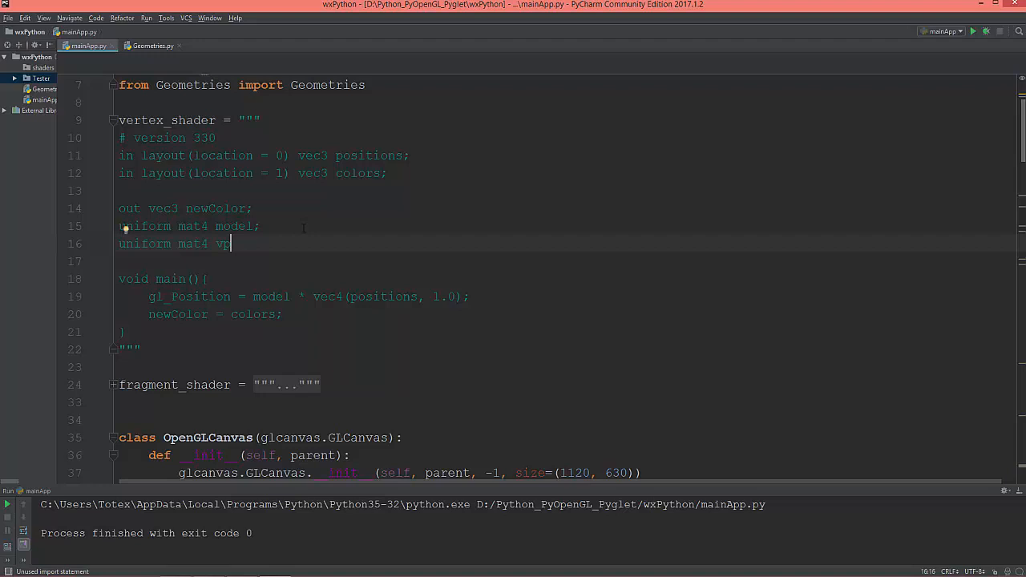
type("p;")
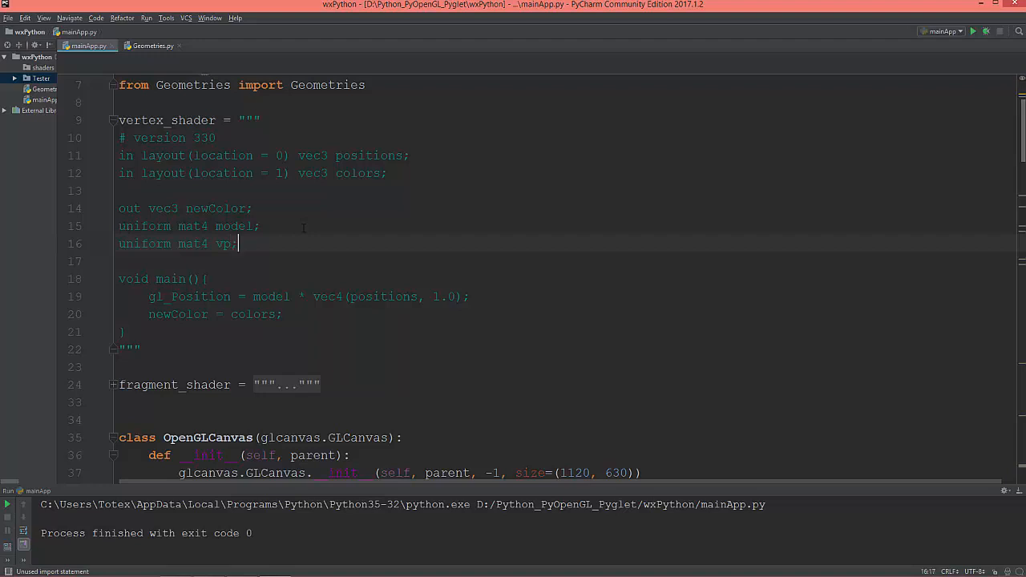
scroll("down", 3)
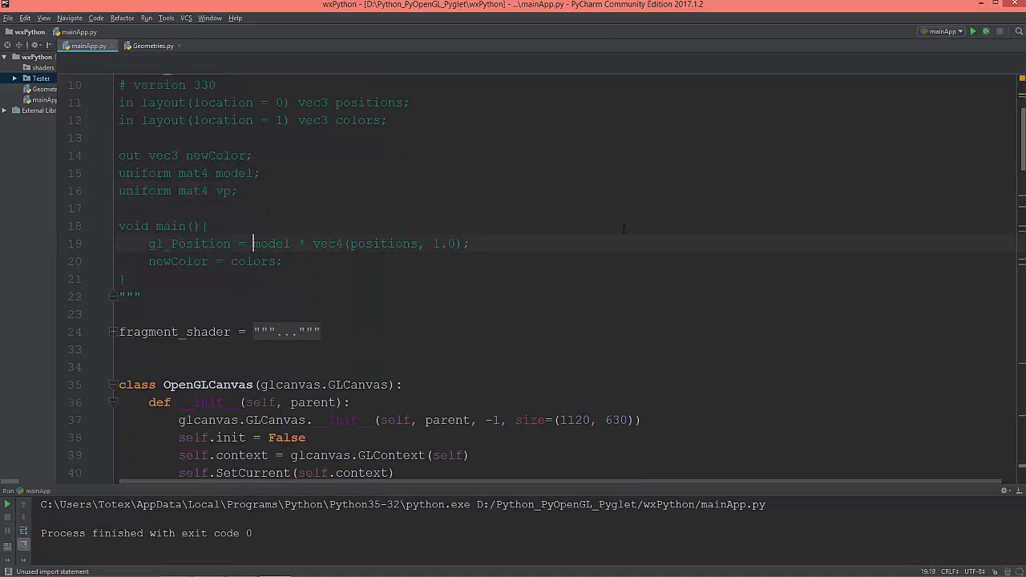
Change gl_Position to 'vp * model * vec4(positions, 1.0)'
type("vp *")
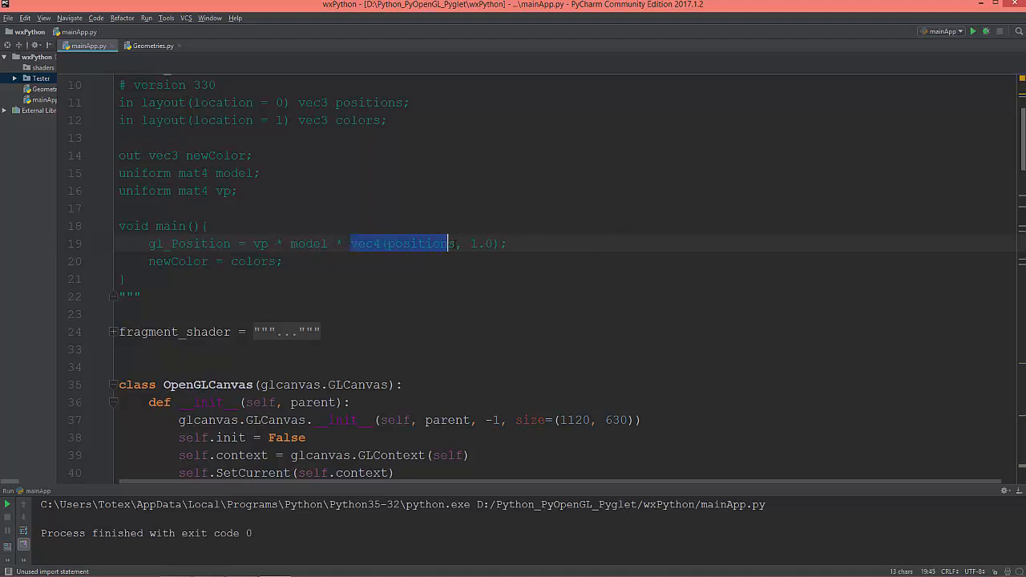
left_click(507, 244)
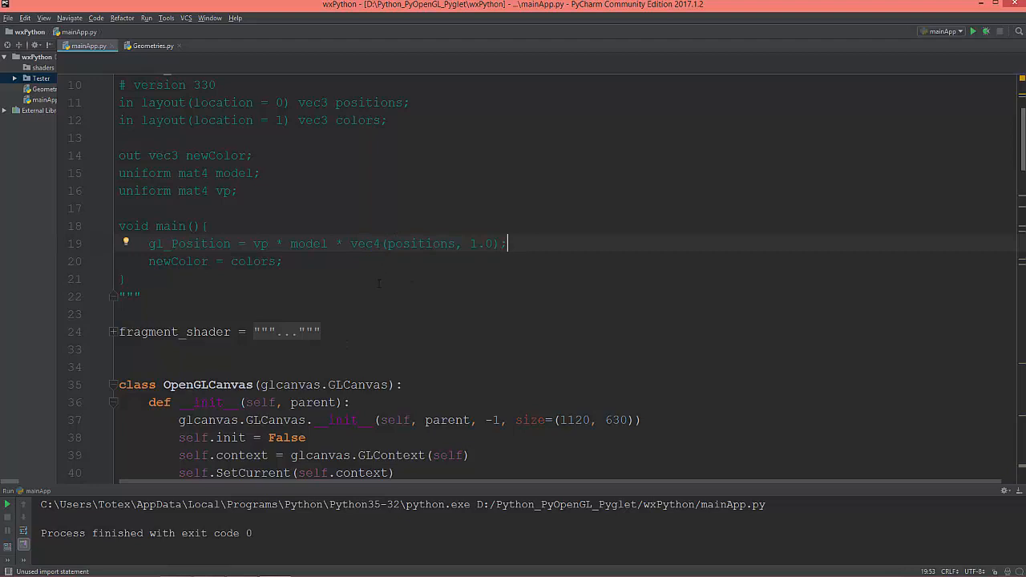
left_click_drag(404, 244, 497, 244)
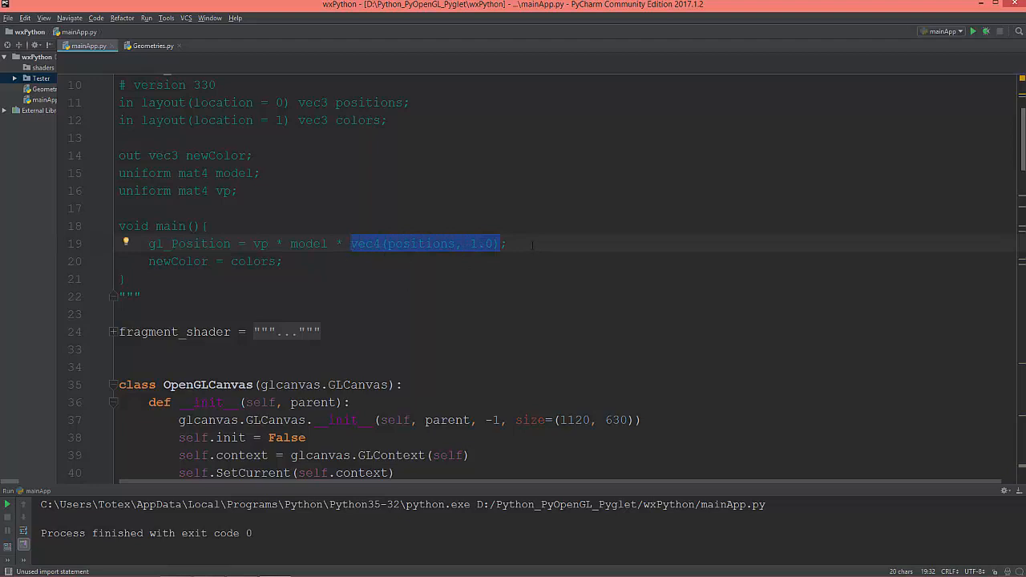
left_click(508, 244)
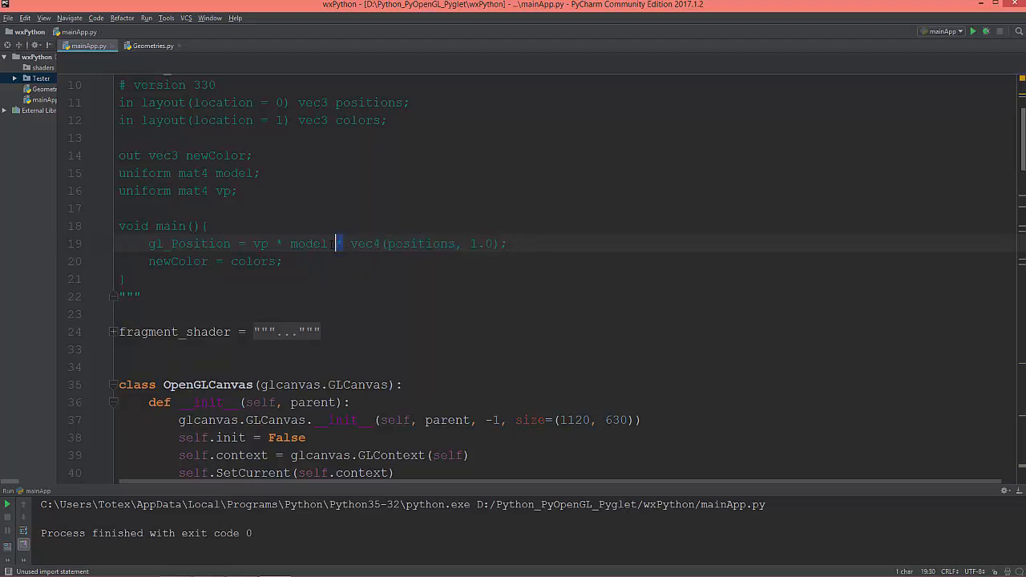
double_click(308, 244)
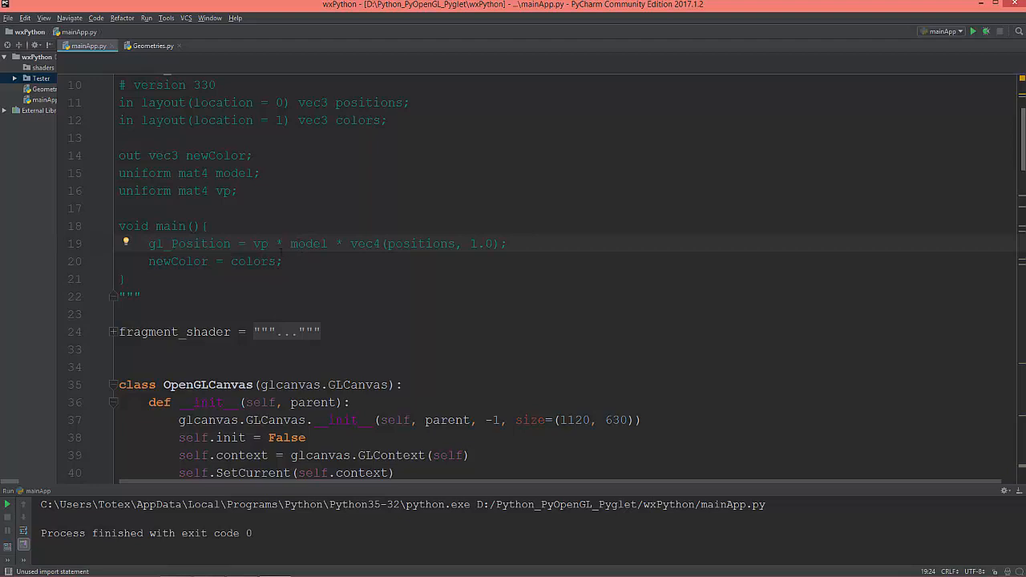
mouse_move(270, 288)
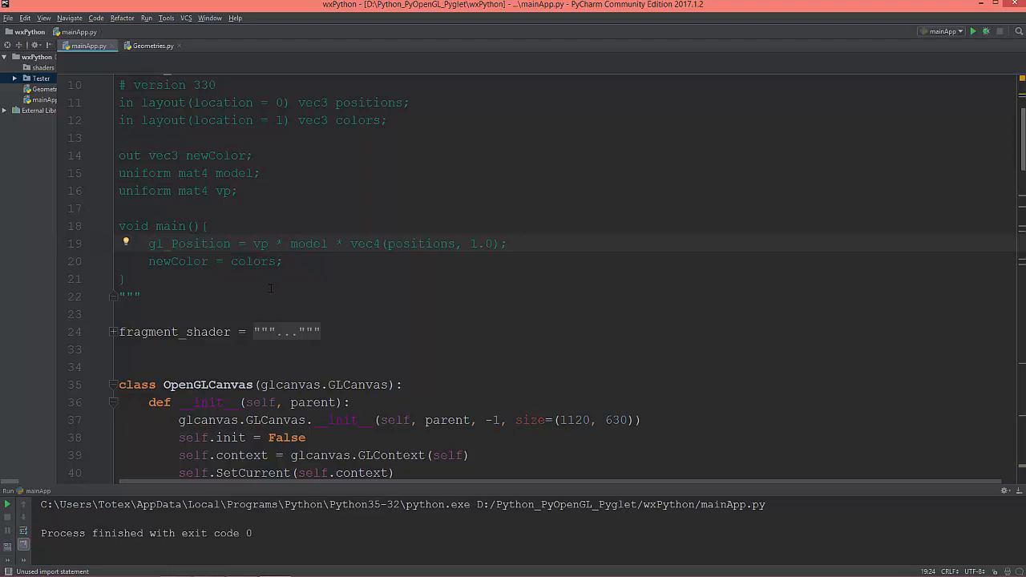
mouse_move(228, 293)
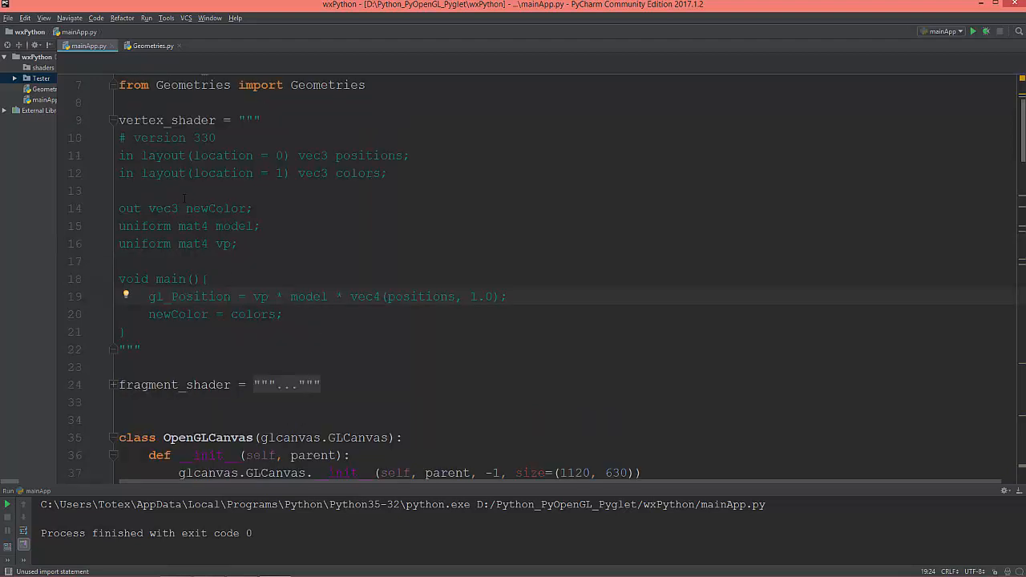
Add self.size = (1120, 630) in __init__ and pass size=self.size to GLCanvas
left_click(113, 121)
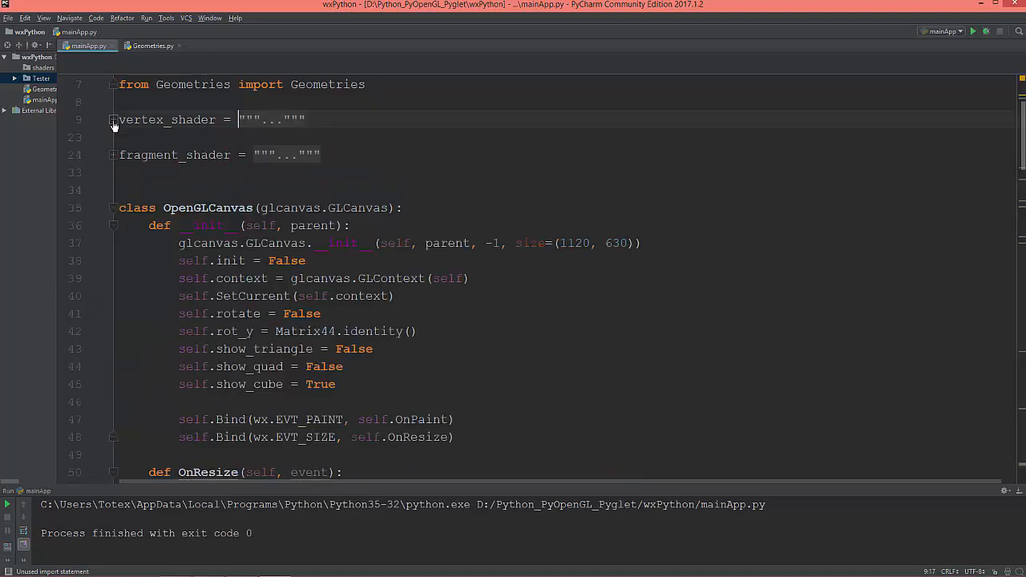
scroll("down", 3)
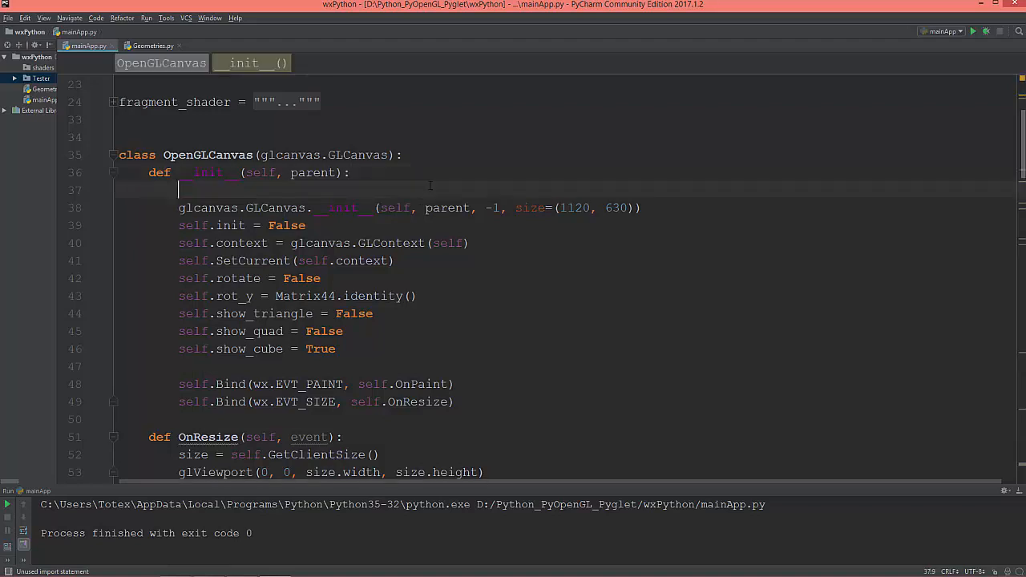
type("self.")
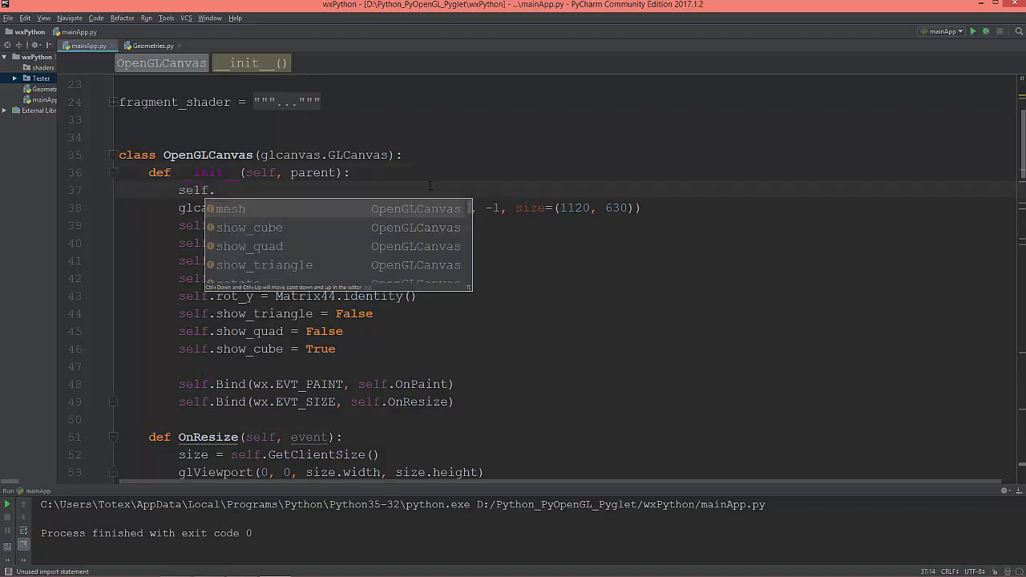
type("size")
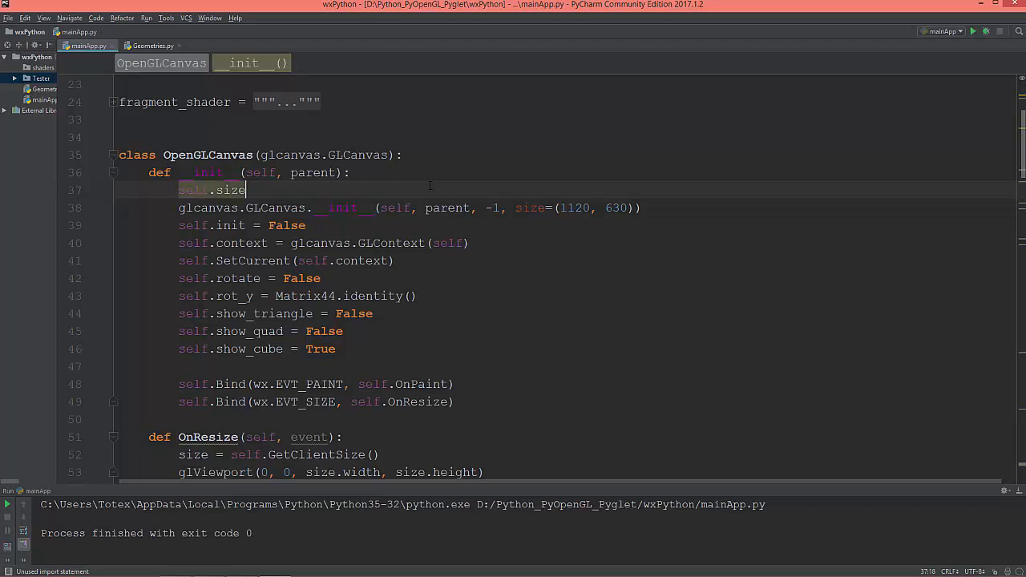
type("= ()")
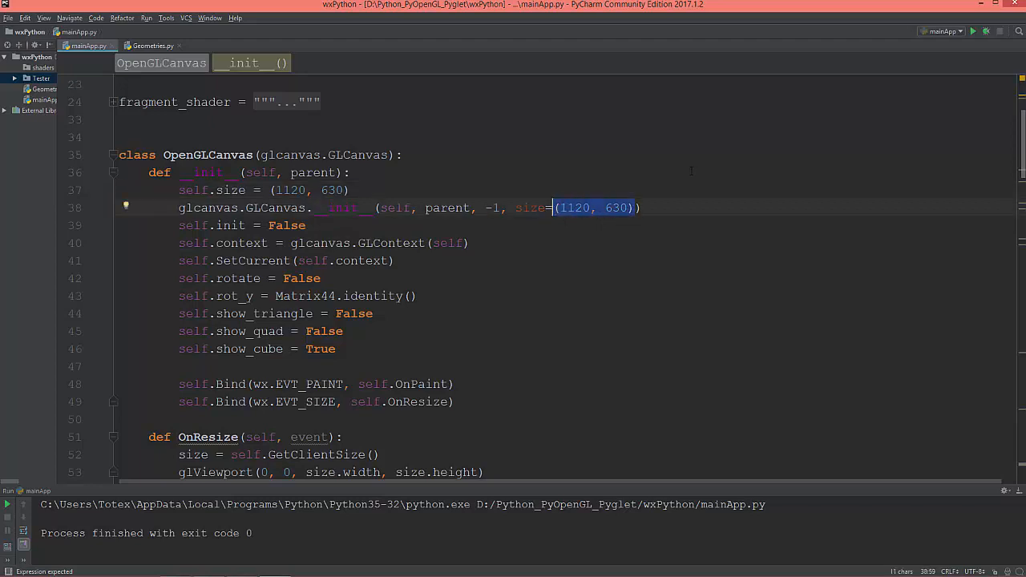
type("self.s")
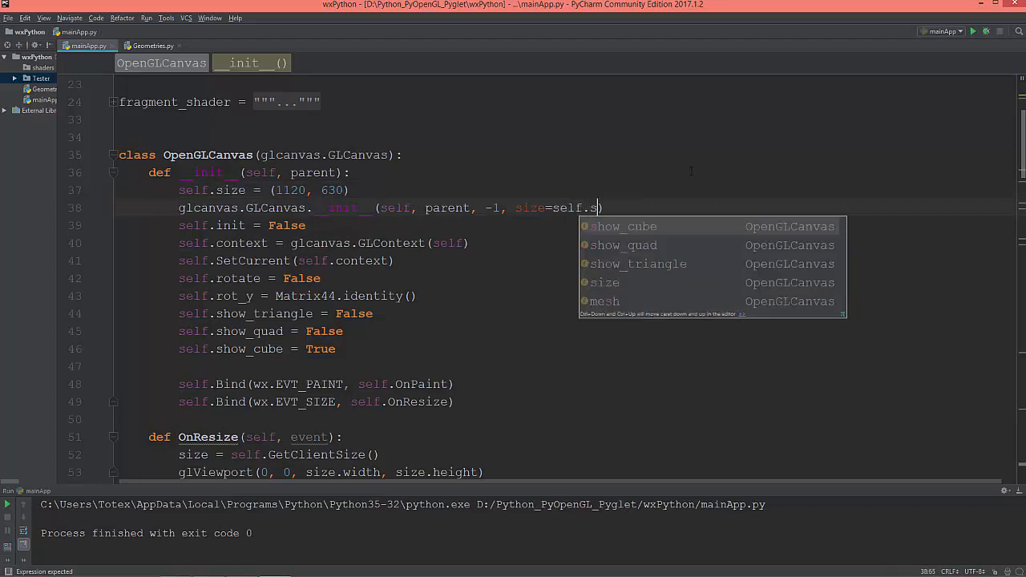
key("Down")
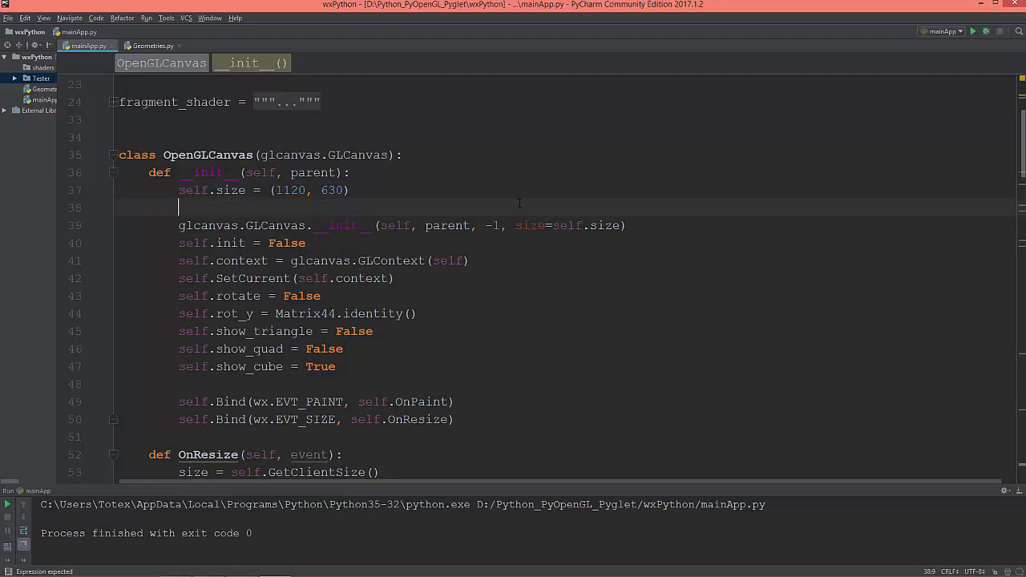
Add self.aspect_ratio = self.size[0] / self.size[1] after the self.size line
type("self.")
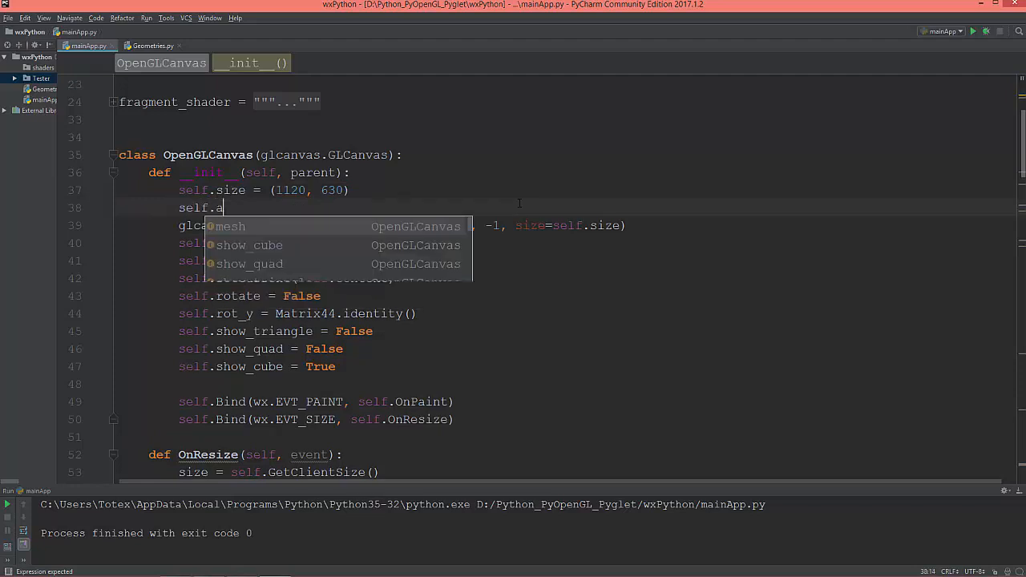
type("aspect")
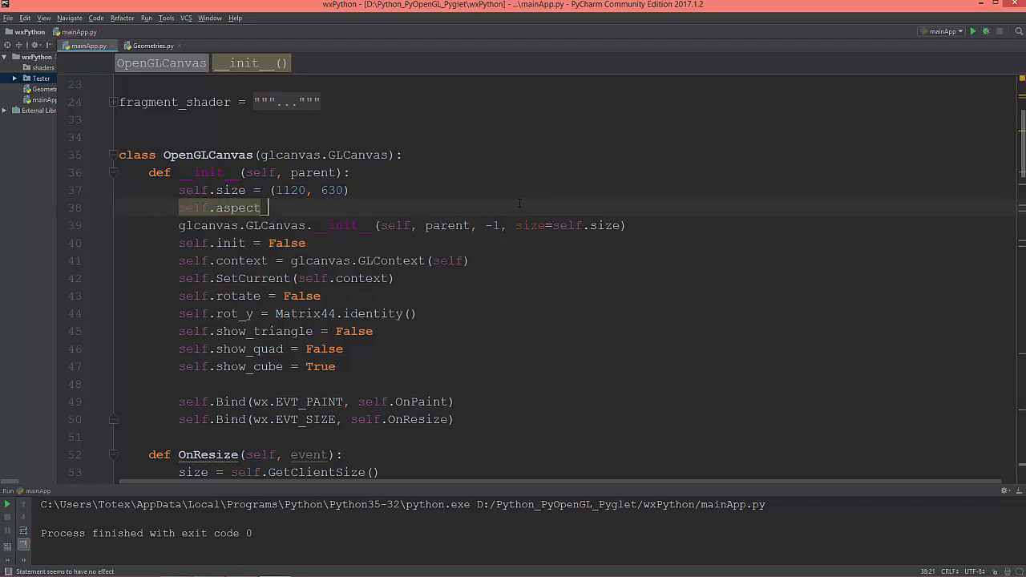
type("_ration")
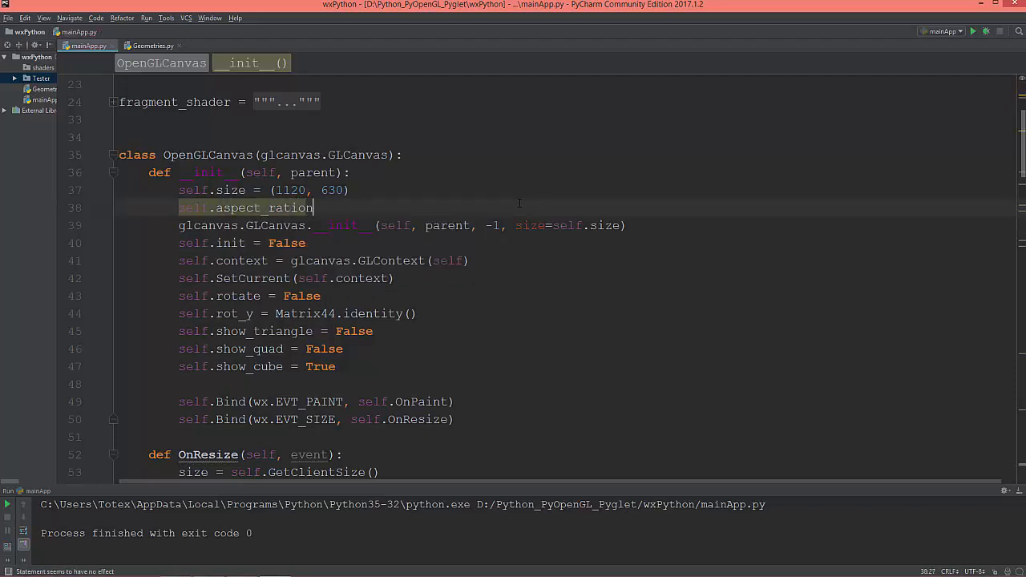
key("BackSpace")
type(" =")
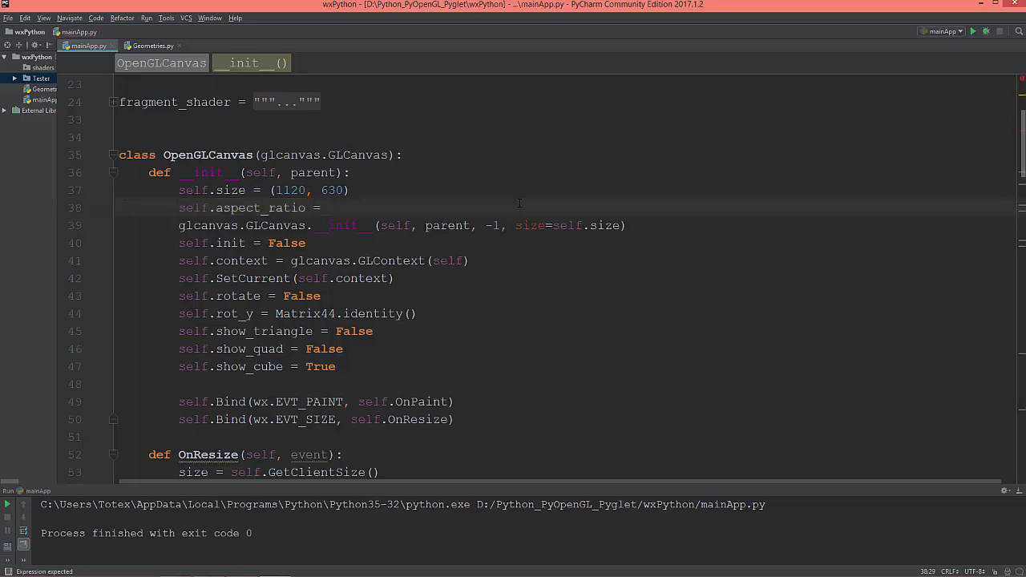
type("self.")
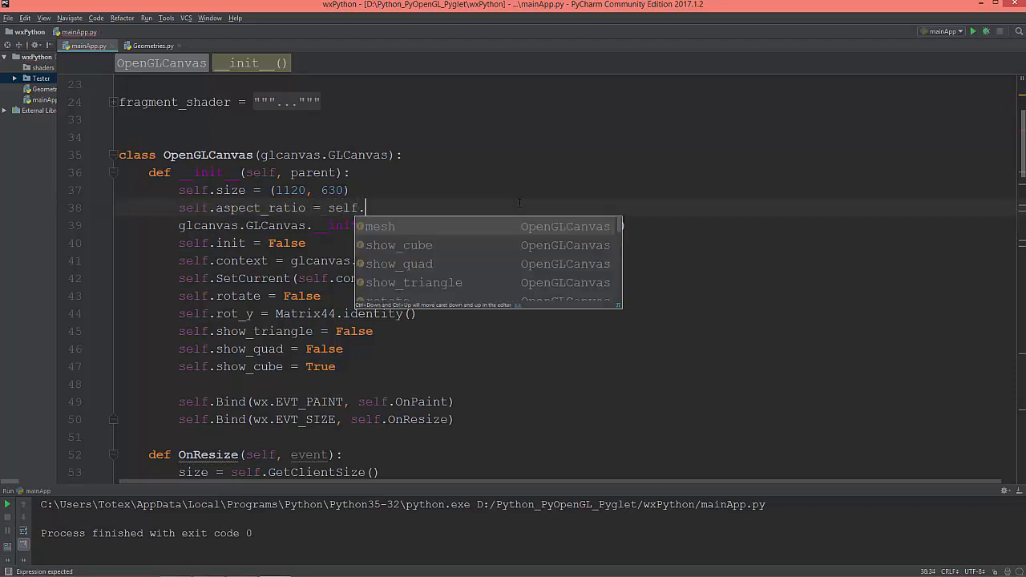
type("size")
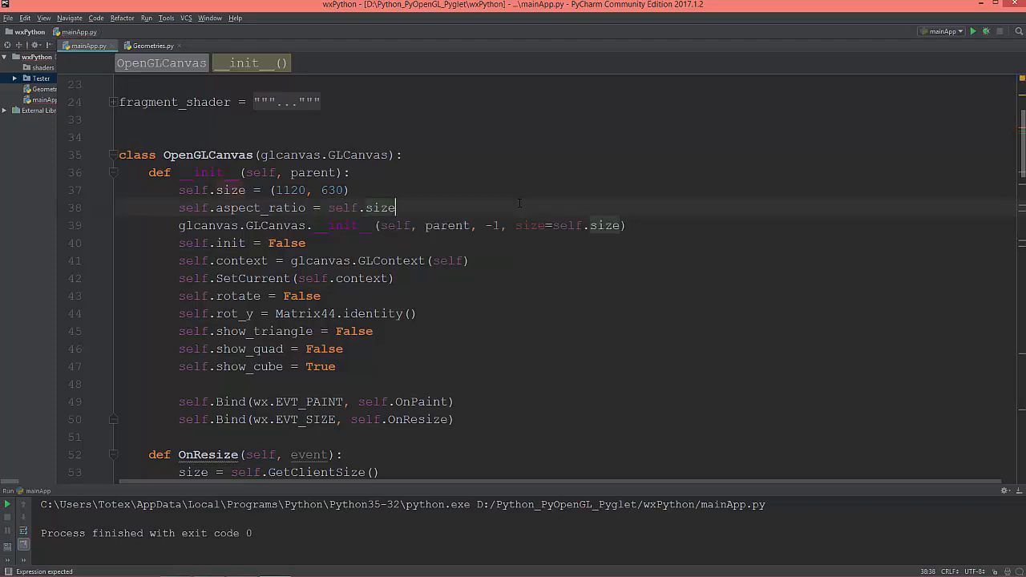
type("[]")
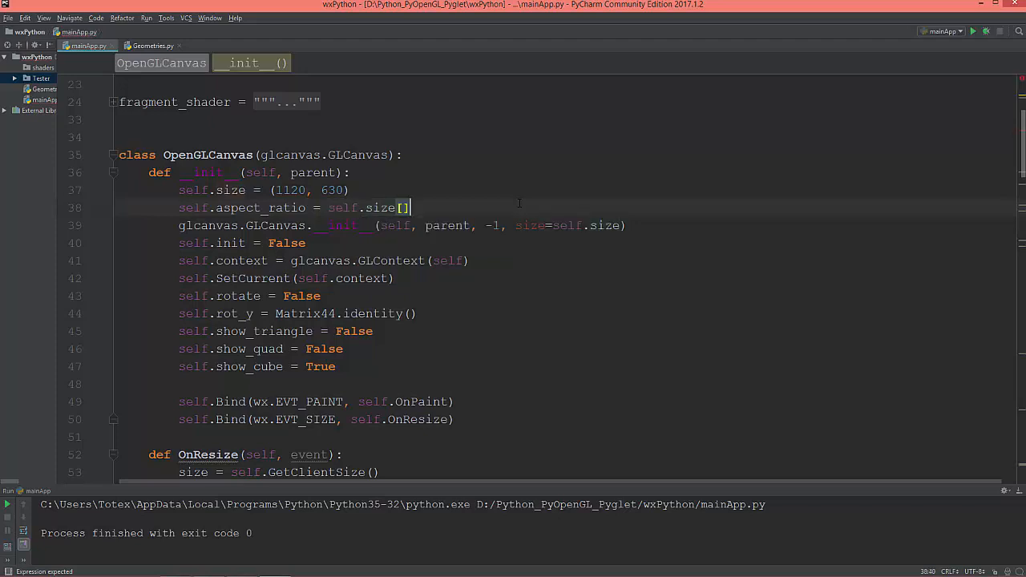
type("0")
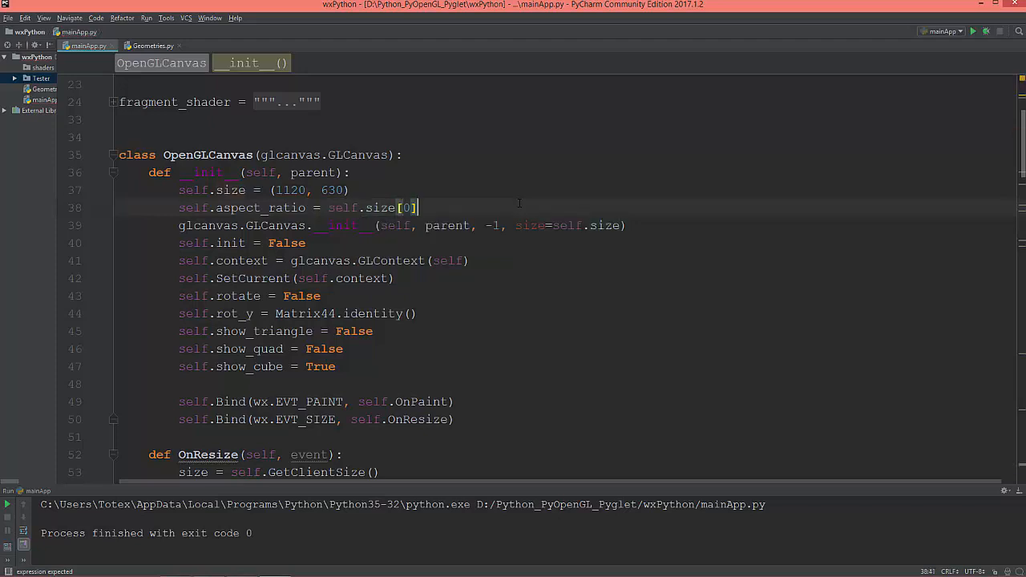
type("/ sel")
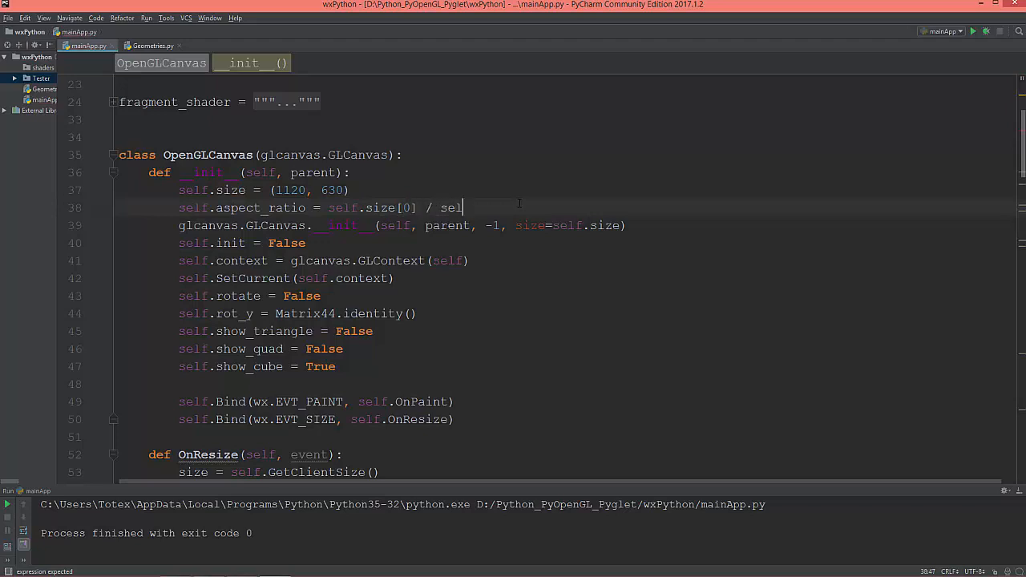
type(".size")
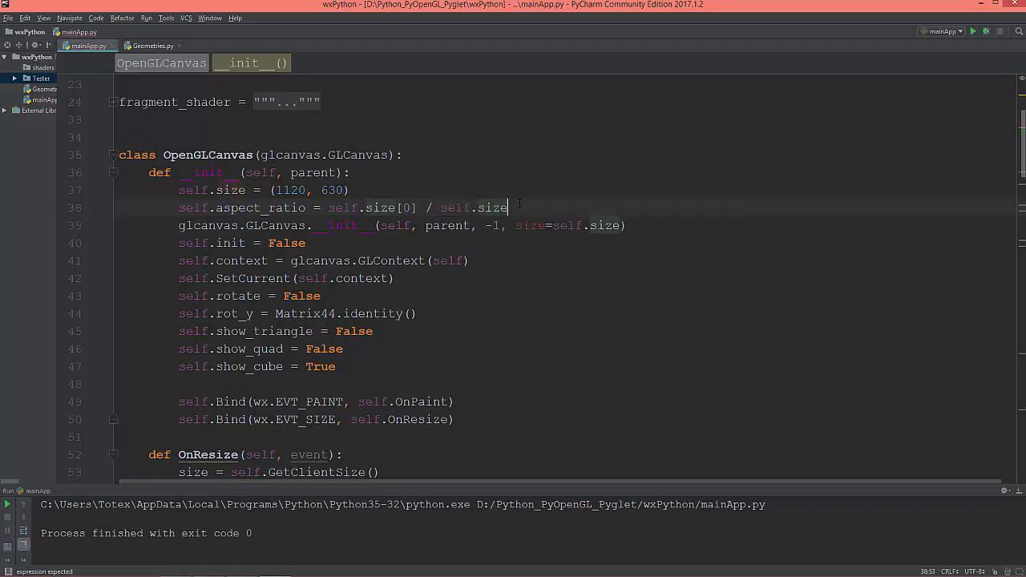
type("[]")
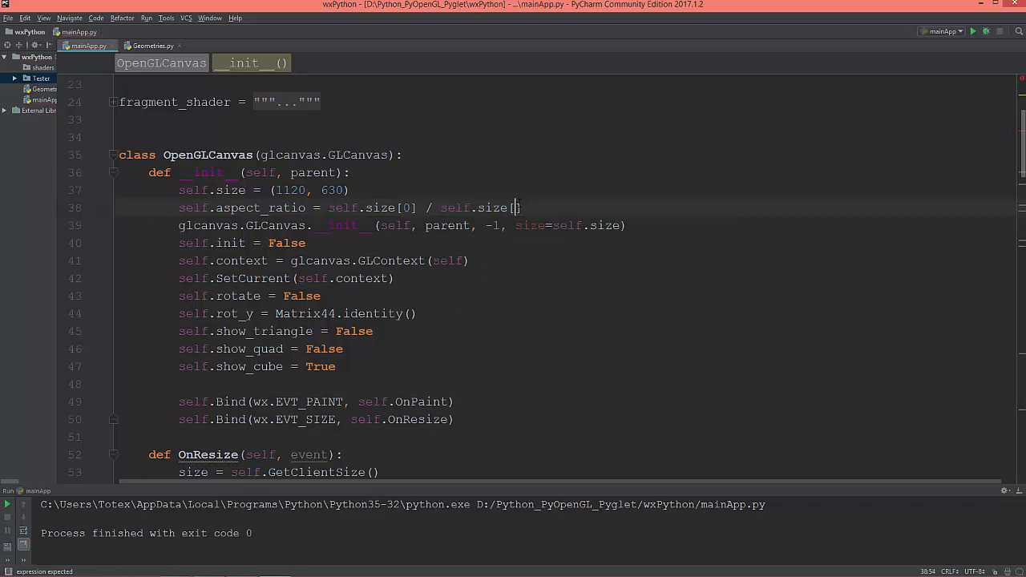
type("1]")
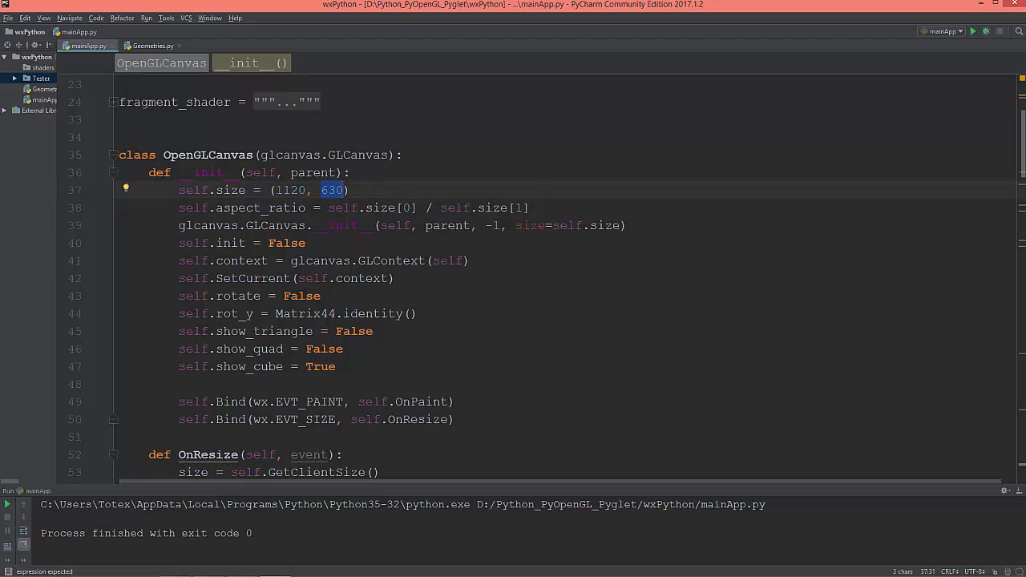
scroll("down", 3)
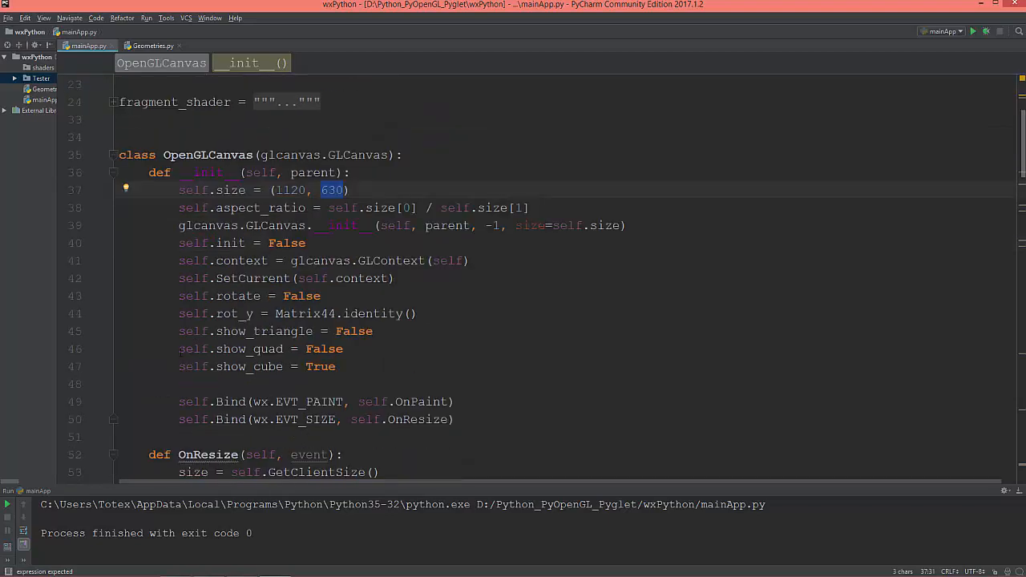
Scroll down to the InitGL method, to the blank line below glClearColor
scroll("down", 3)
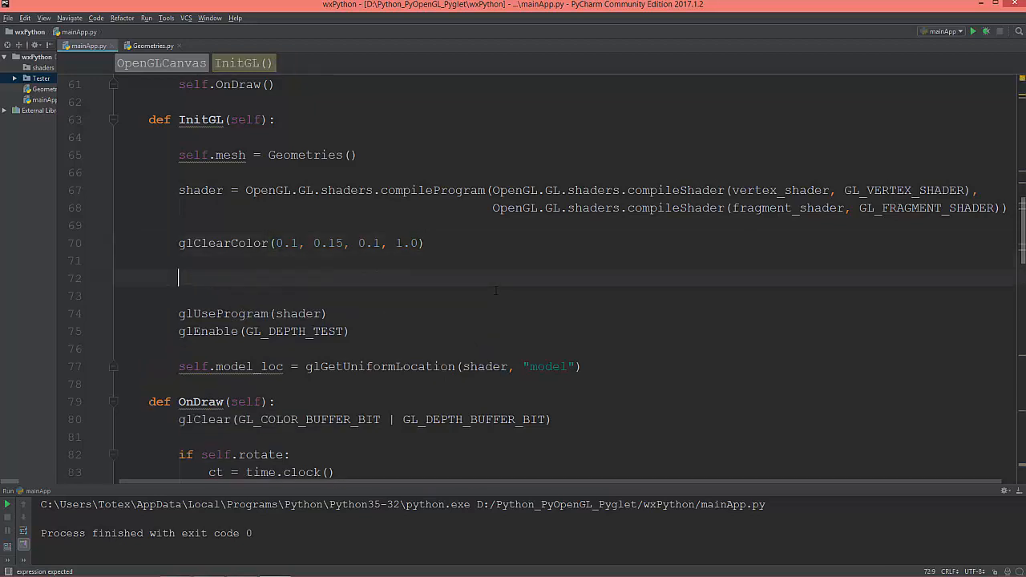
Begin the view matrix as view = matrix44.create_from_translation(...)
type("vi")
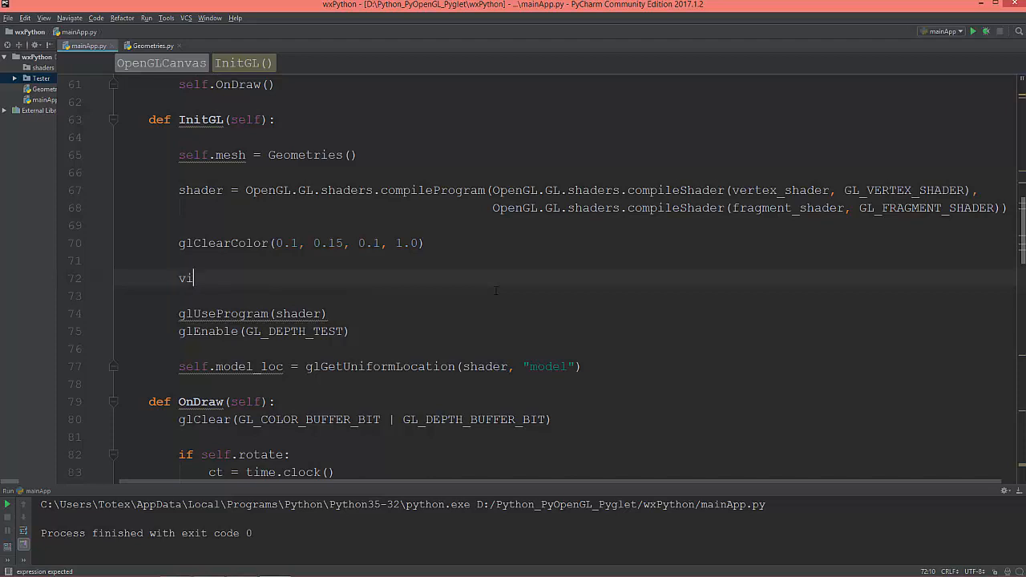
type("ew =")
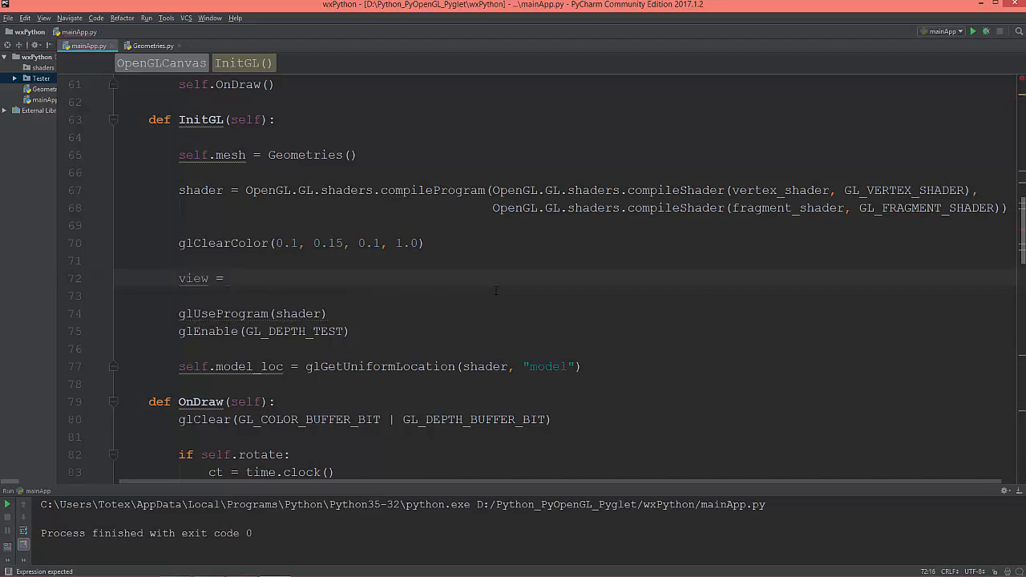
type("matr")
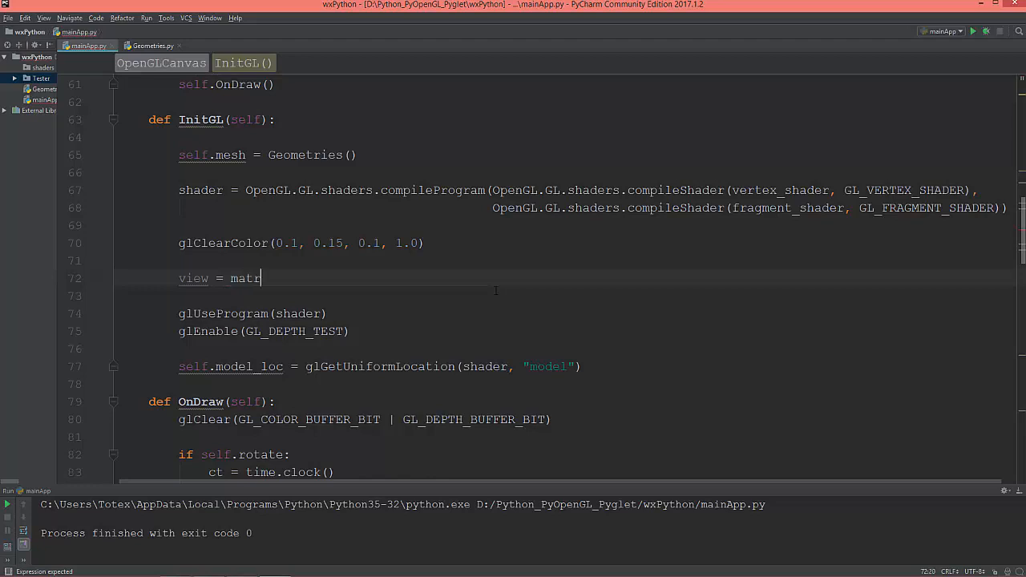
type("ix44")
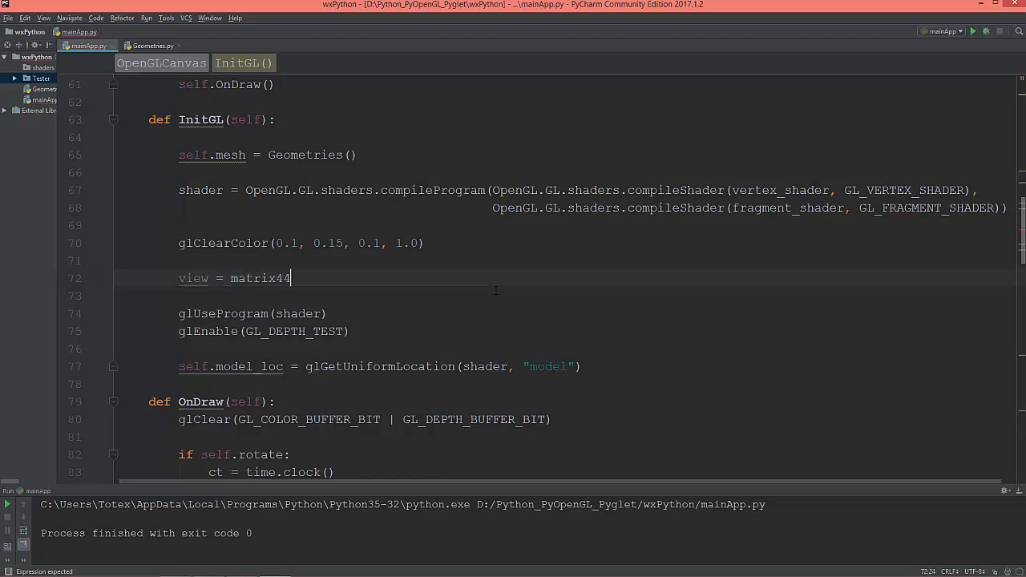
type(".")
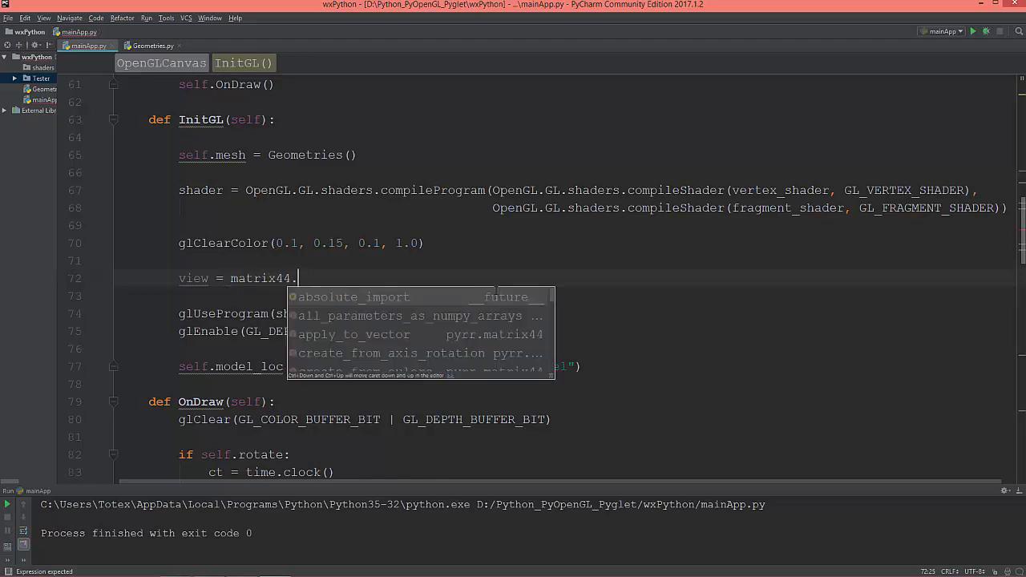
type("c")
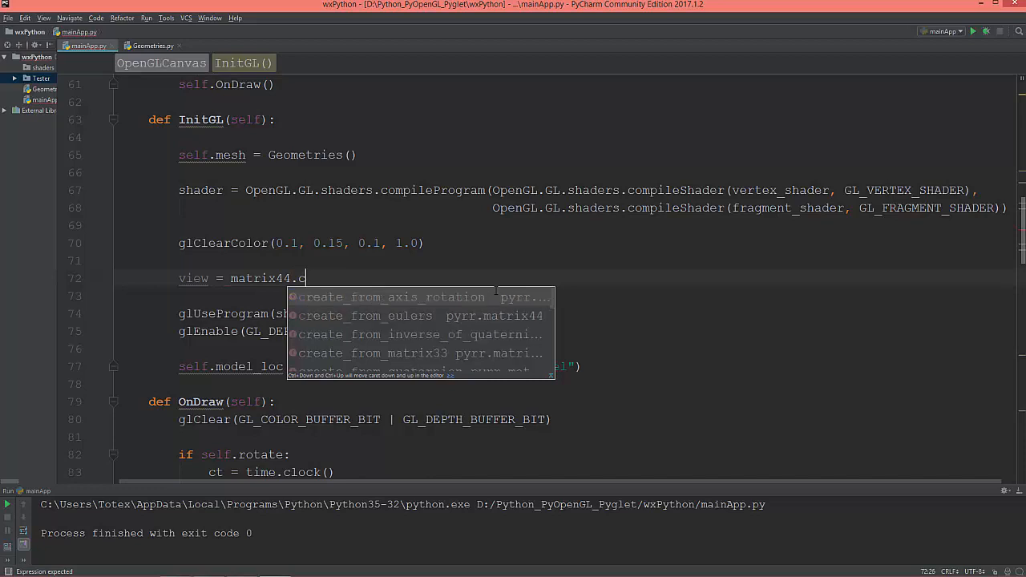
type("reate")
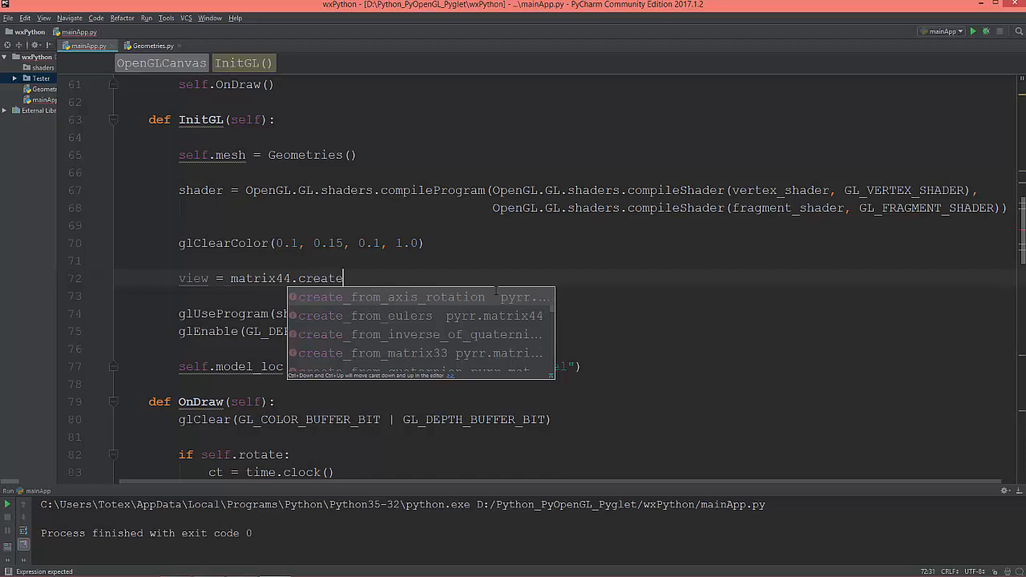
type("_fro")
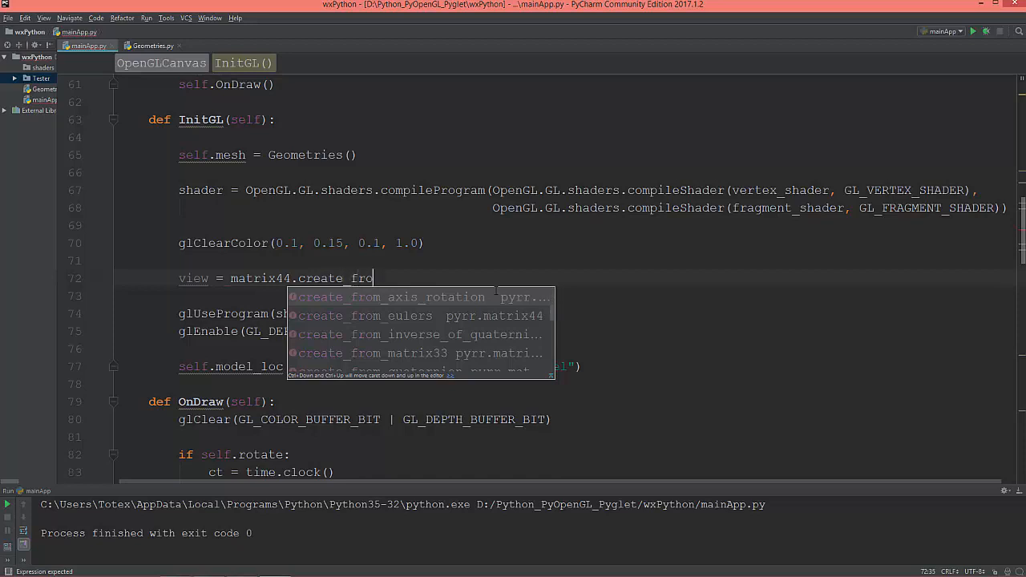
type("_translation(")
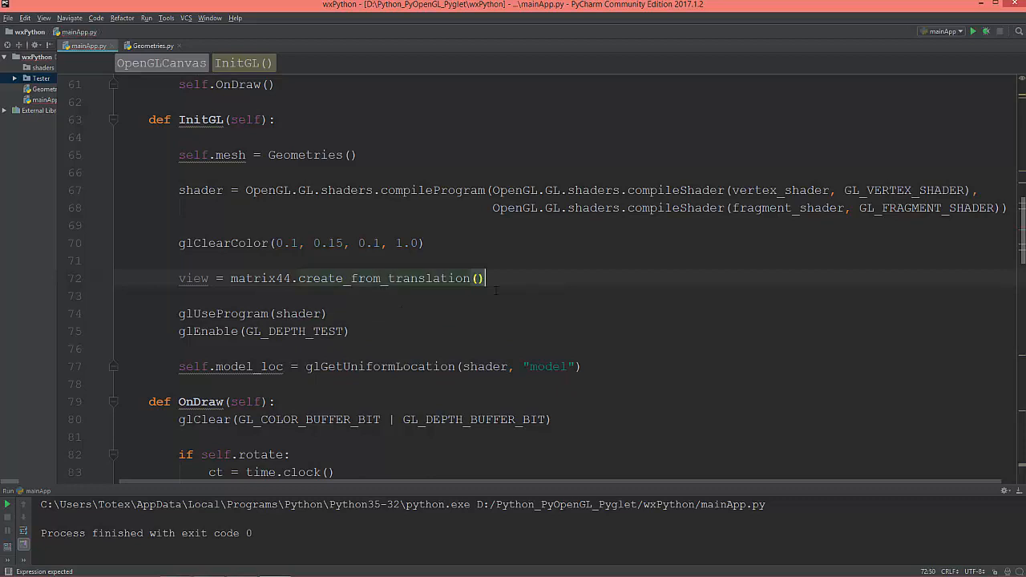
Fill in the translation argument Vector3([0.0, 0.0, -2.0])
type("V")
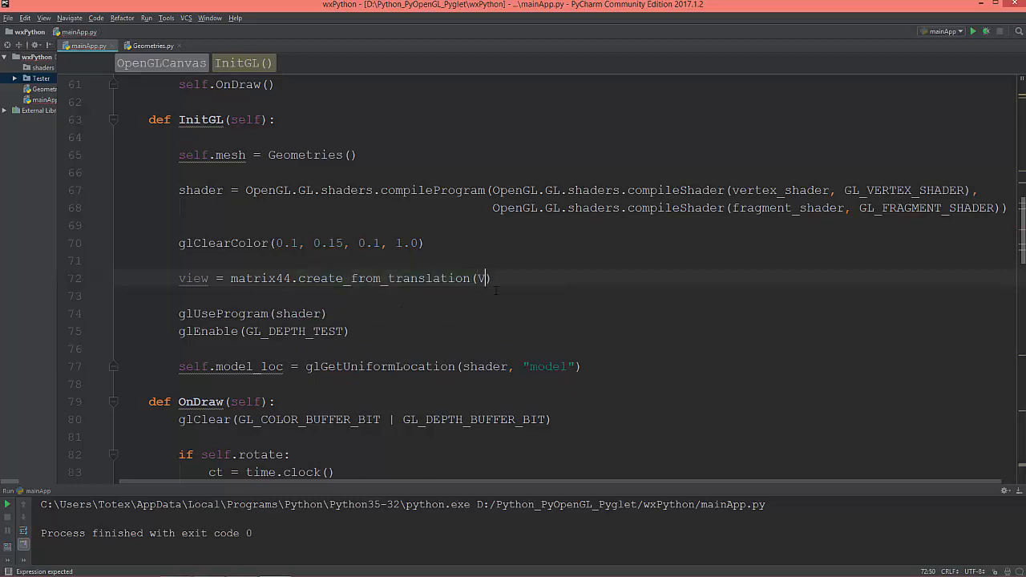
type("ector(")
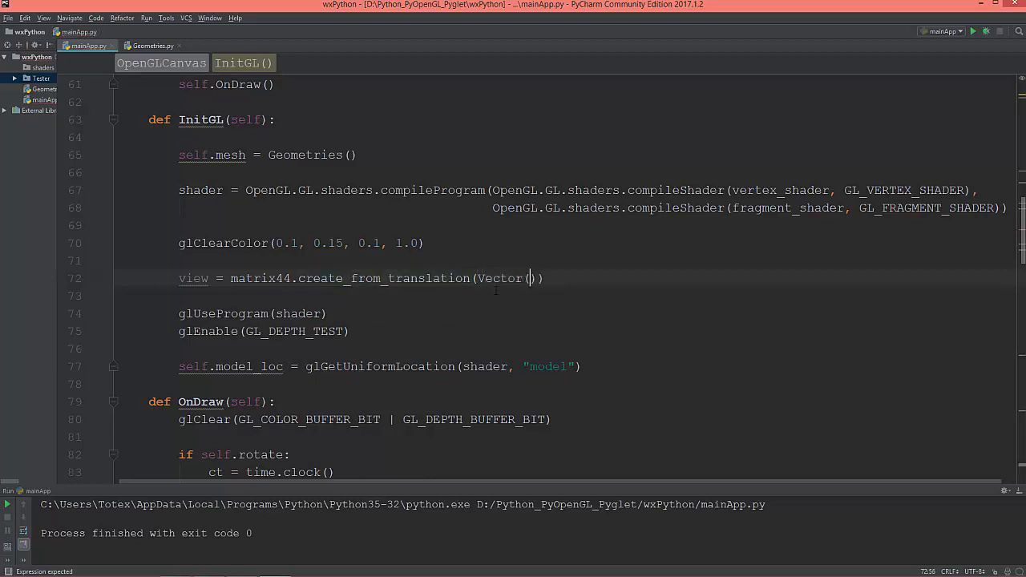
type("3")
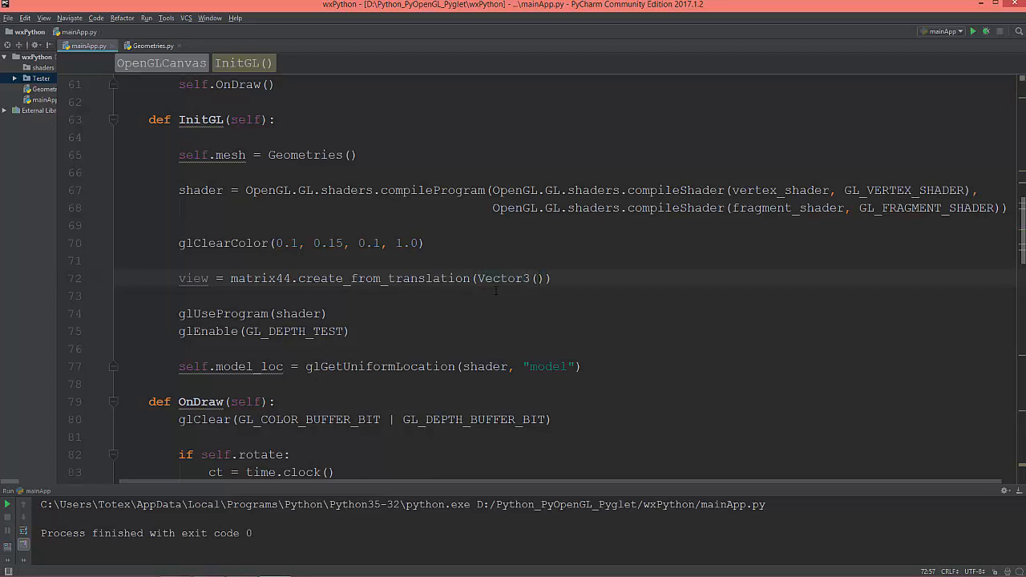
type("[]")
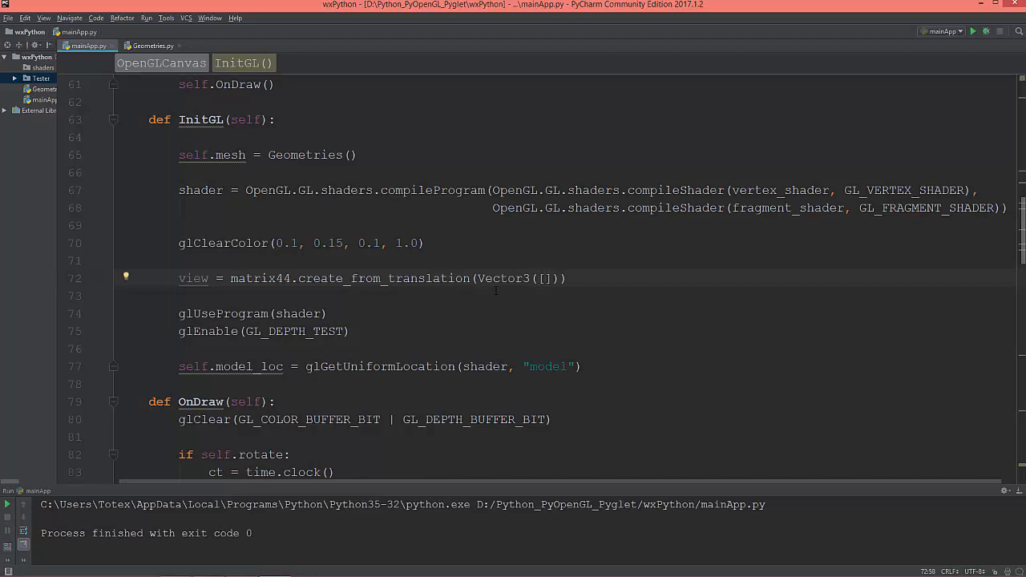
type("0")
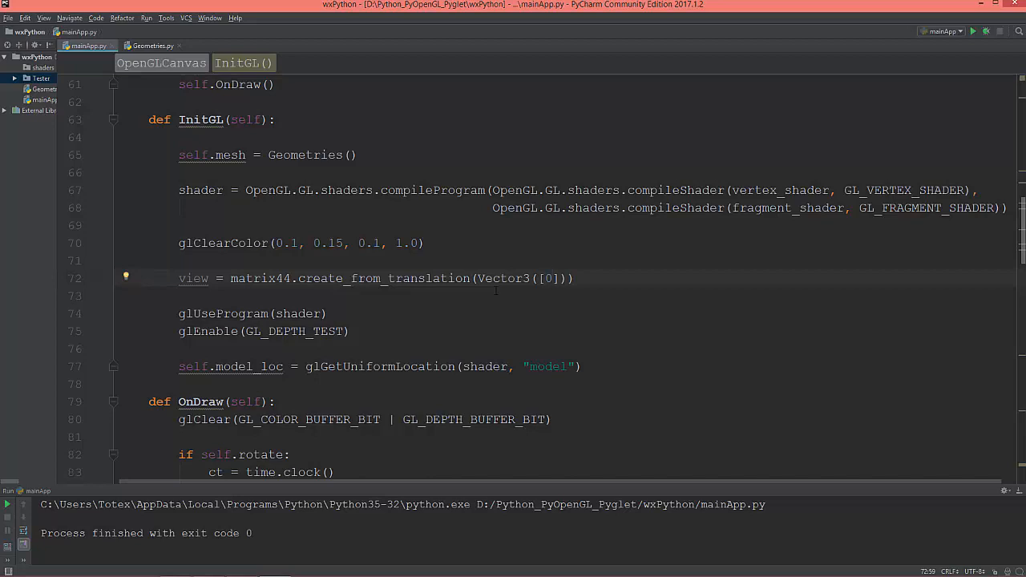
type(".0,")
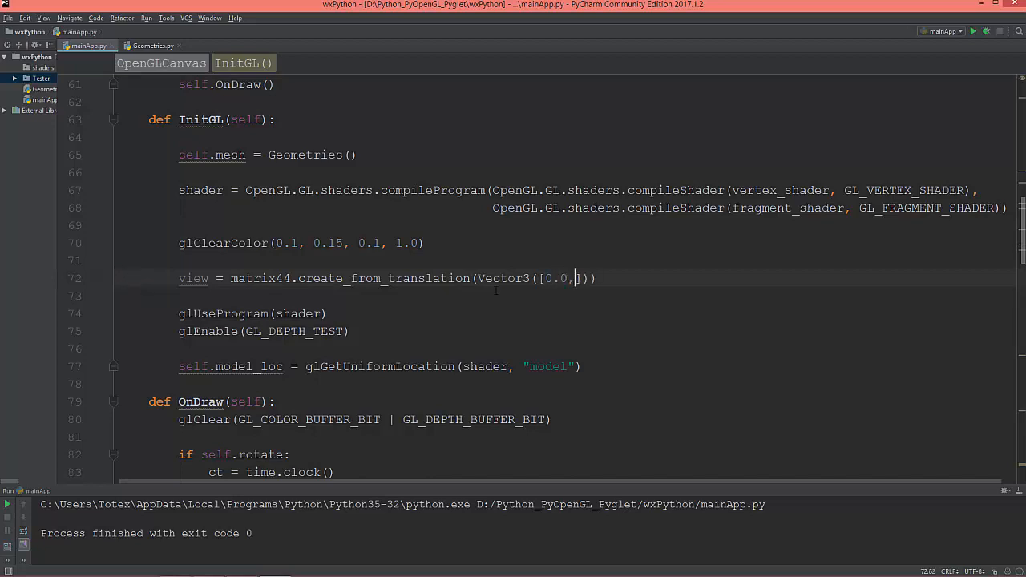
type("0.0")
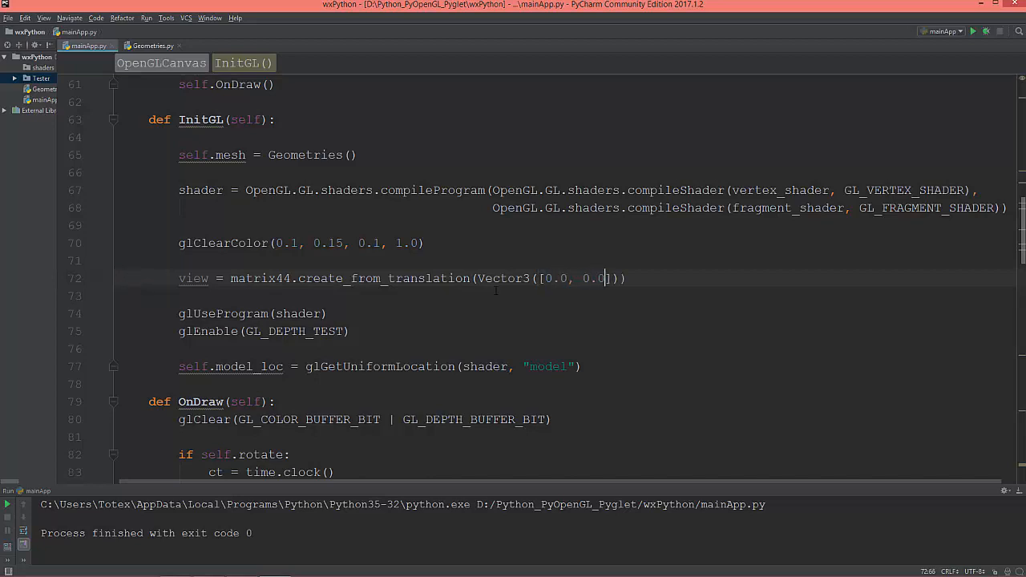
type(",")
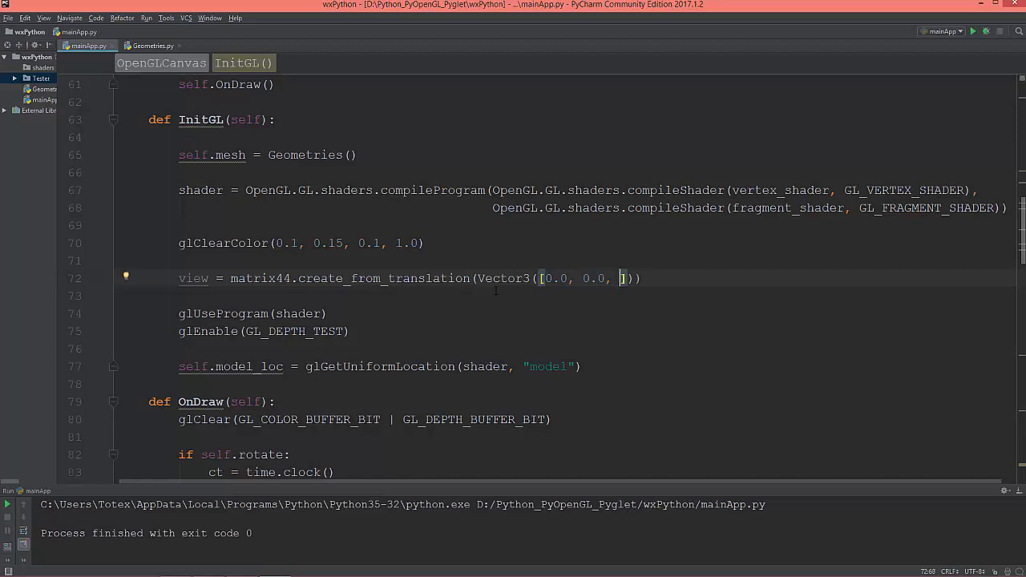
type("-2.0")
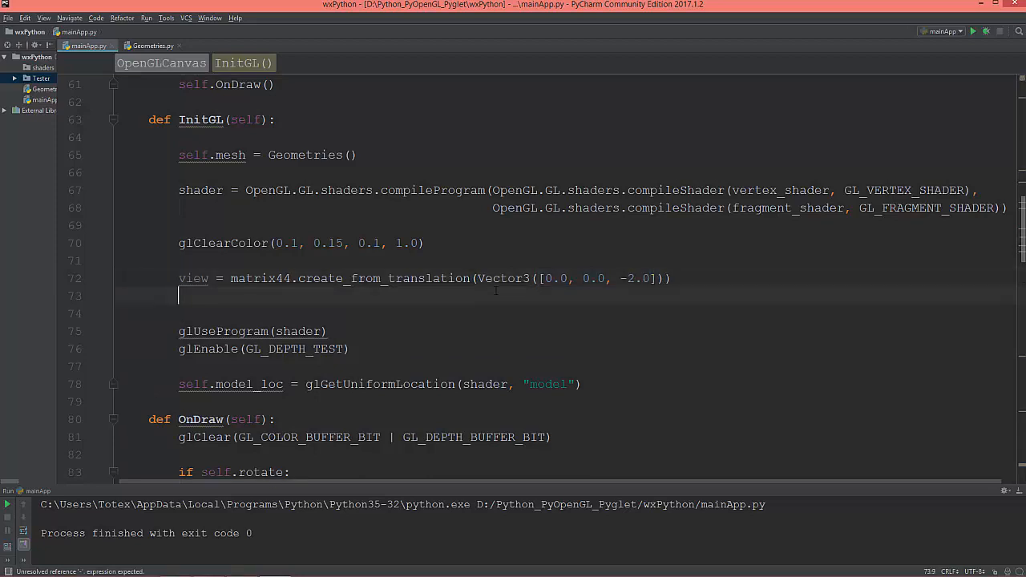
Begin projection = matrix44.create_perspective_projection_matrix(...)
type("pro")
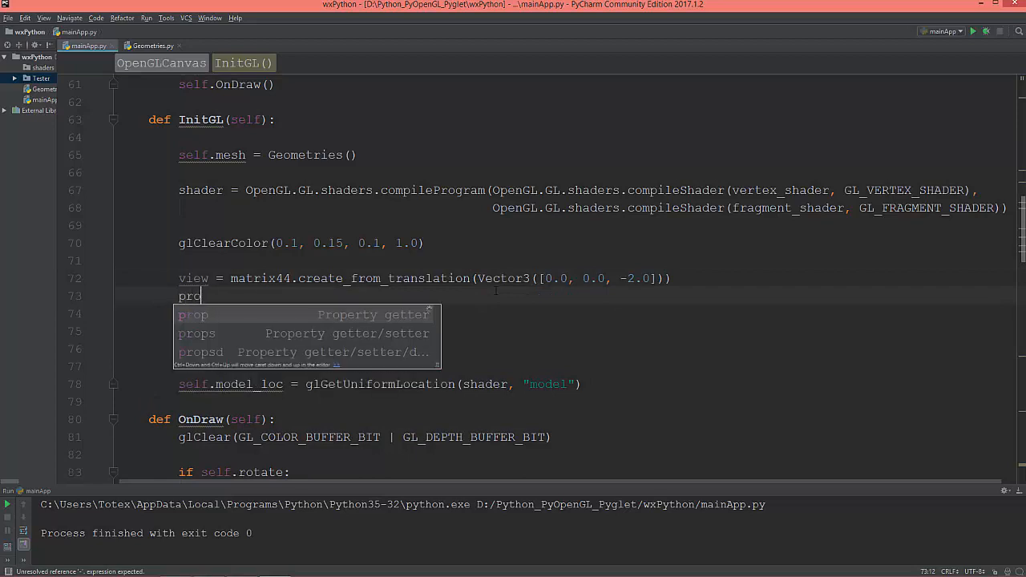
type("jection")
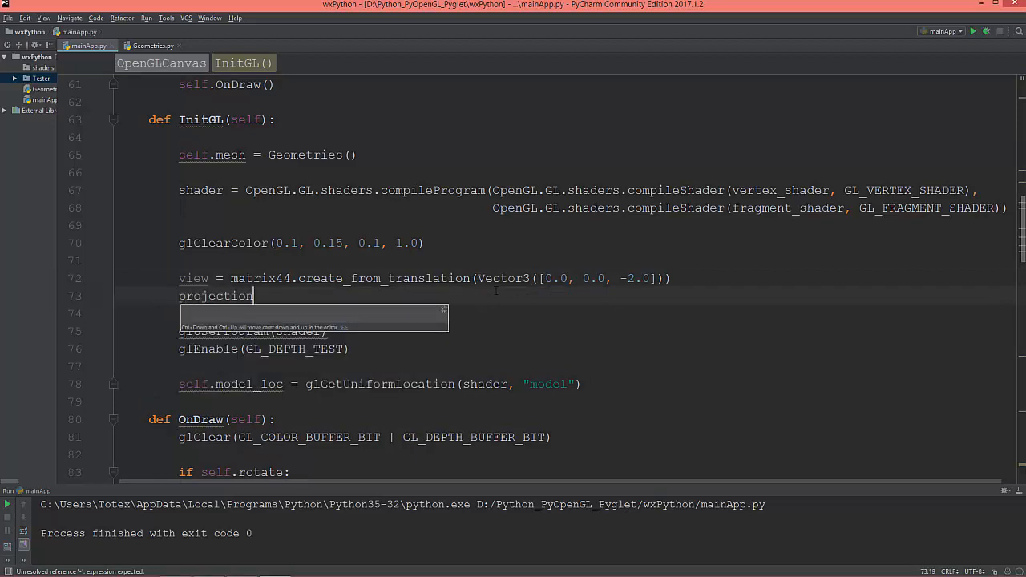
type("=")
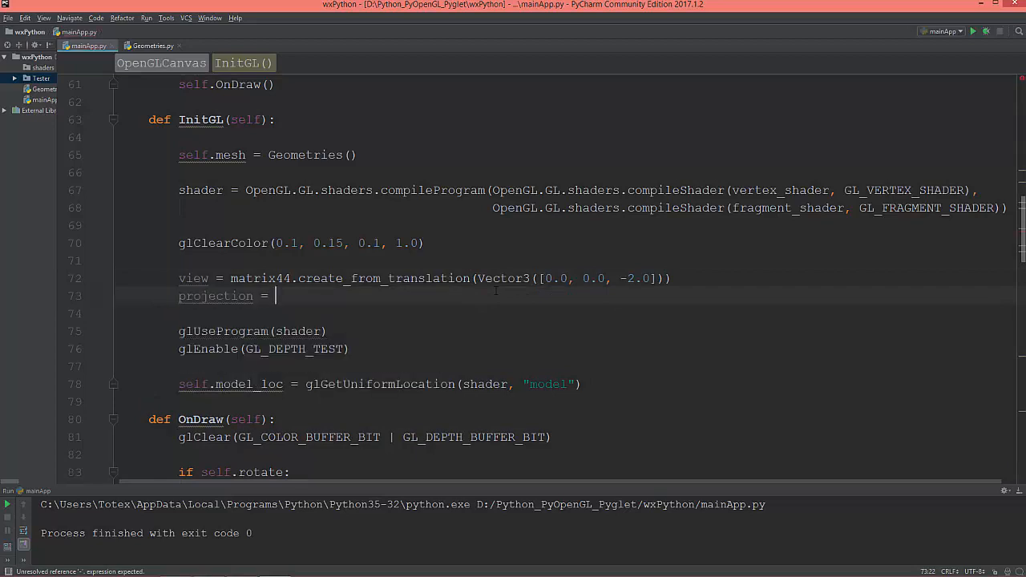
type("matr")
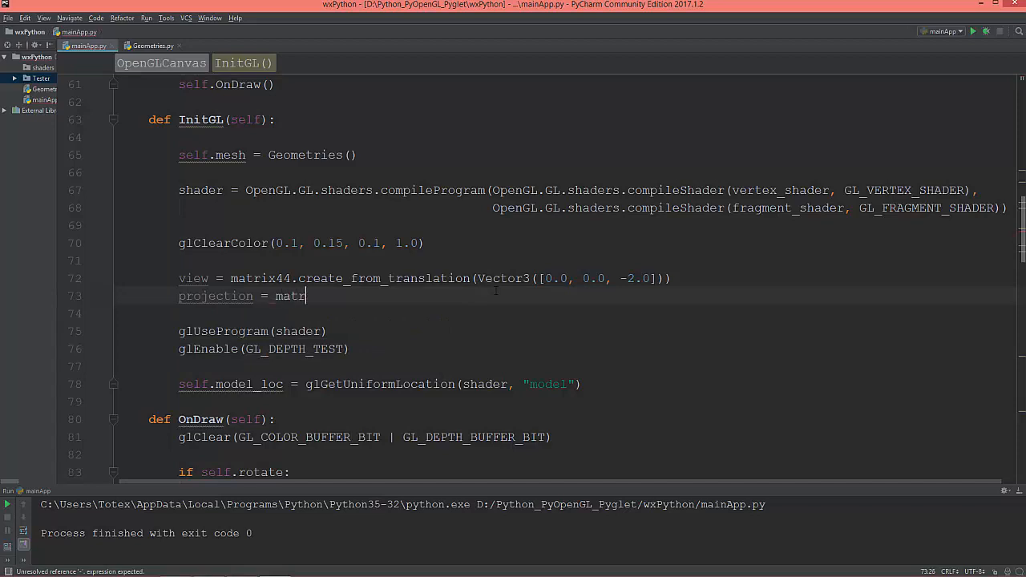
type("ix4")
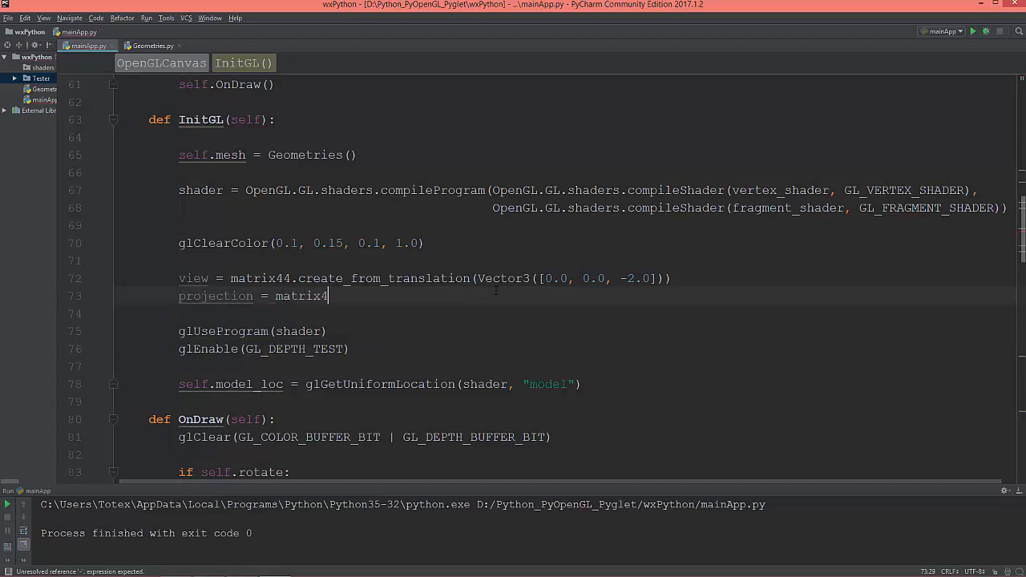
type(".")
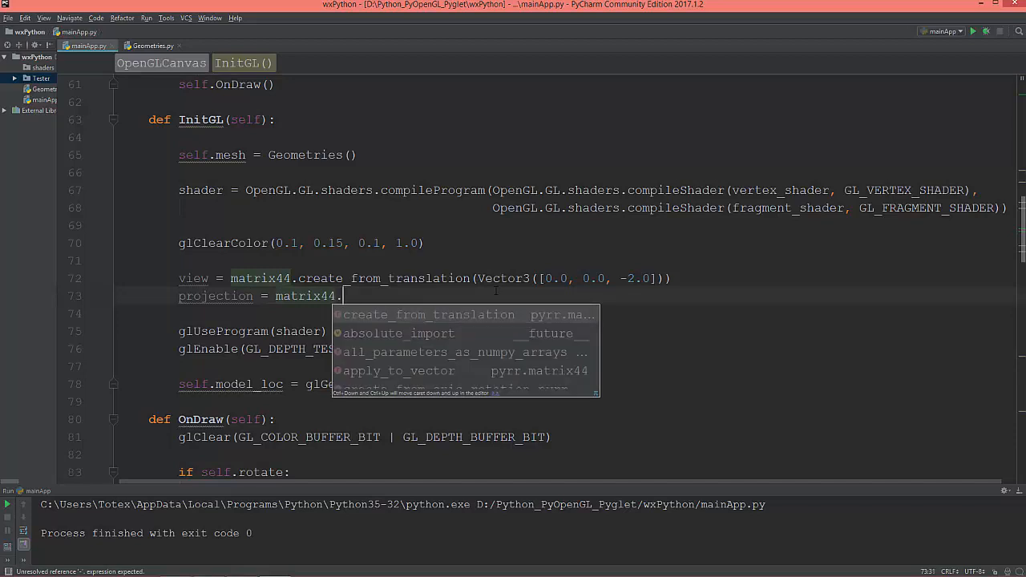
type("cr")
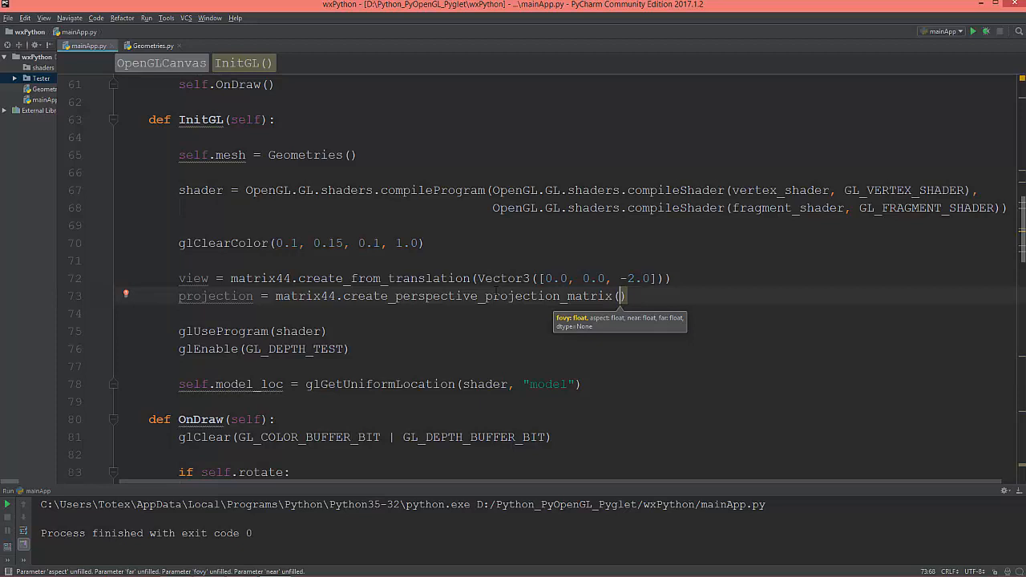
Fill in the arguments 45.0, self.aspect_ratio, 0.1, 100.0 and start a new line
type("45.0")
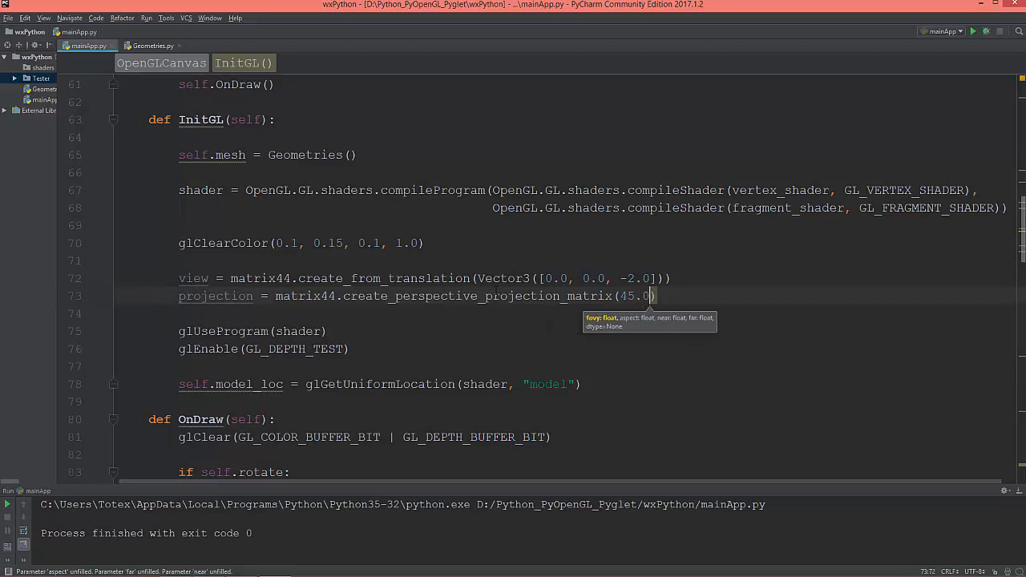
type(",")
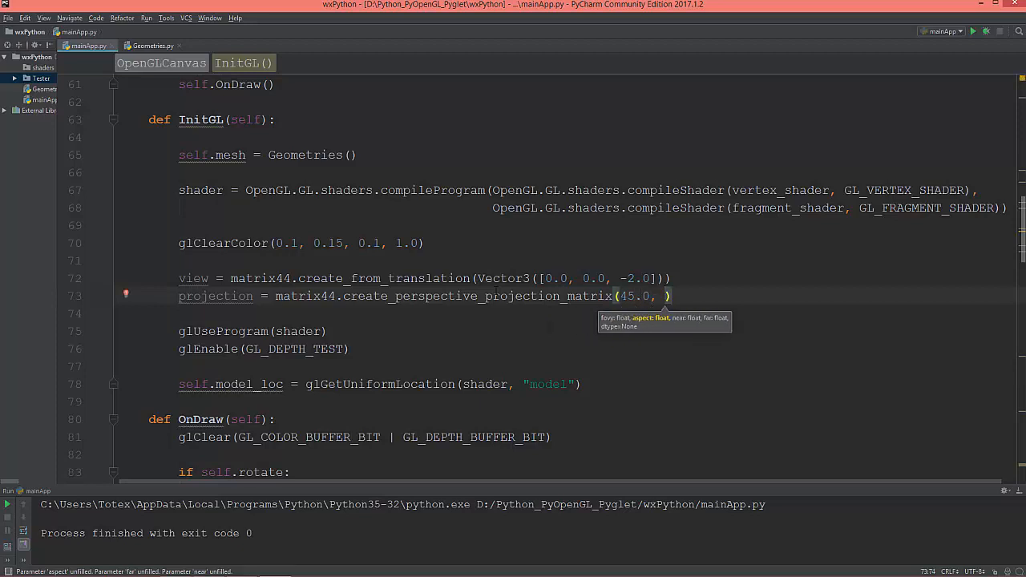
type("self.")
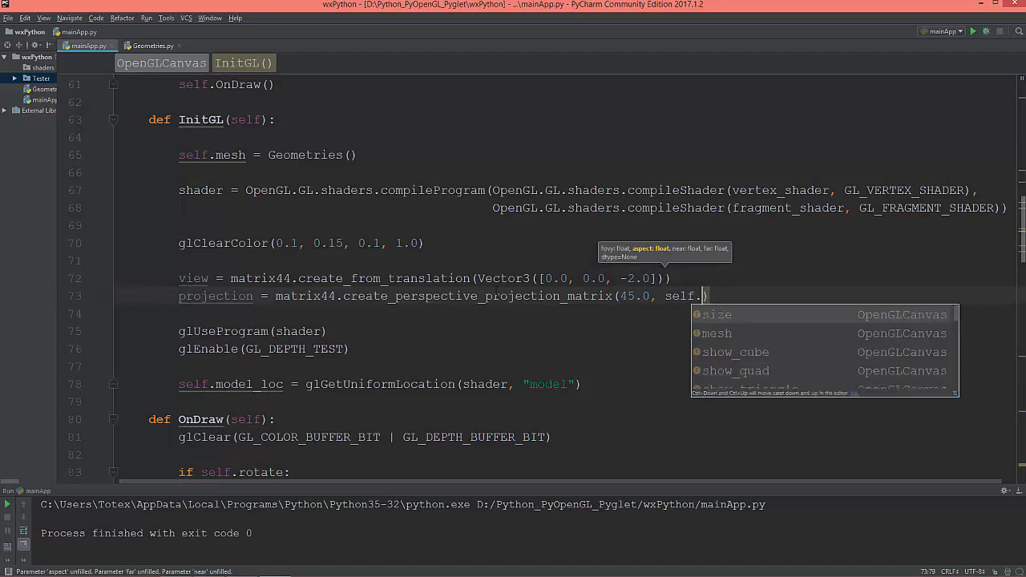
type("aspect_ratio,")
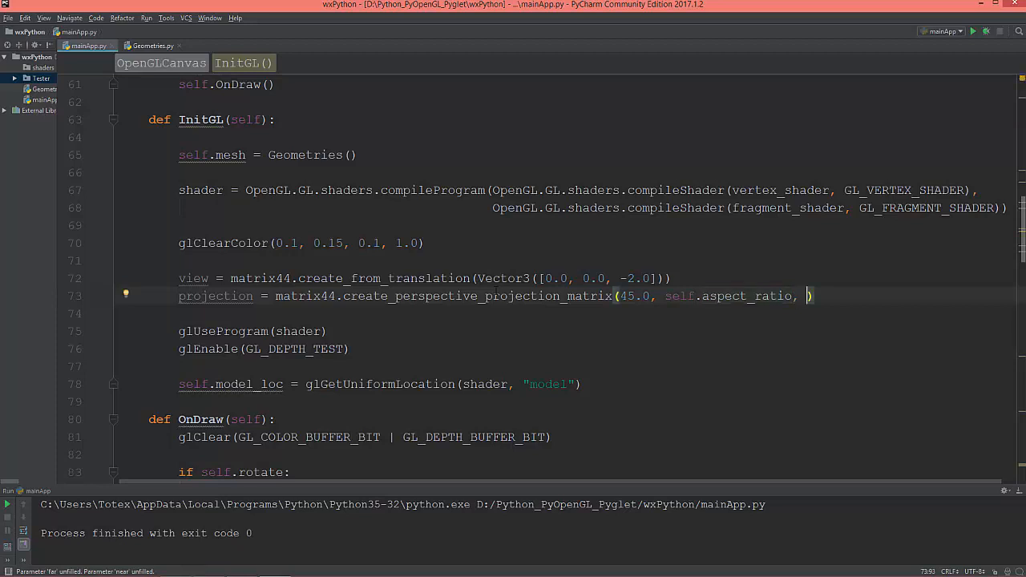
type("0")
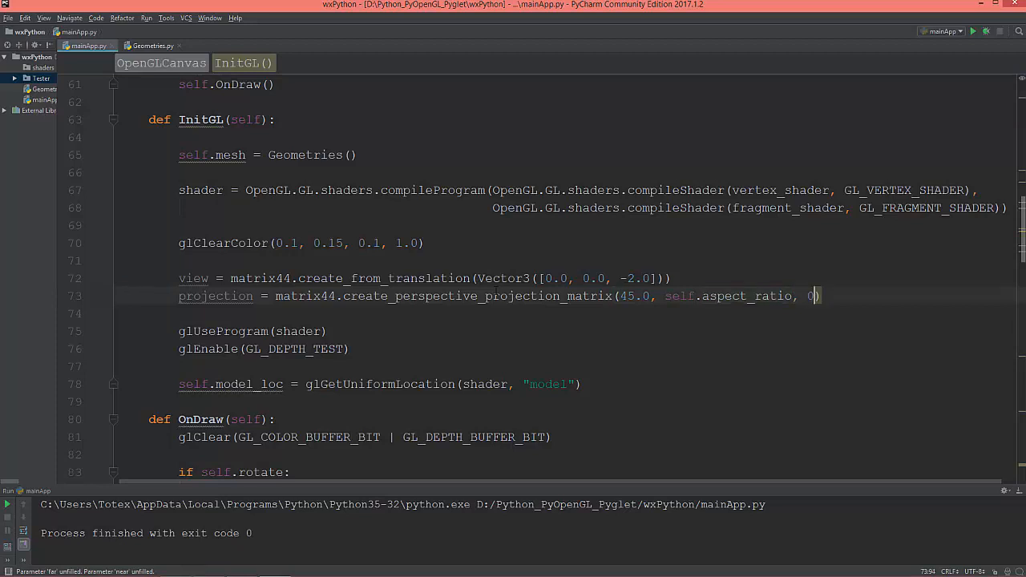
type(".1,")
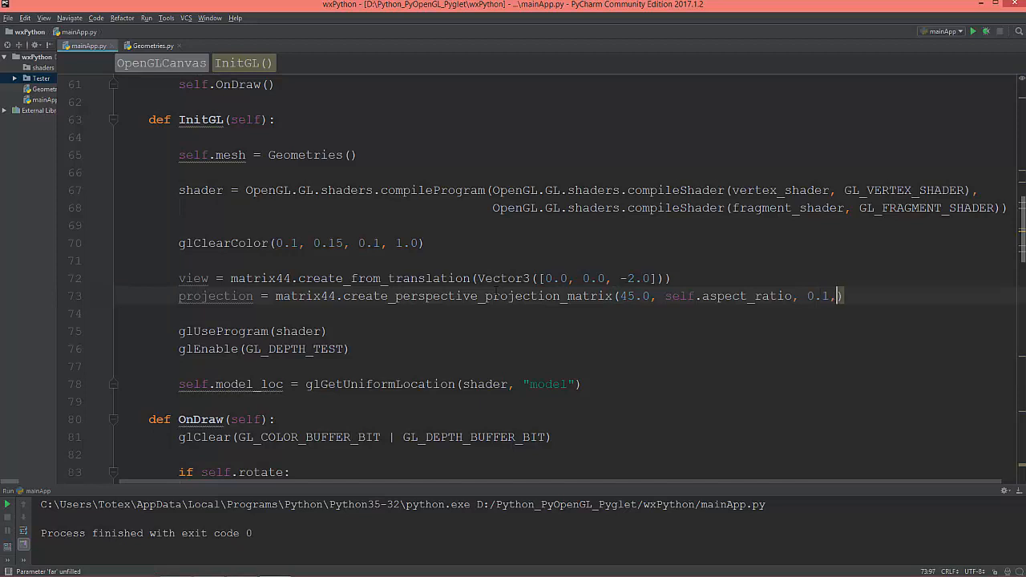
type("1")
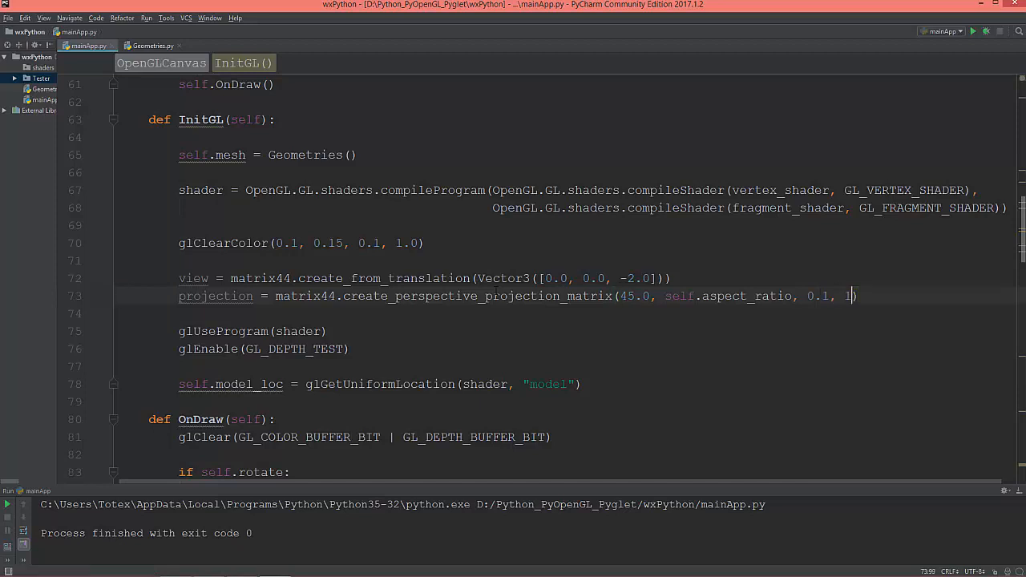
type("00")
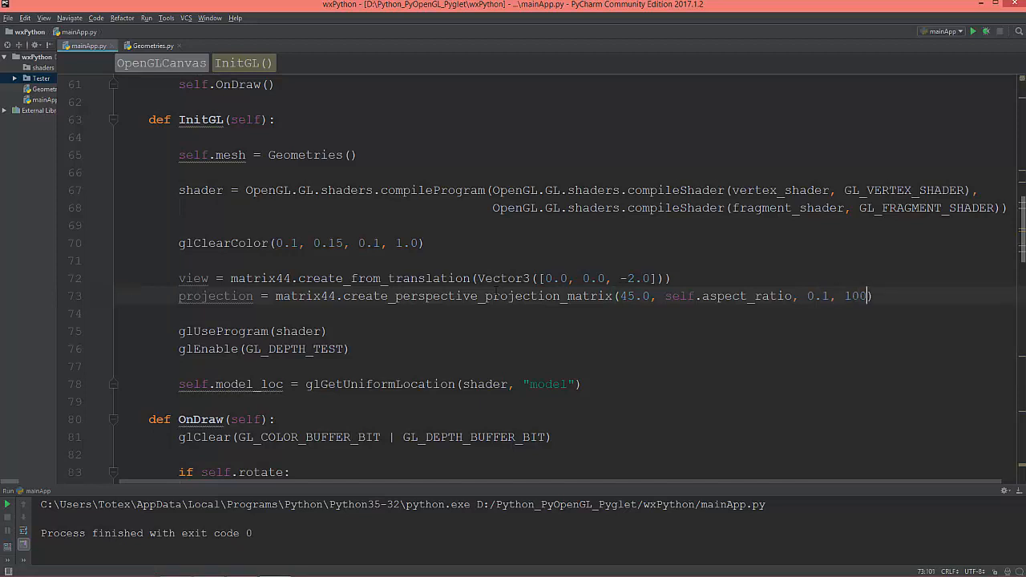
type(".0)")
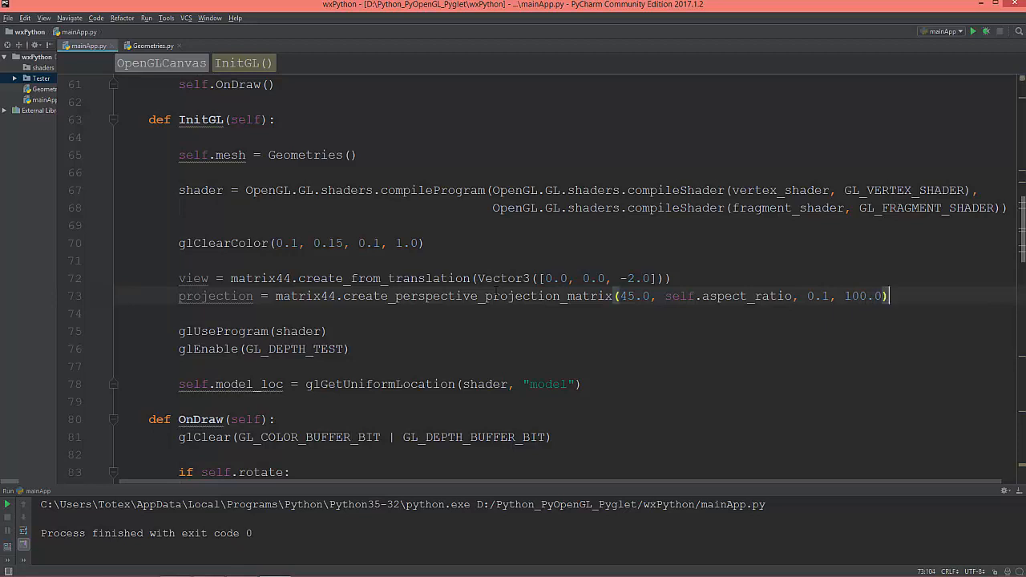
key("Enter")
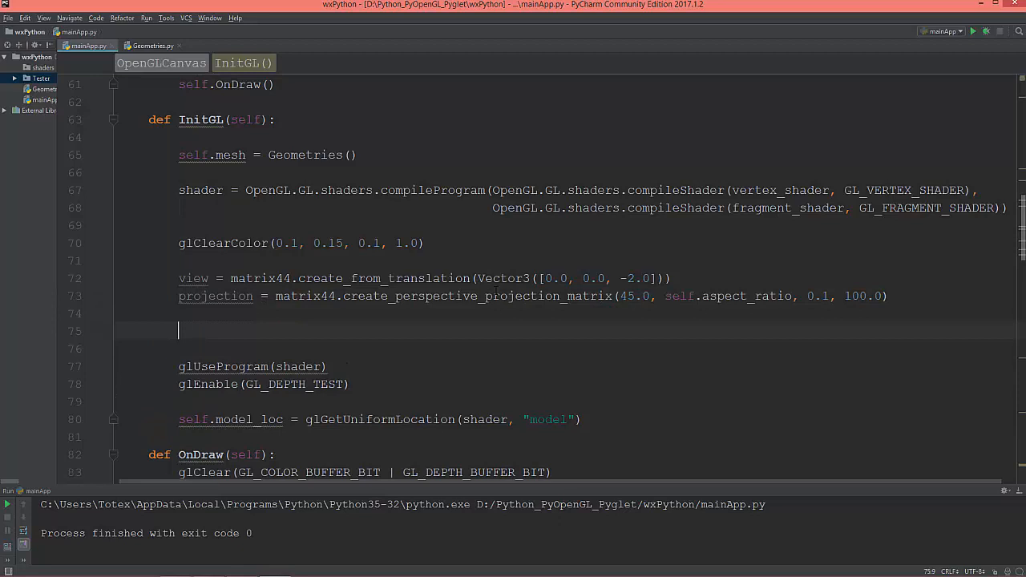
Add vp = matrix44.multiply(view, projection) before glUseProgram
type("vp =")
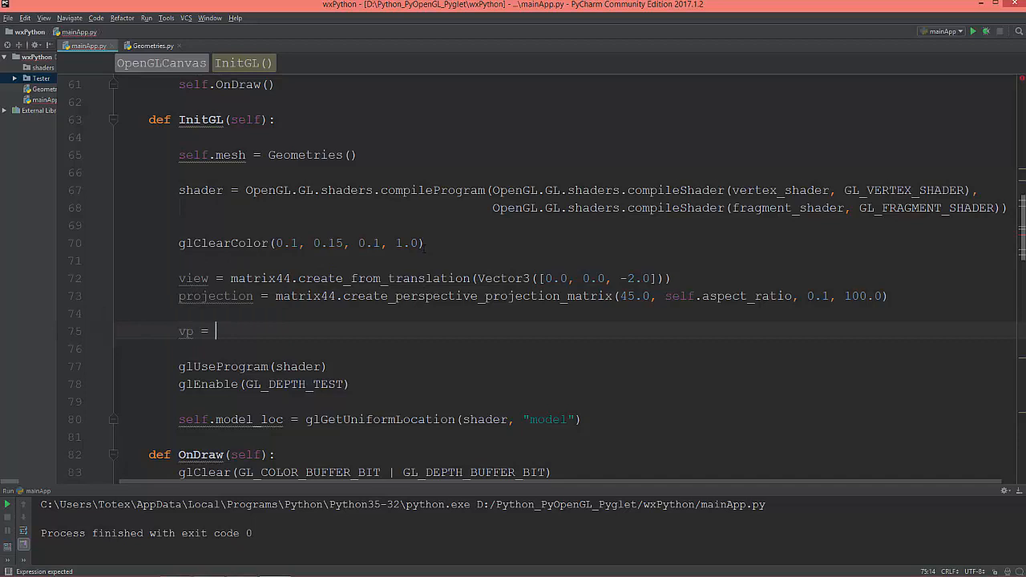
type("matr")
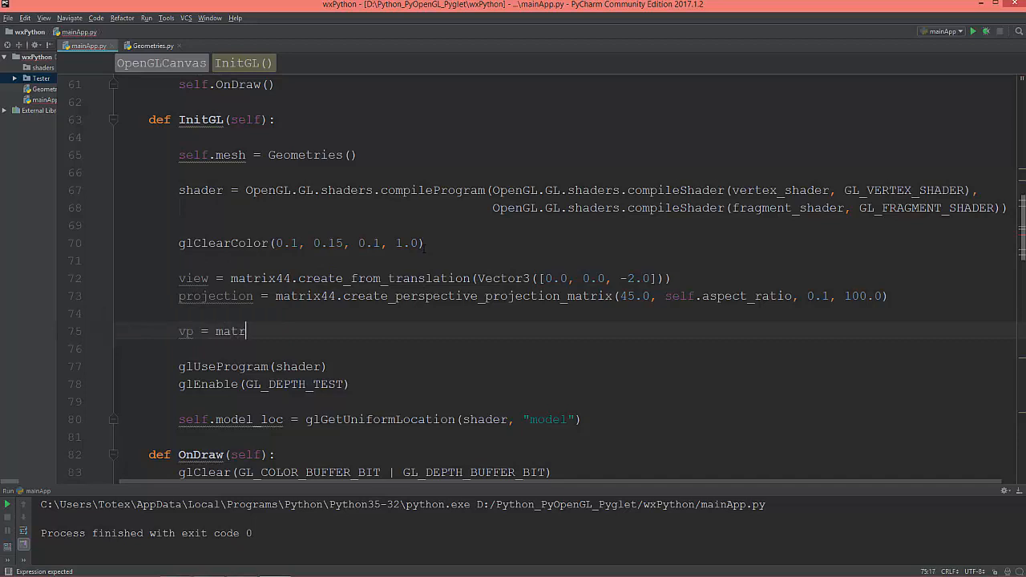
type("ix")
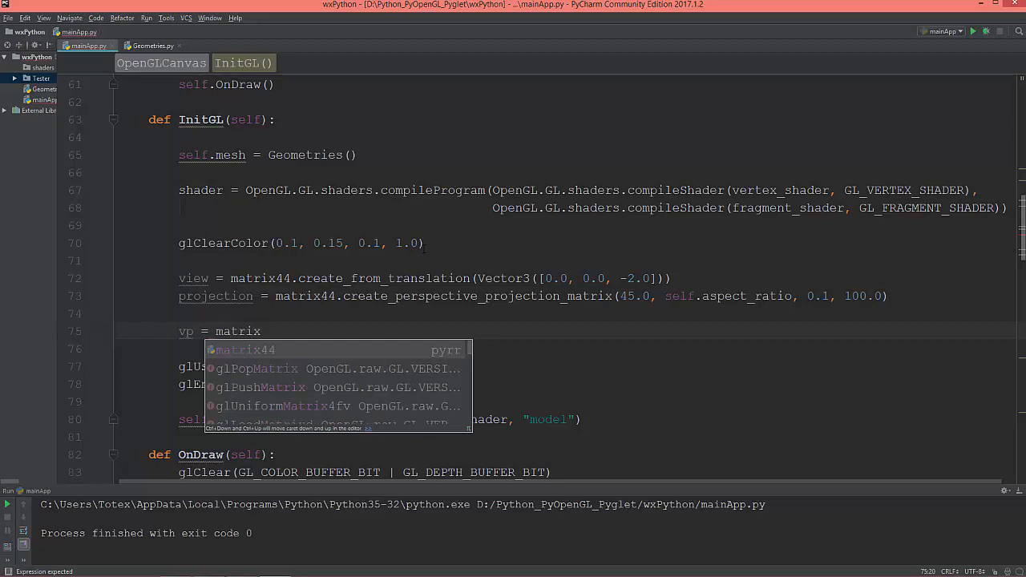
type("44.multiply(")
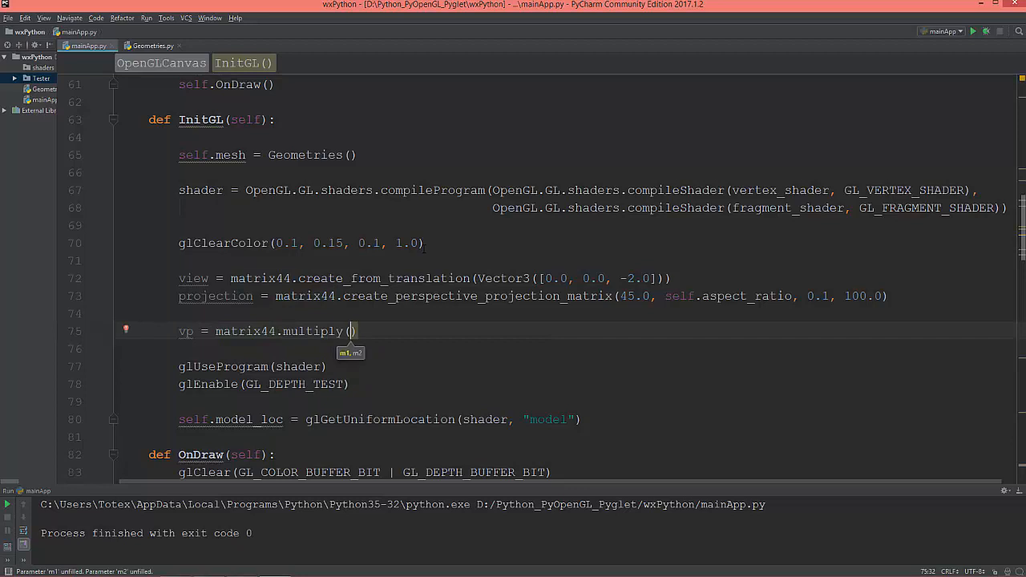
type("view,")
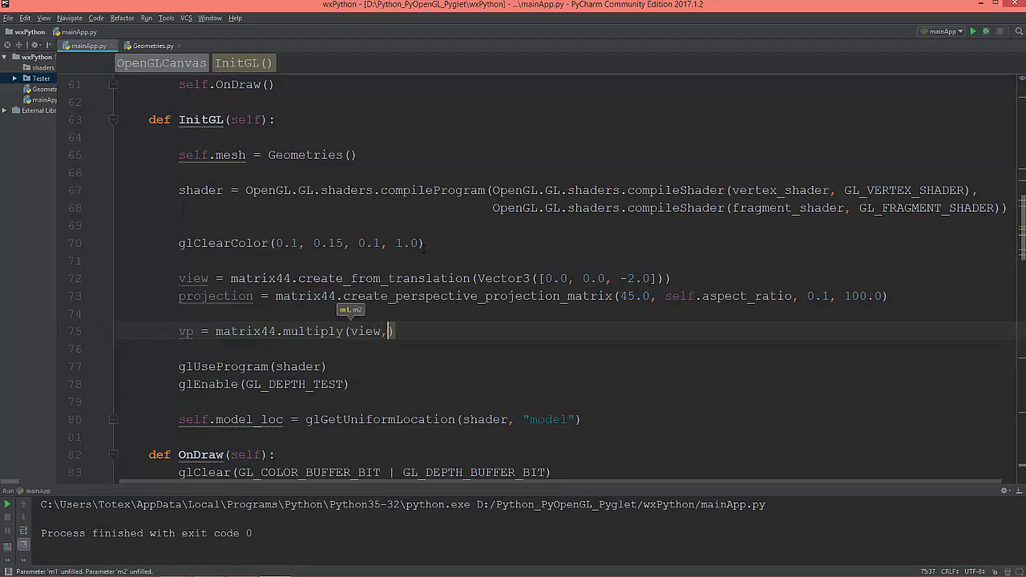
type("projecti")
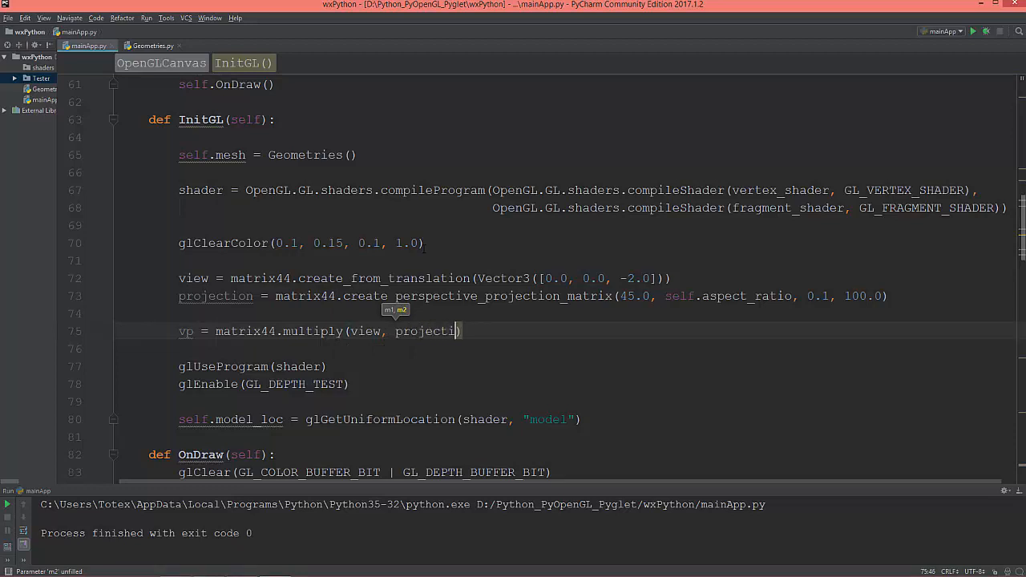
type("on")
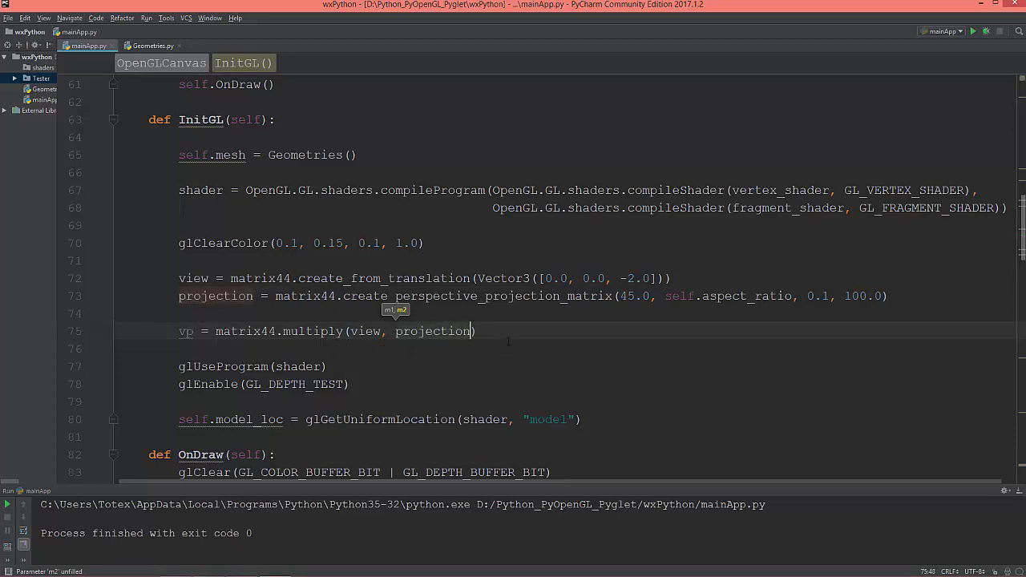
scroll("down", 3)
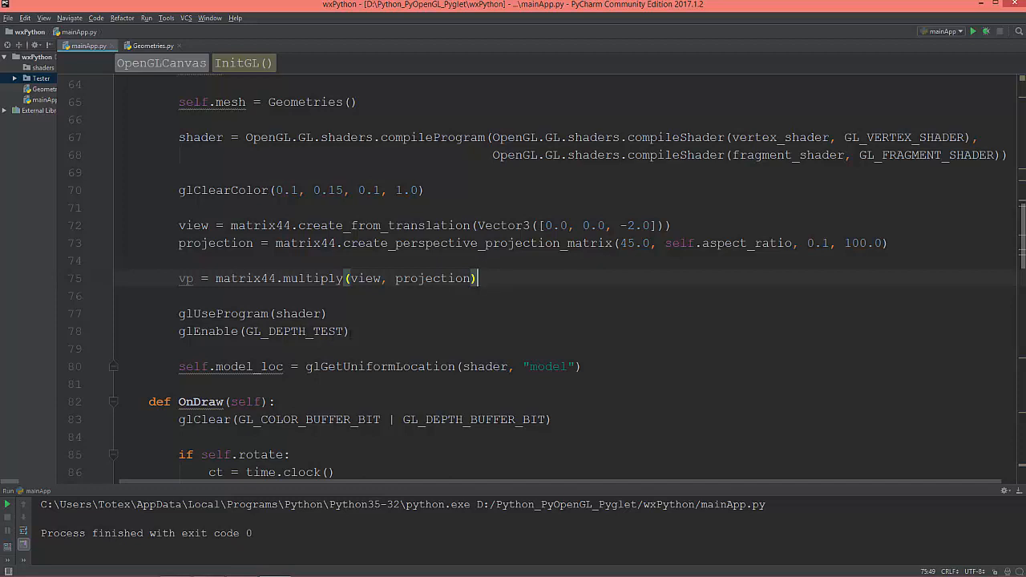
mouse_move(546, 337)
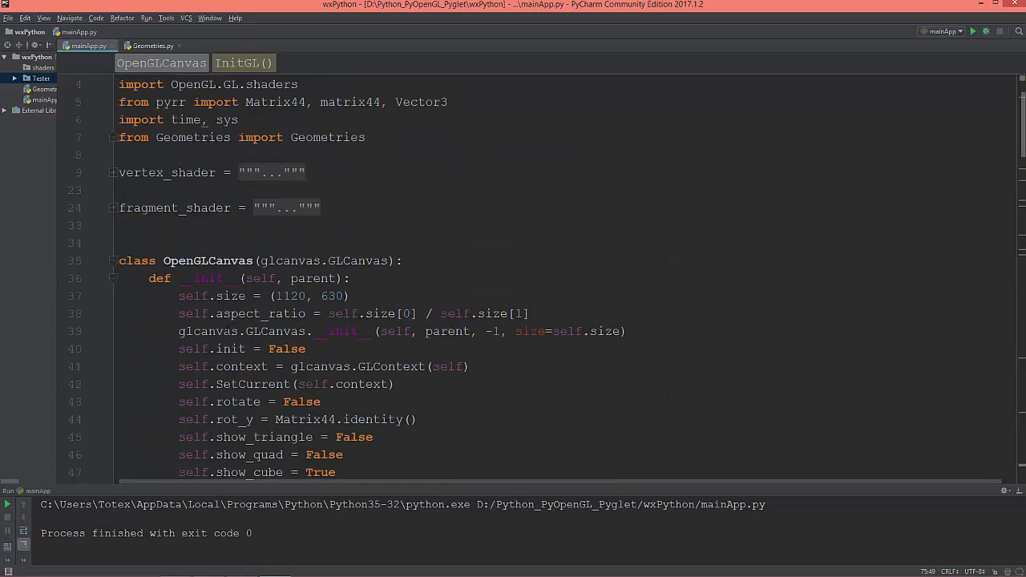
left_click(113, 172)
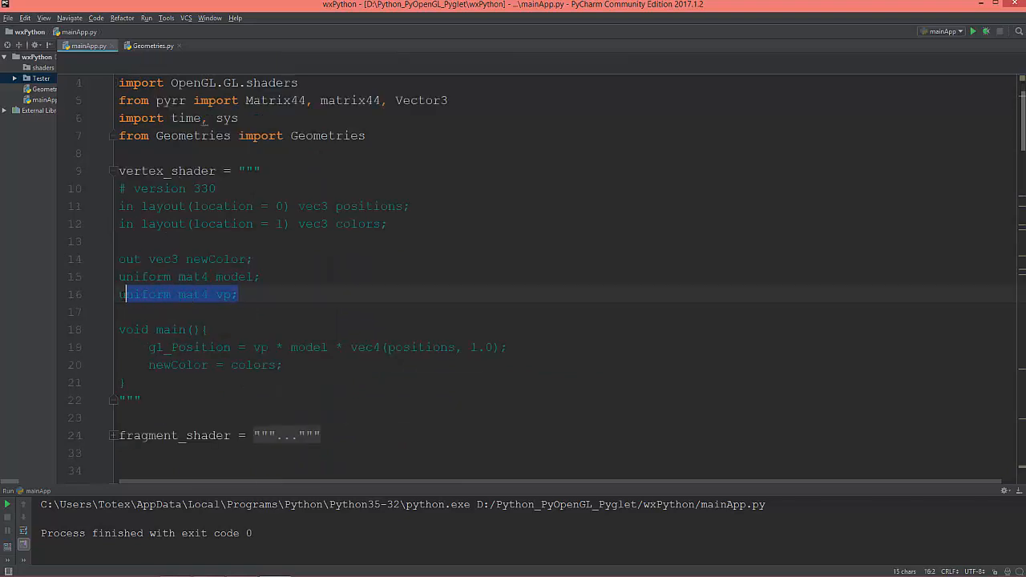
scroll("down", 3)
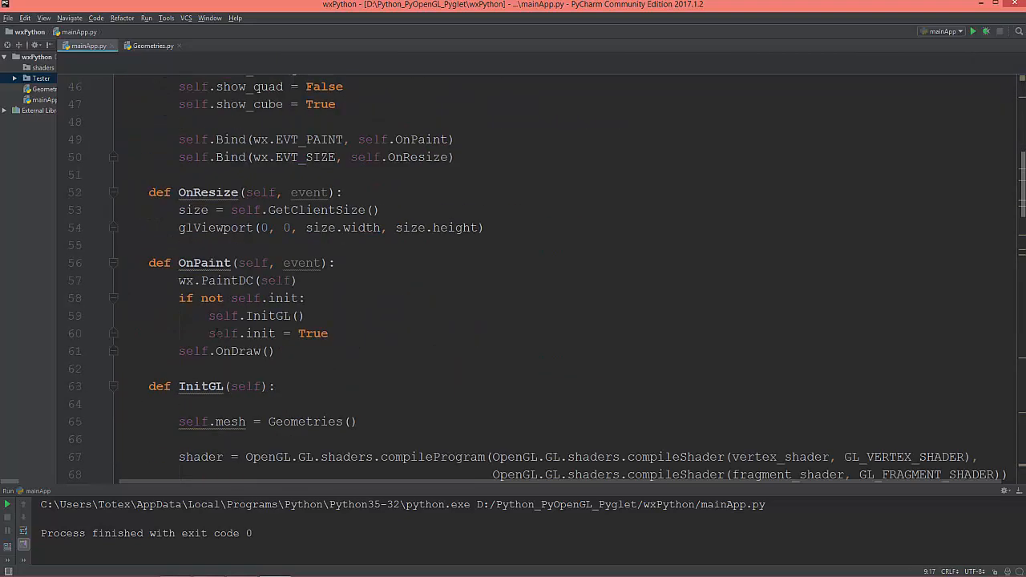
scroll("down", 3)
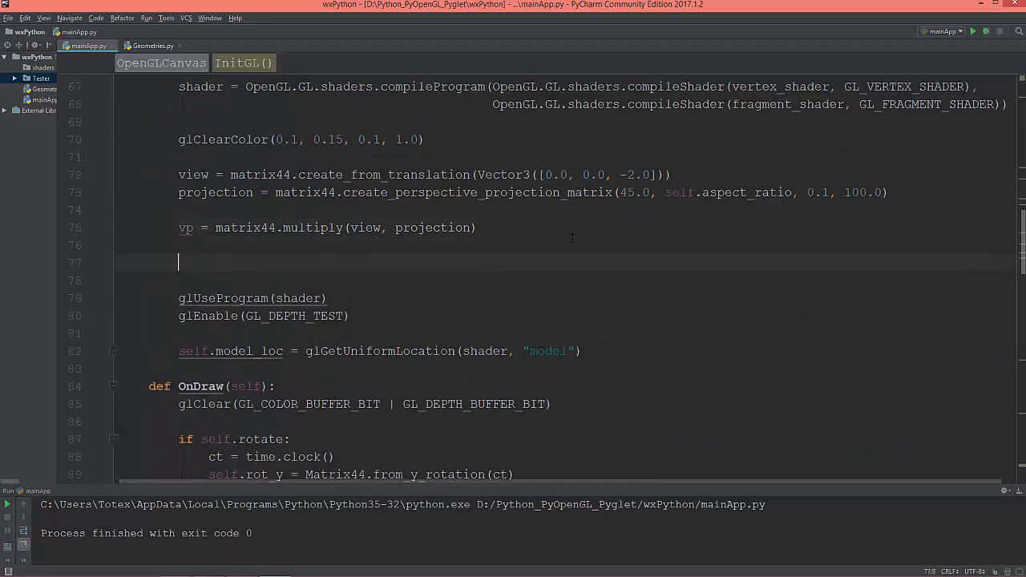
Add vp_loc = glGetUniformLocation(shader, "vp") below the vp multiply line
type("vp_loc =")
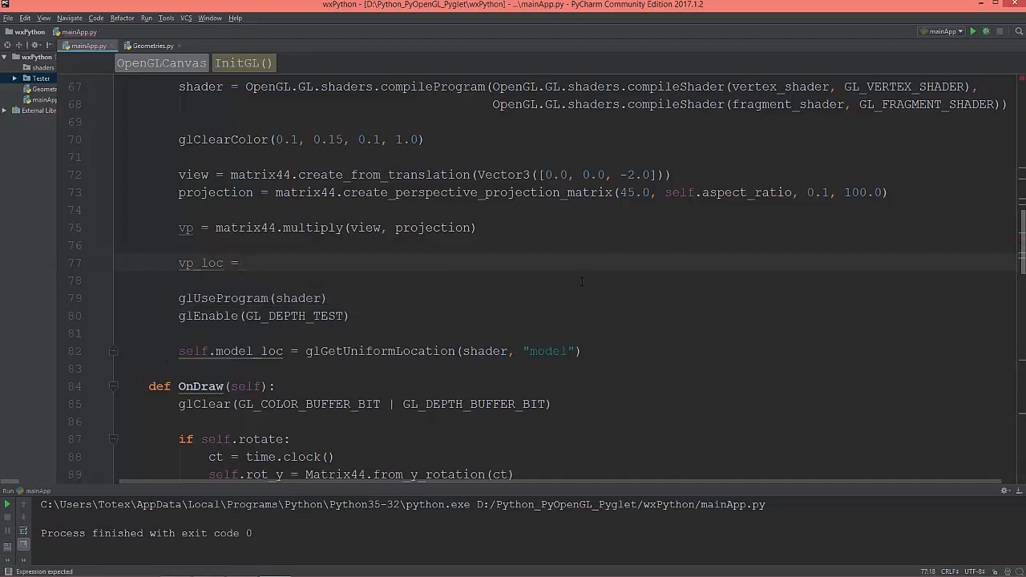
type("glG")
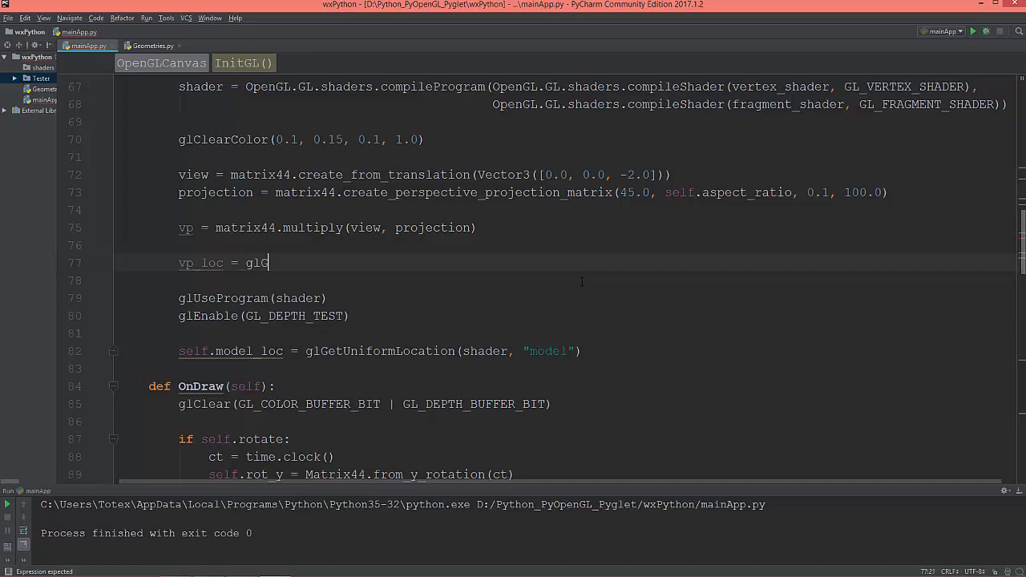
type("etUniformLocation")
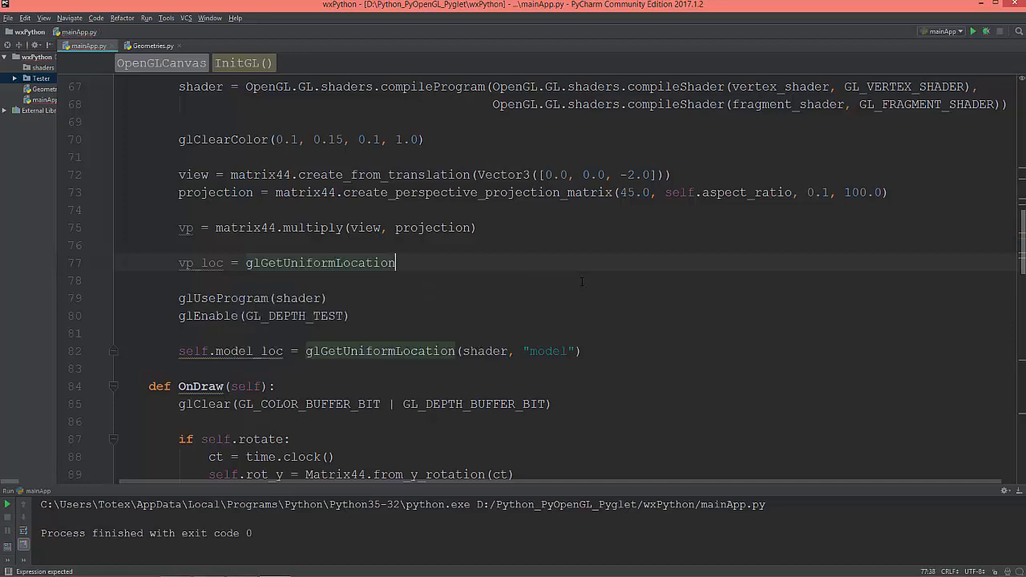
type("(s")
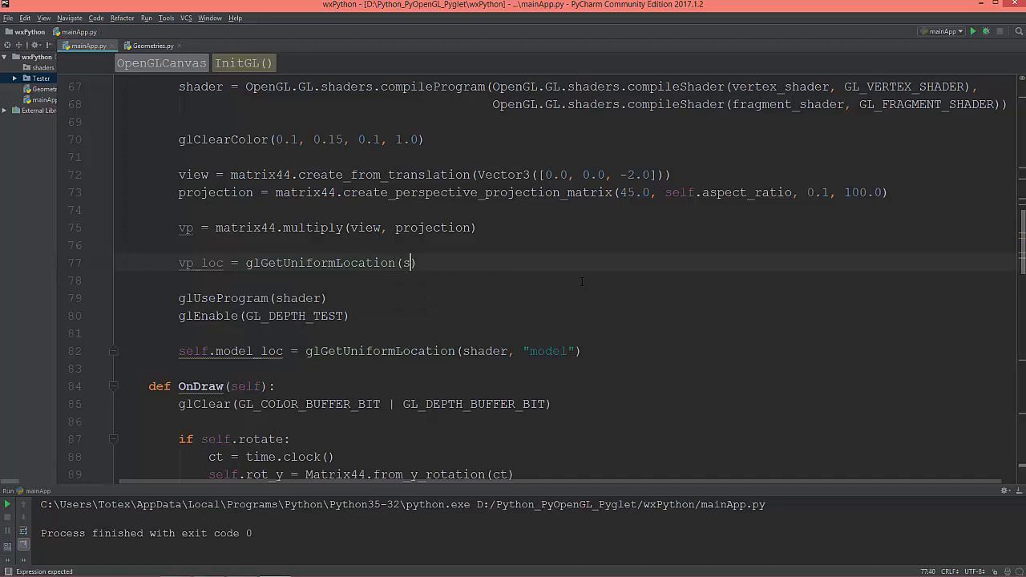
type("hader.")
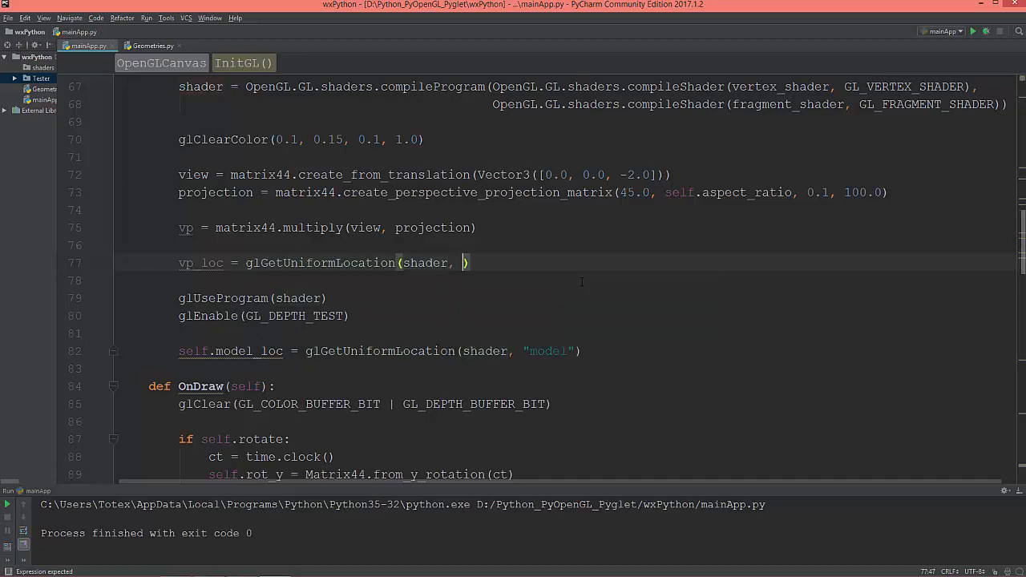
type("\"vp\"")
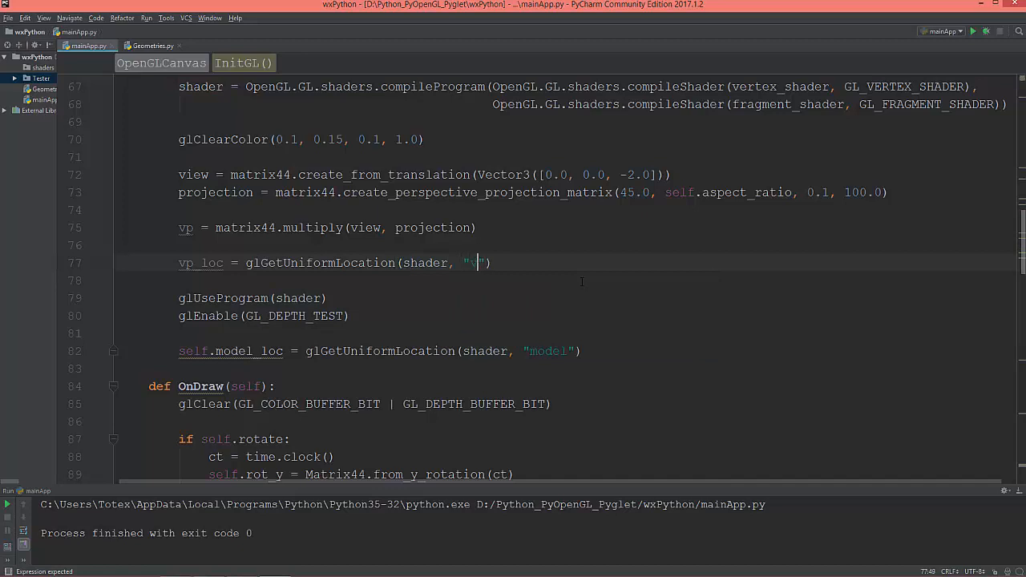
type("vp")
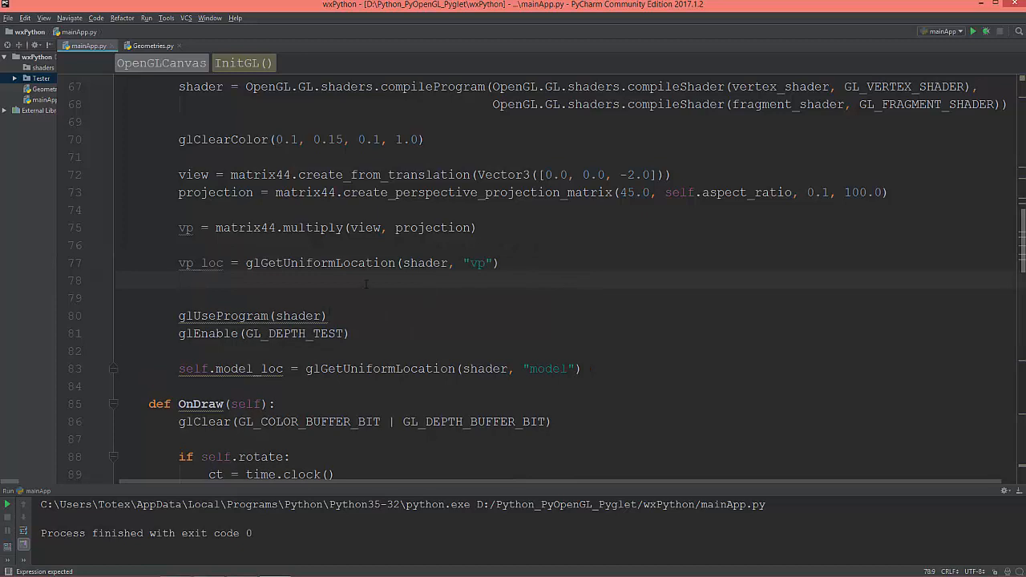
scroll("down", 3)
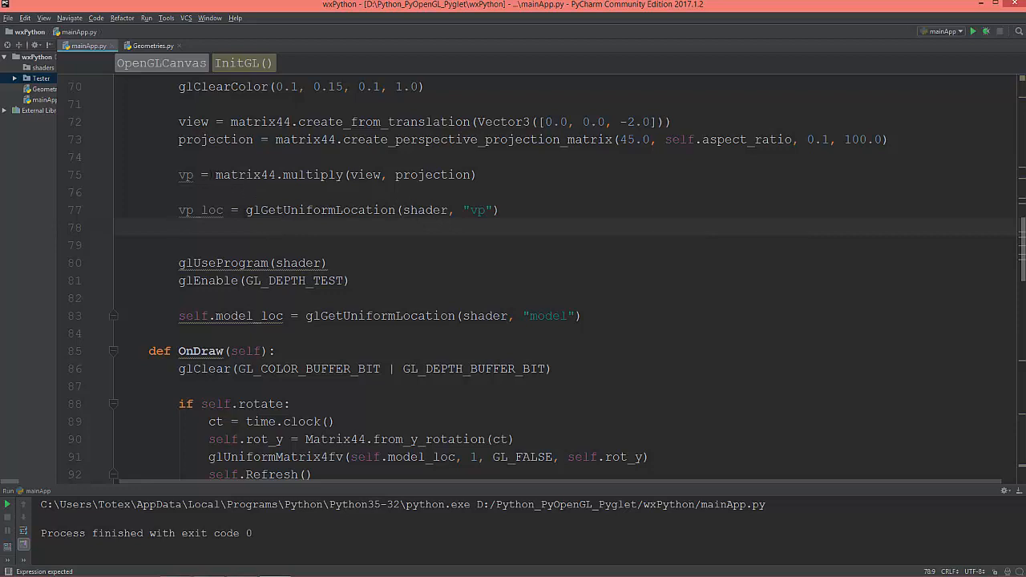
Add glUniformMatrix4fv(vp_loc, 1, GL_FALSE, vp) right after the vp_loc lookup
type("glUniform")
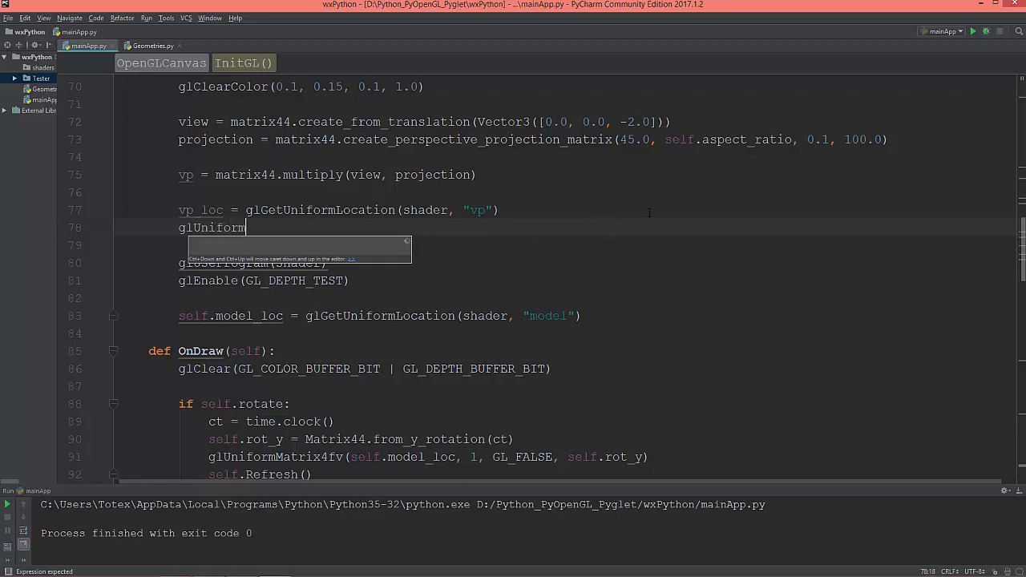
type("Matr")
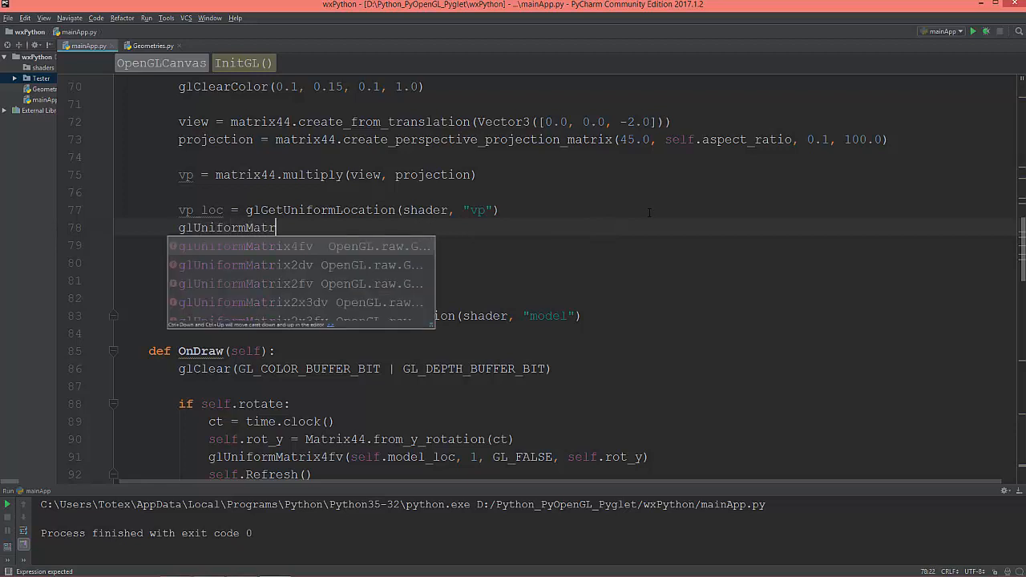
key("Tab")
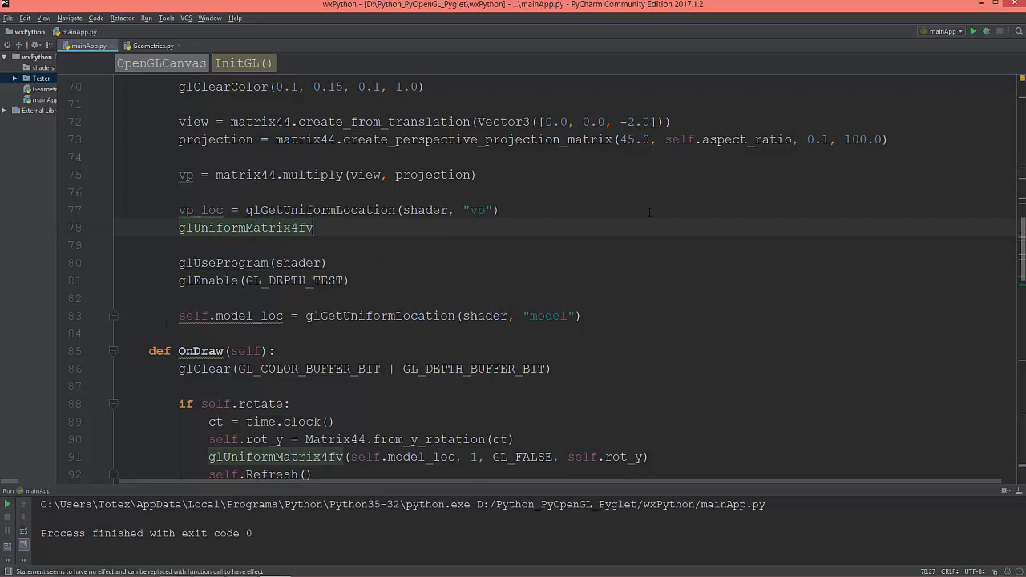
type("()")
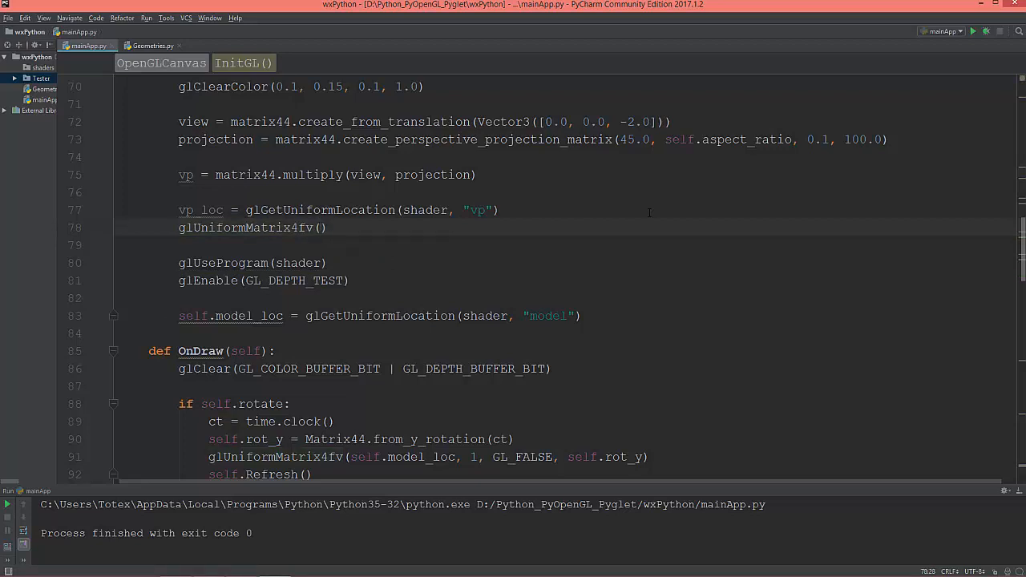
type("vp_loc,")
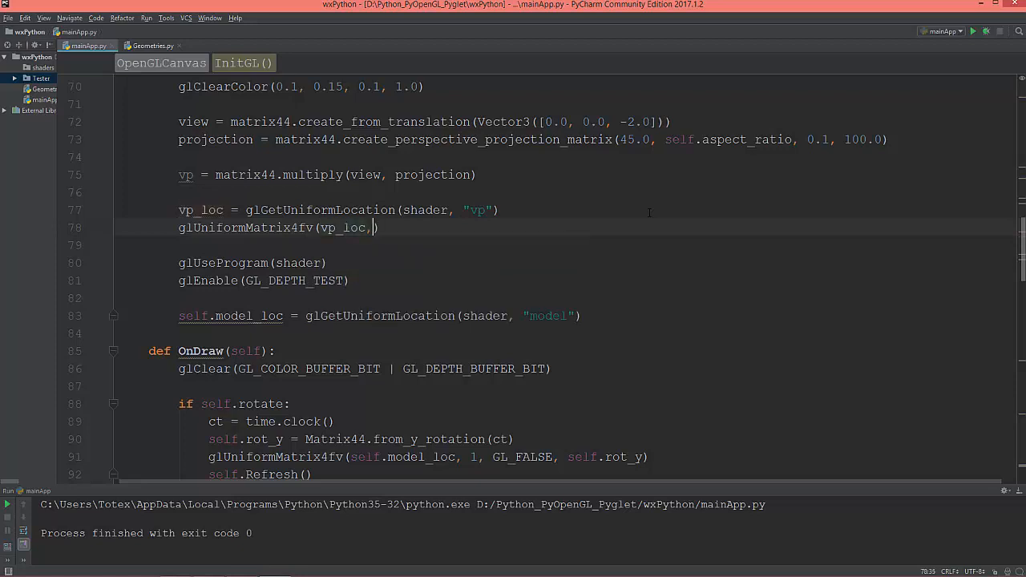
type("1,")
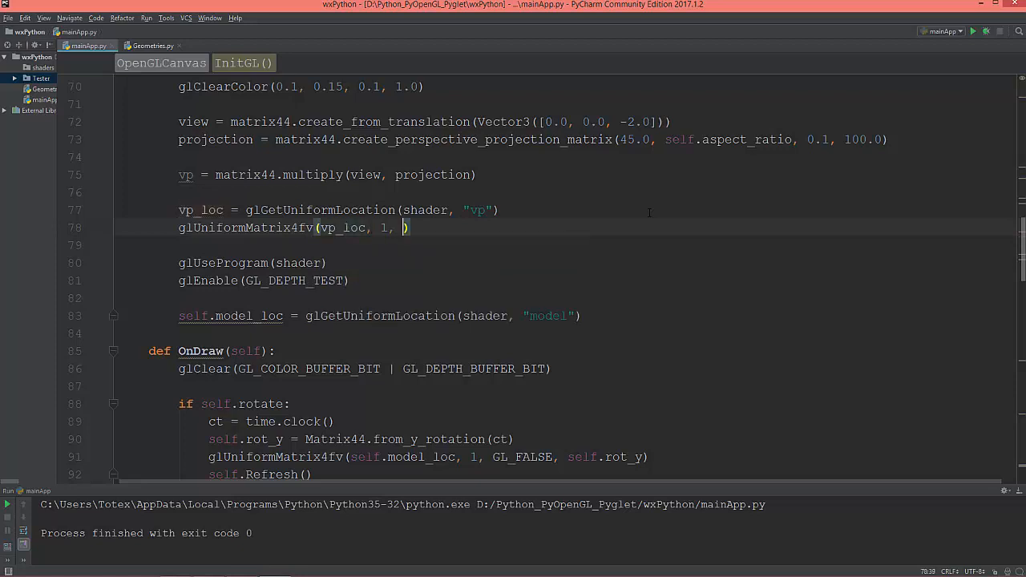
type("GL_")
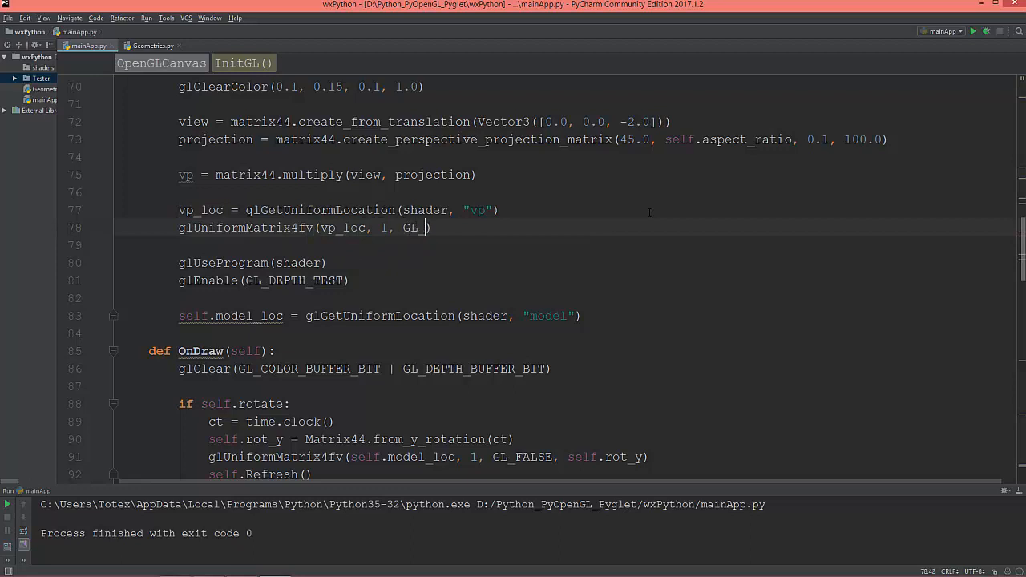
type("FALSE,")
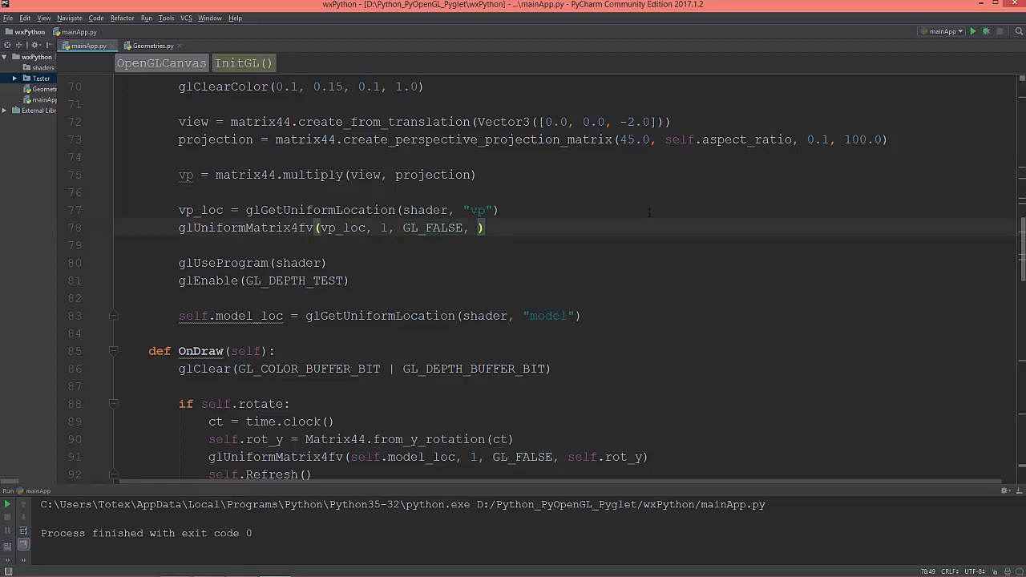
type("vp")
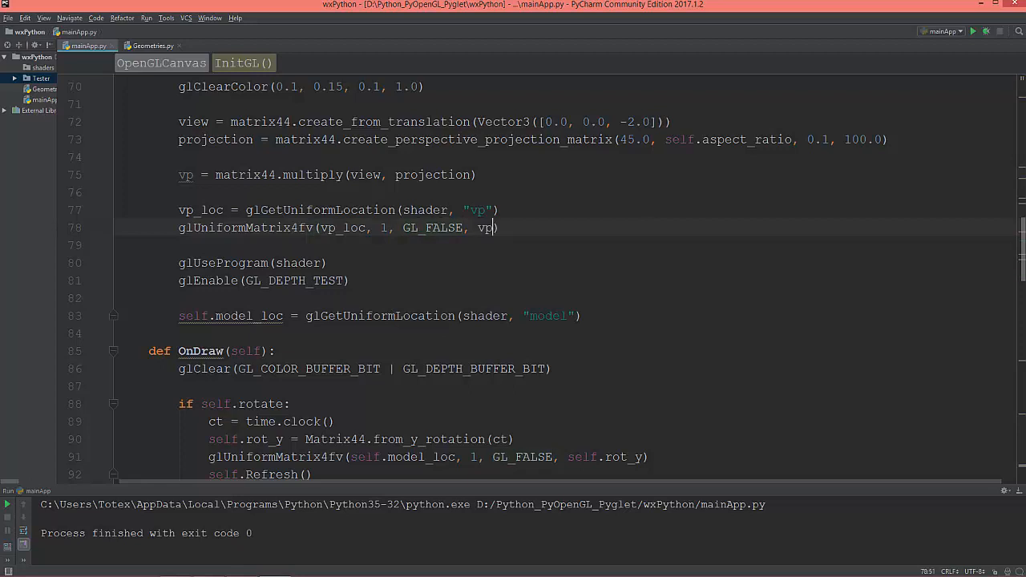
double_click(186, 175)
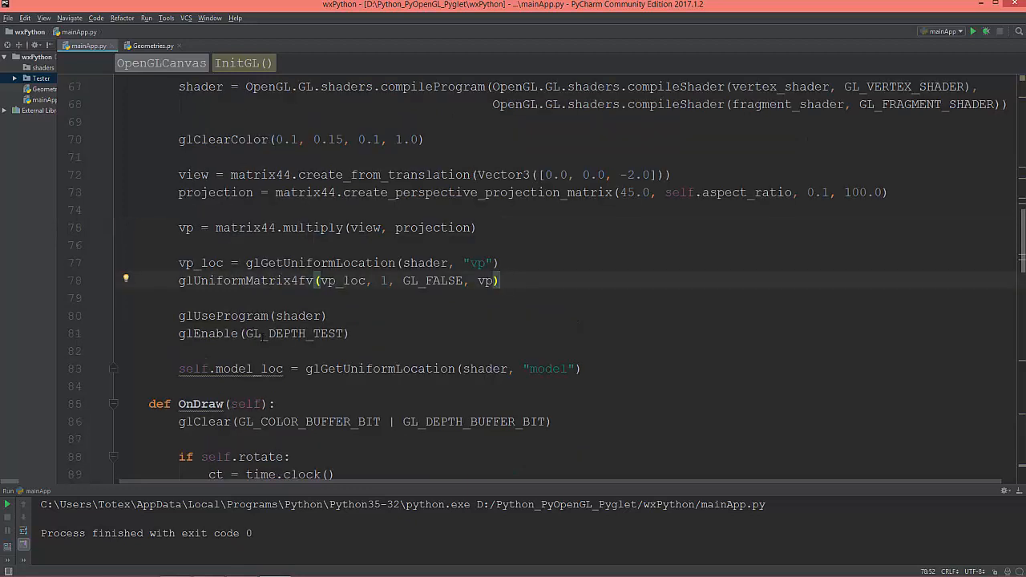
mouse_move(902, 61)
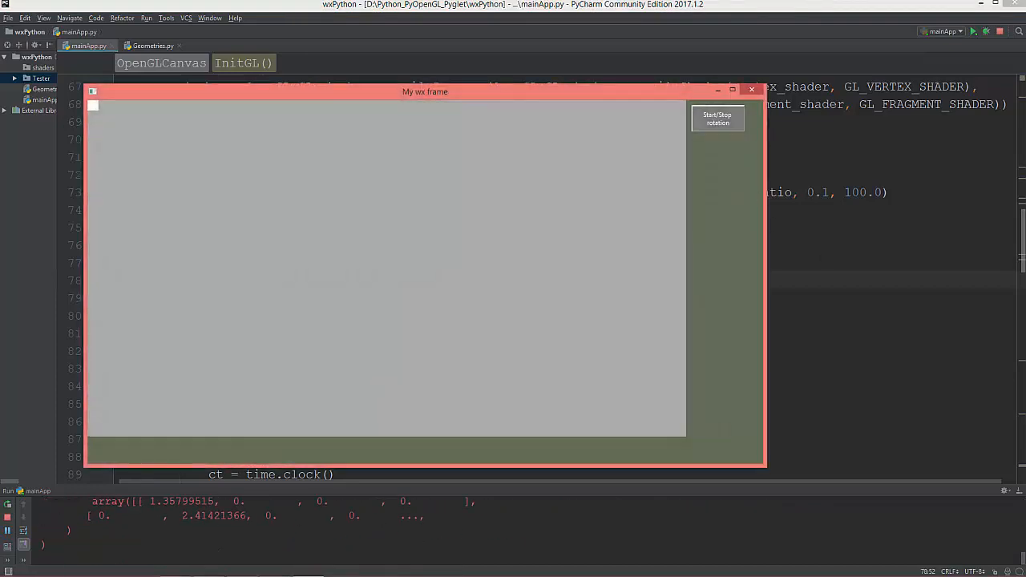
Close the blank grey app window and unfold the vertex shader source to inspect it
left_click(751, 88)
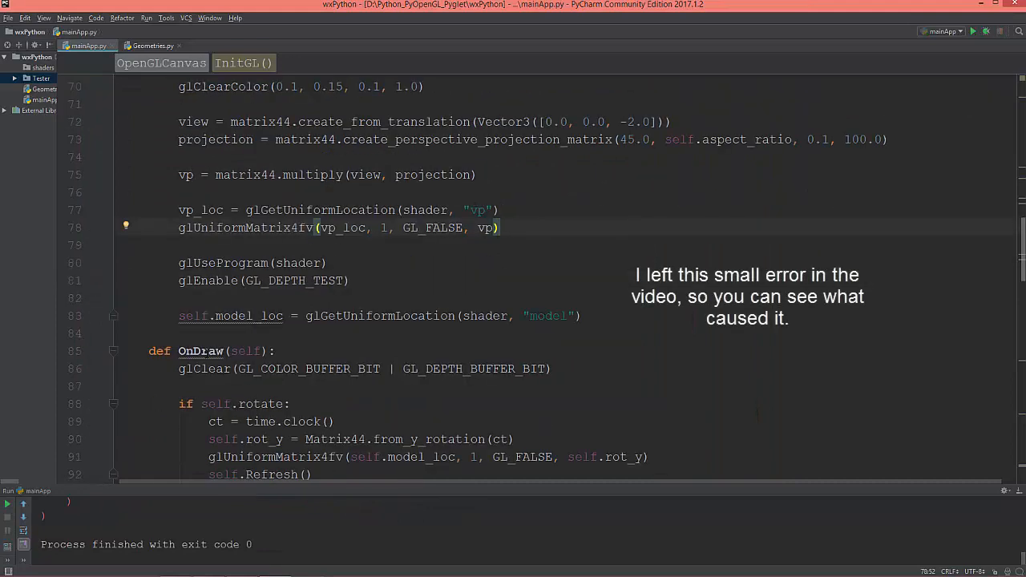
scroll("down", 3)
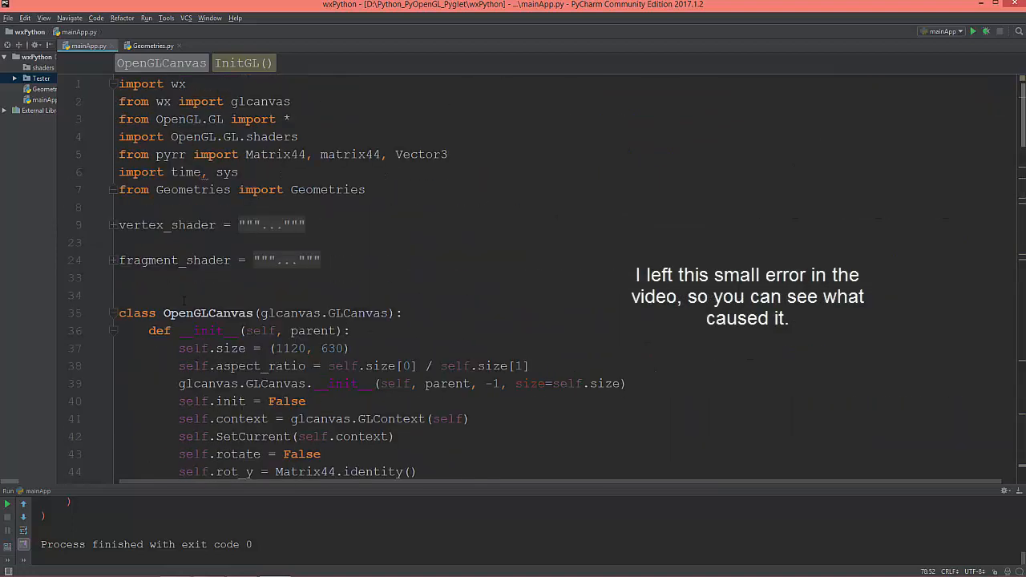
left_click(112, 225)
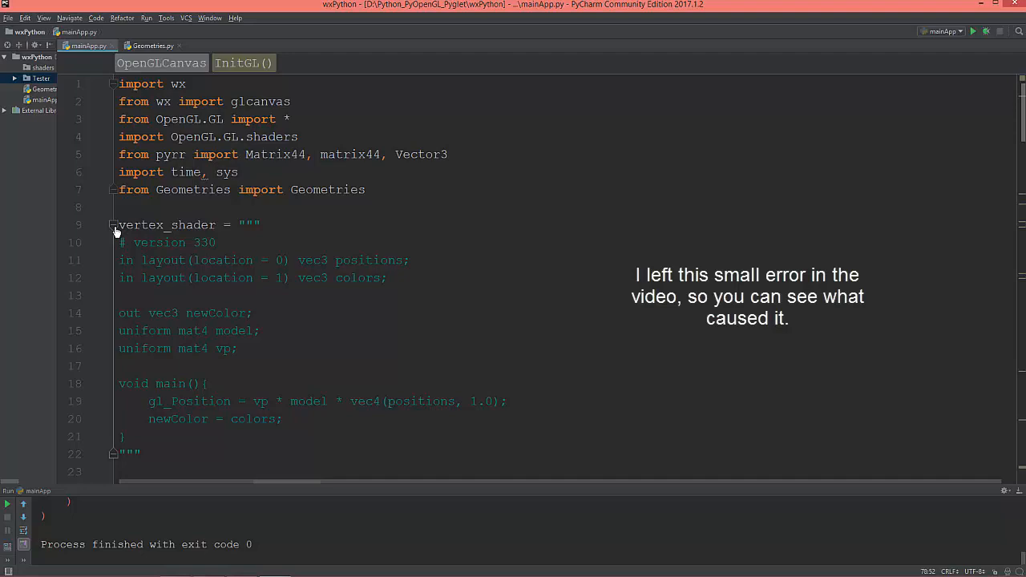
scroll("down", 3)
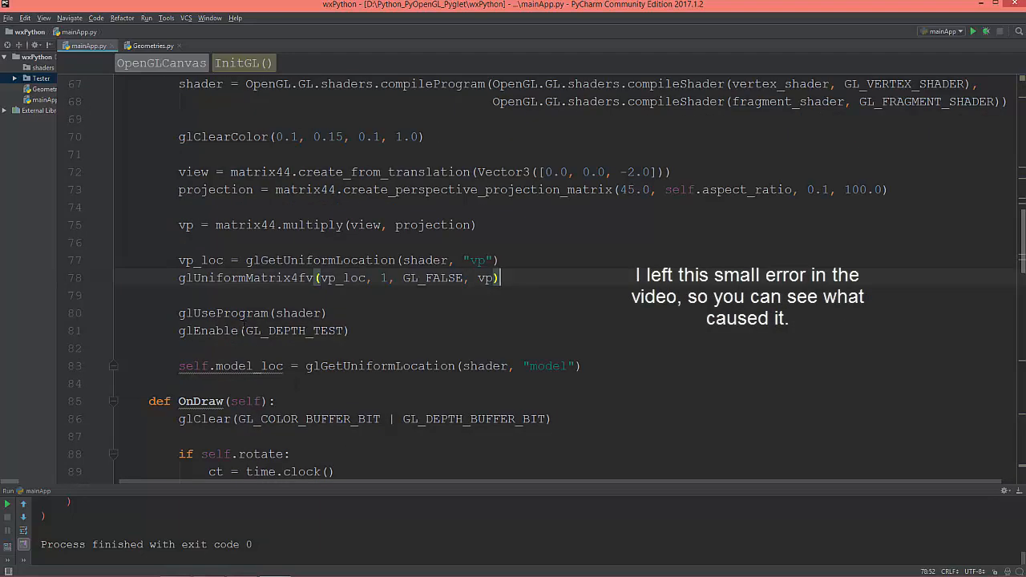
scroll("down", 3)
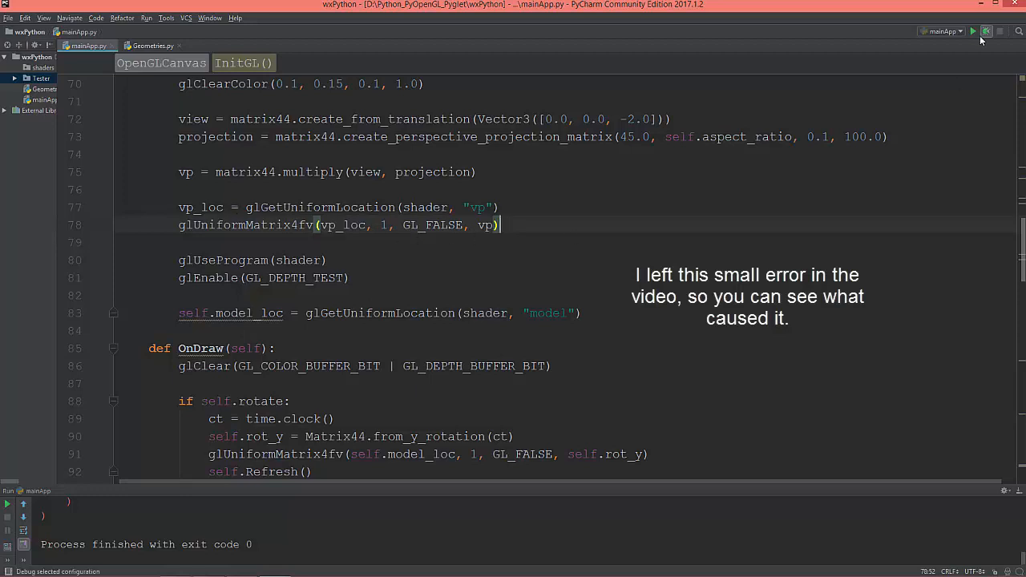
Rerun the app, which still shows a blank window with a glUniformMatrix4fv invalid-operation error, and close it
left_click(981, 32)
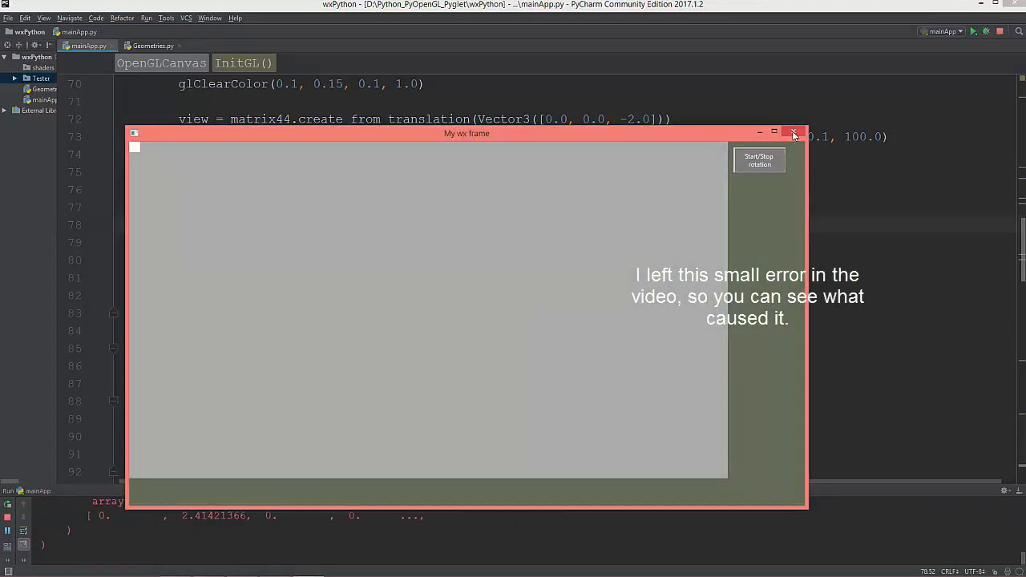
left_click(796, 131)
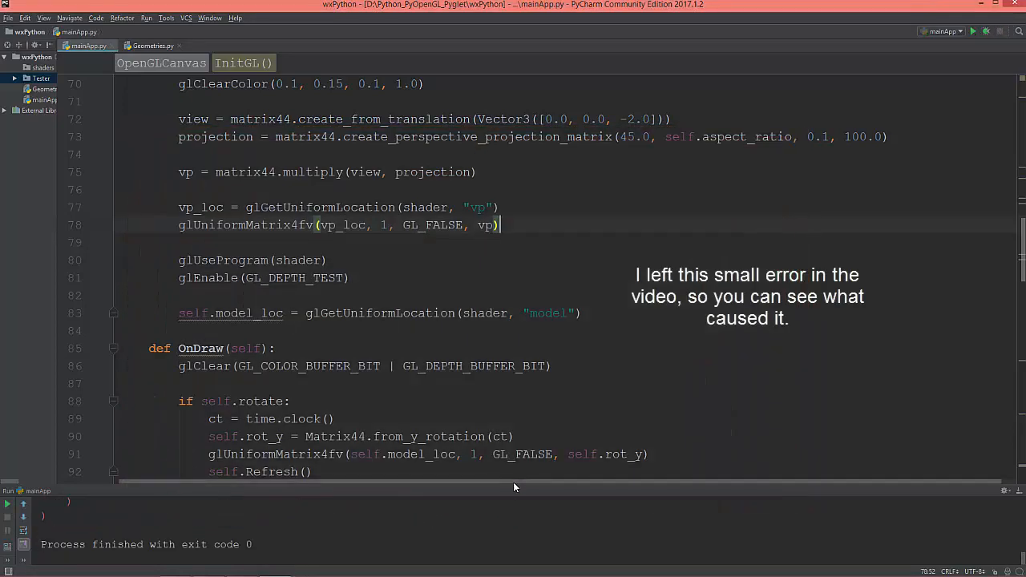
left_click(973, 32)
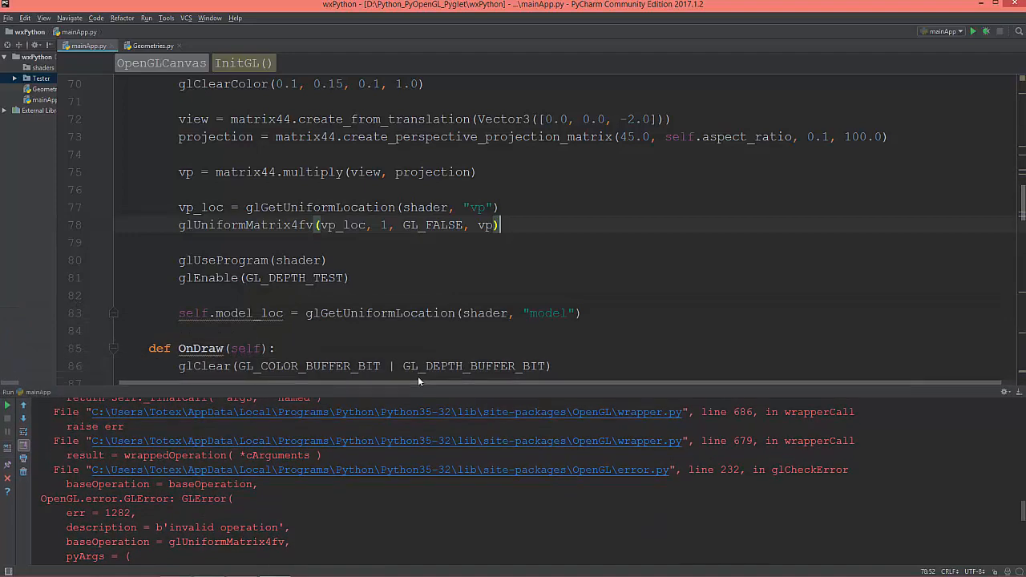
Move the vp_loc lookup and vp matrix upload after glUseProgram(shader) and glEnable(GL_DEPTH_TEST) in InitGL
scroll("down", 3)
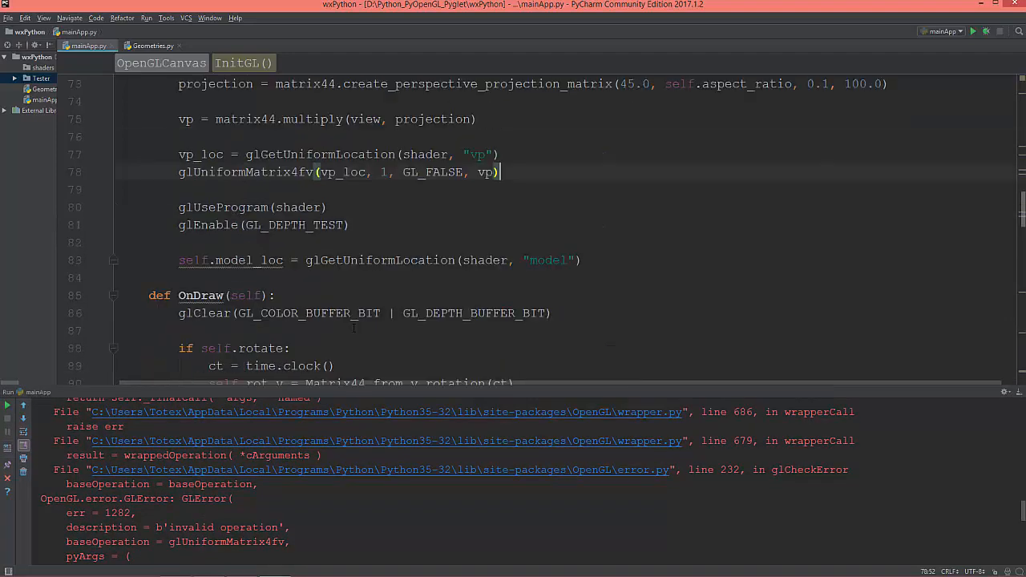
scroll("down", 3)
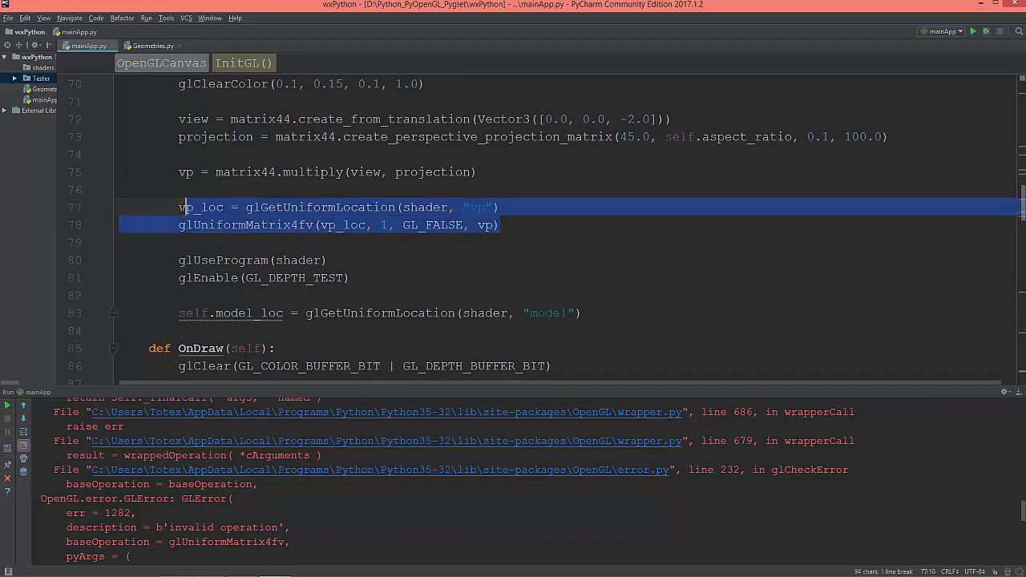
key("Delete")
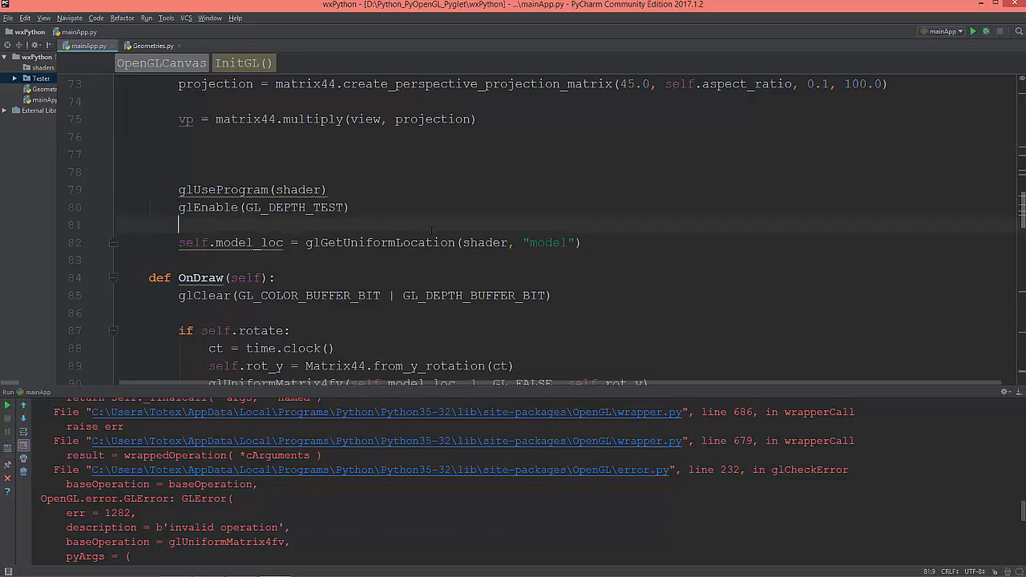
type("vp_loc = glGetUniformLocation(shader, \"vp\")")
type("glUniformMatrix4fv(vp_loc, 1, GL_FALSE, vp)")
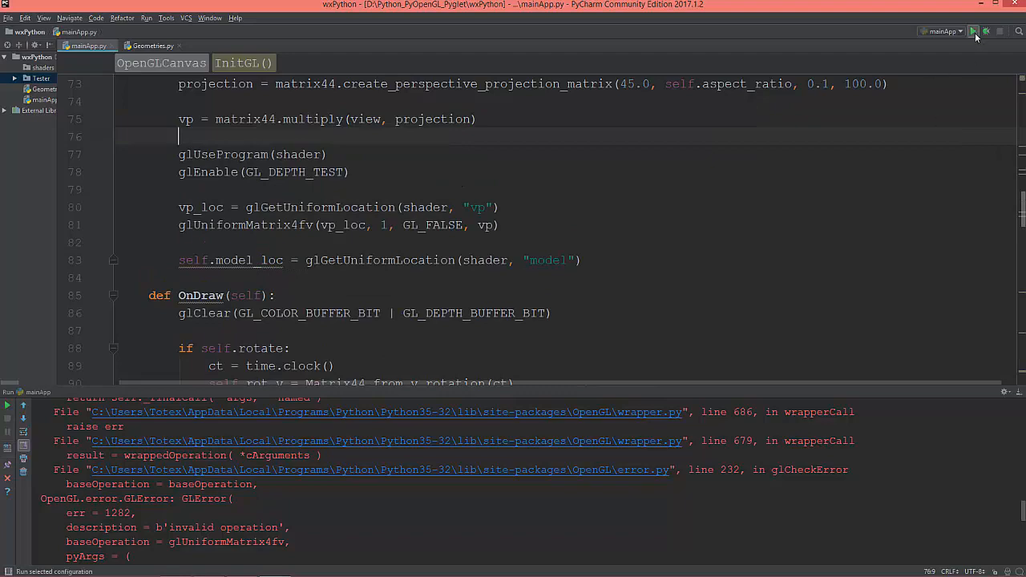
Run the fixed app and start the coloured cube rotating in perspective with no error
left_click(975, 32)
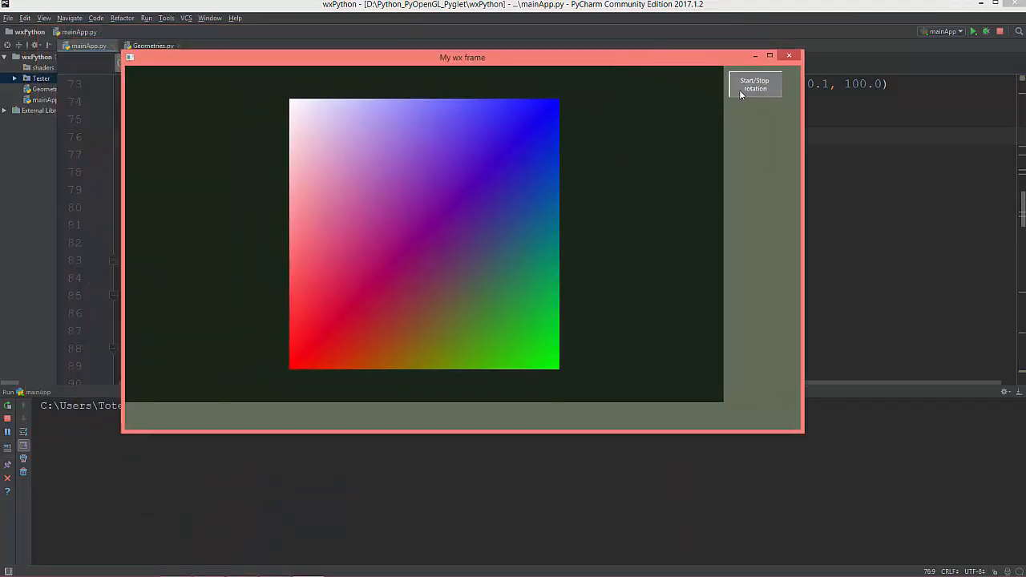
left_click(755, 85)
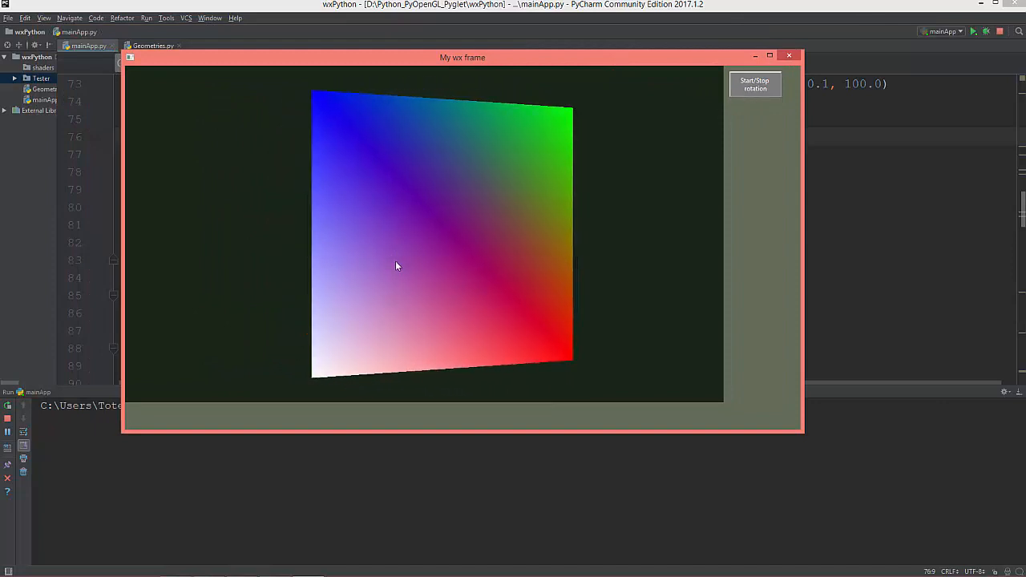